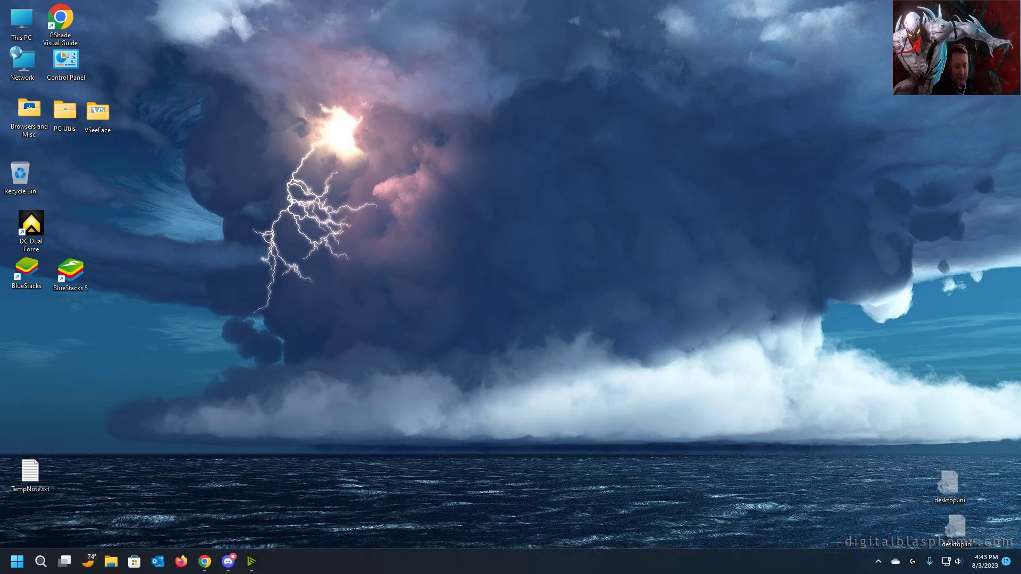
mouse_move(225, 562)
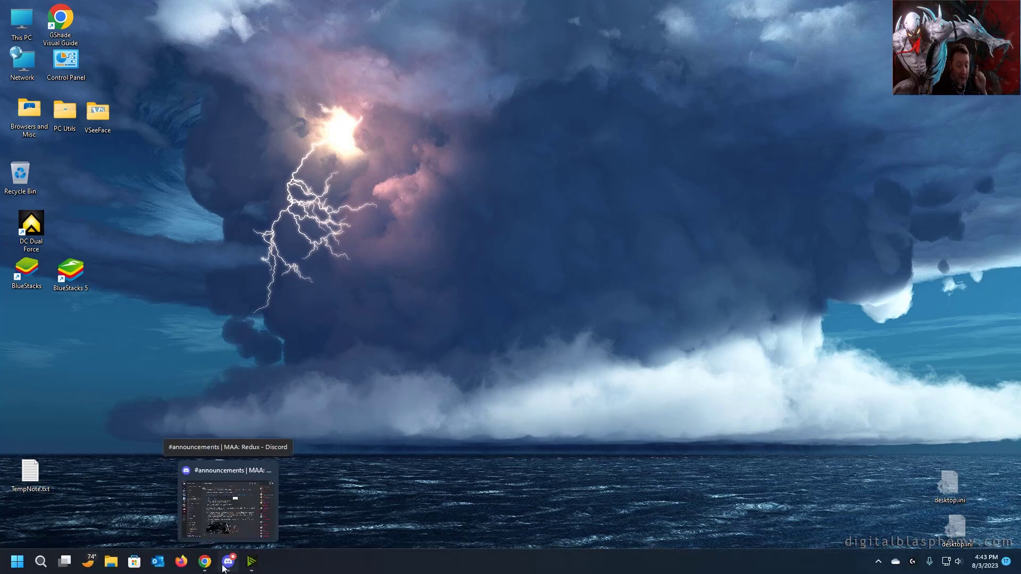
Restore the MAA: Redux #announcements Discord window showing the SO 40 Lethal Protectors post
left_click(228, 562)
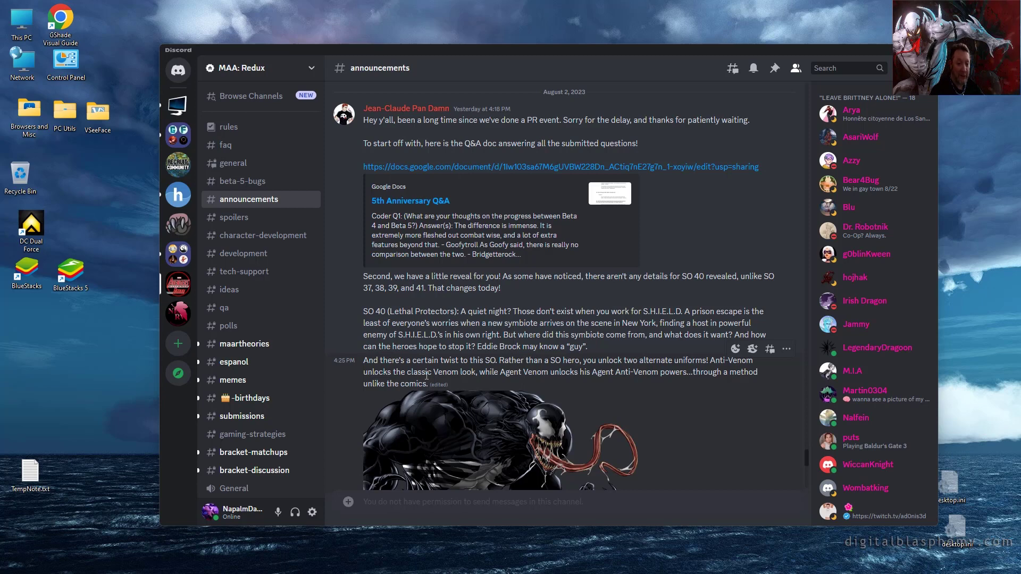
scroll("down", 3)
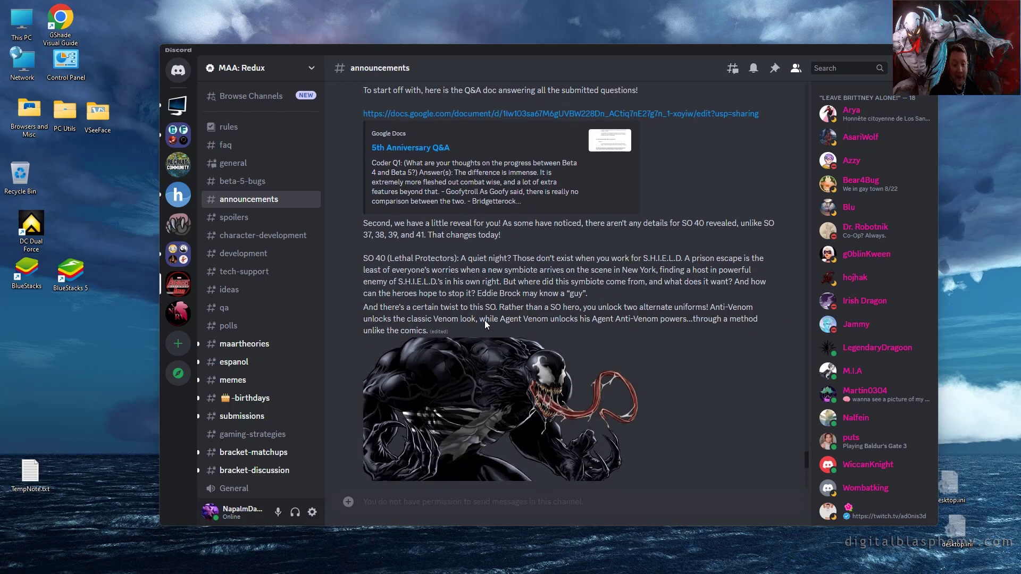
scroll("down", 3)
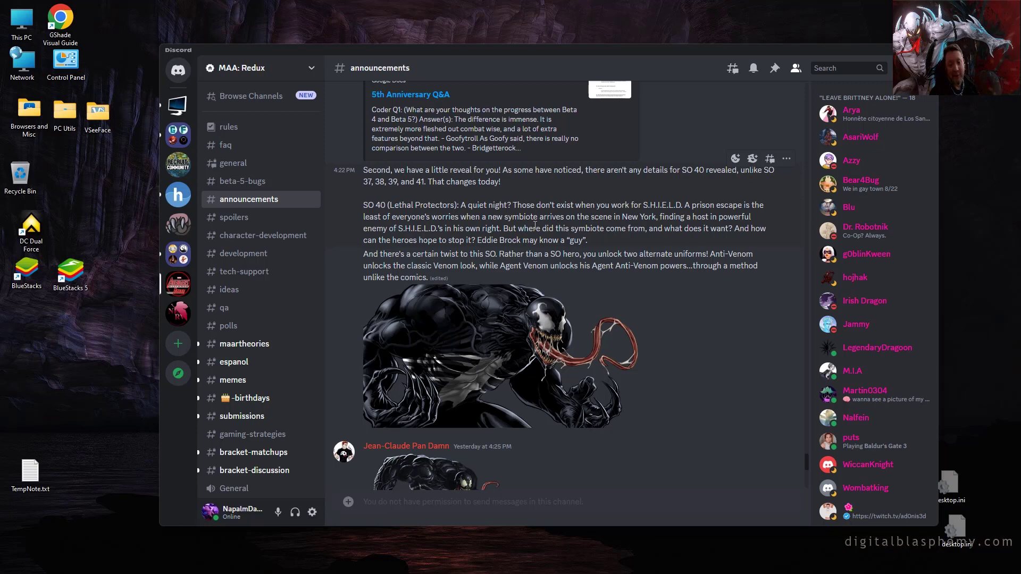
mouse_move(557, 208)
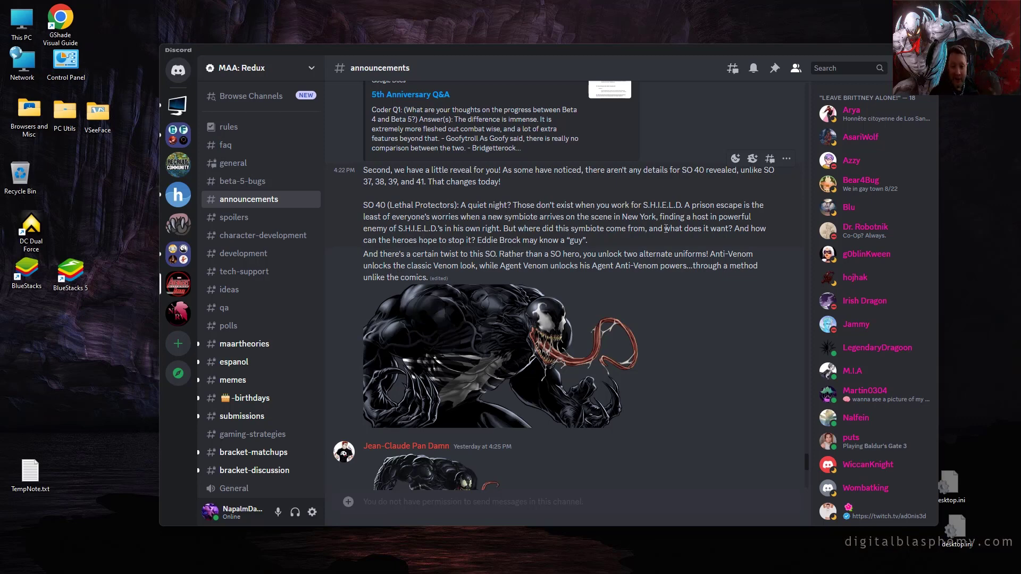
mouse_move(726, 252)
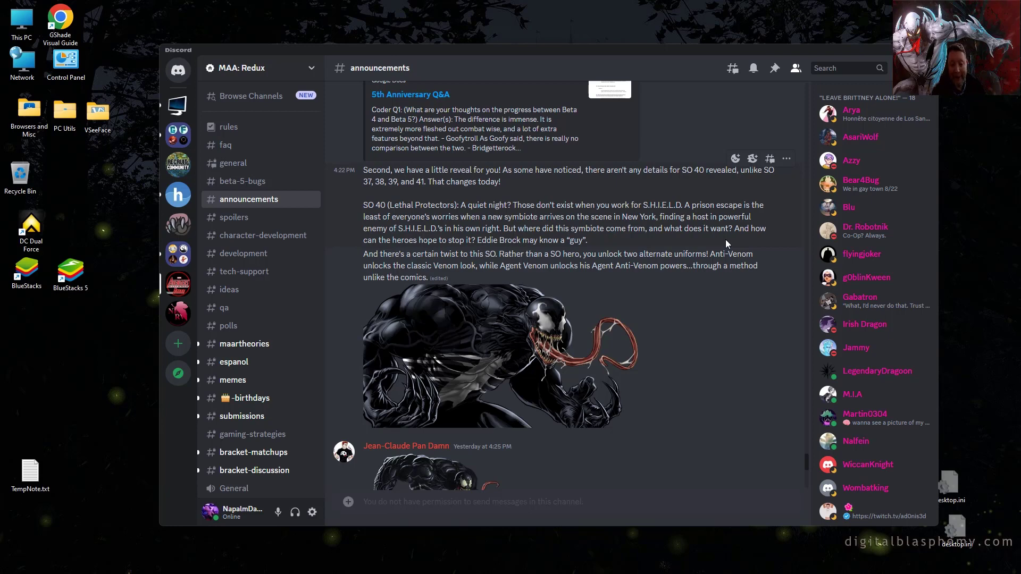
scroll("down", 3)
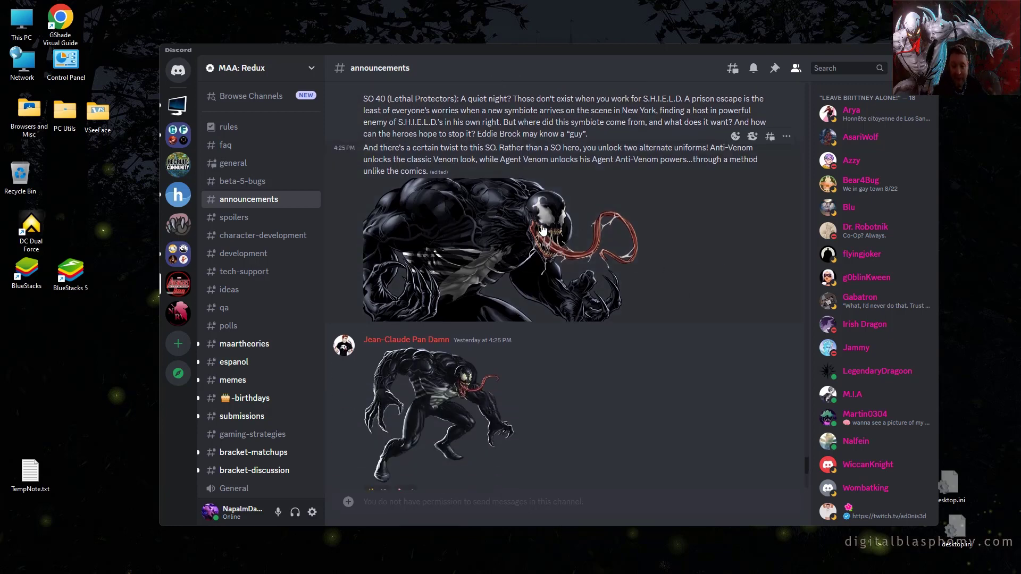
mouse_move(502, 276)
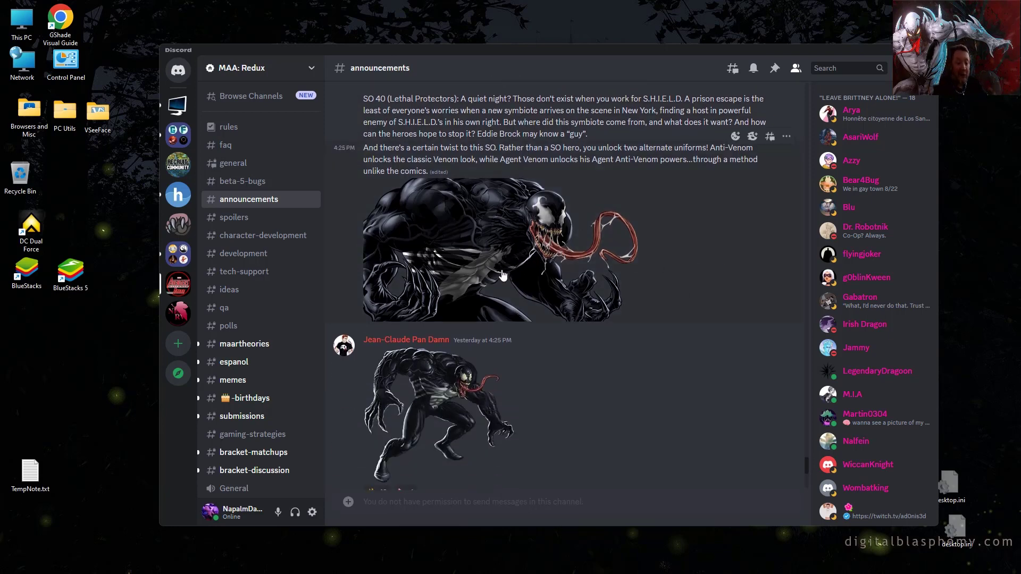
scroll("down", 3)
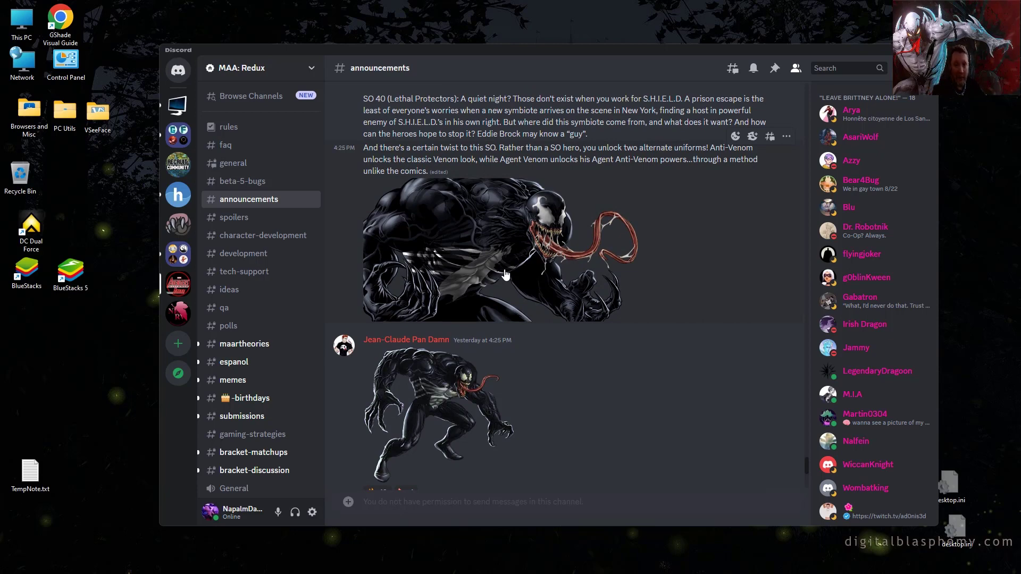
scroll("down", 3)
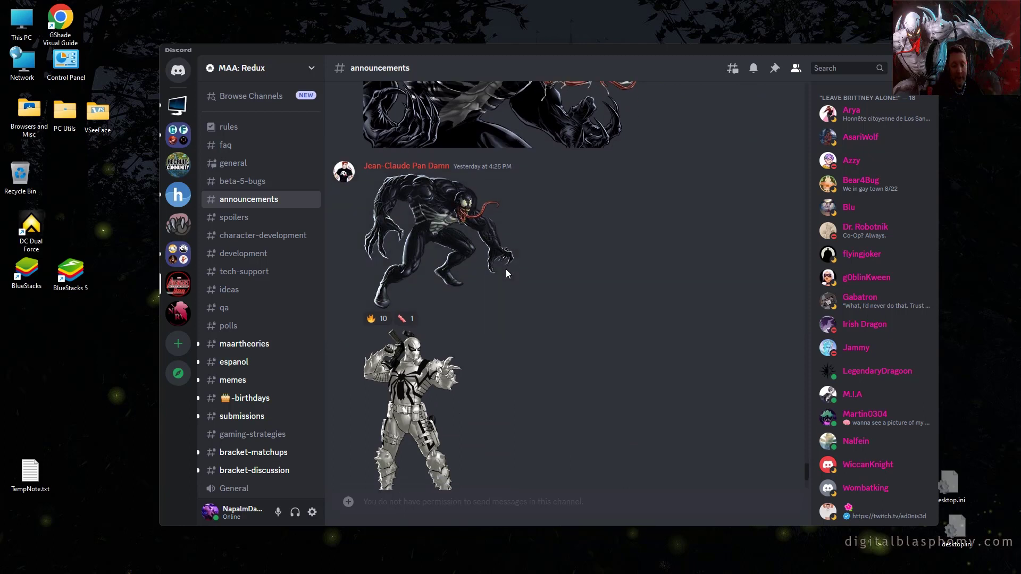
scroll("down", 3)
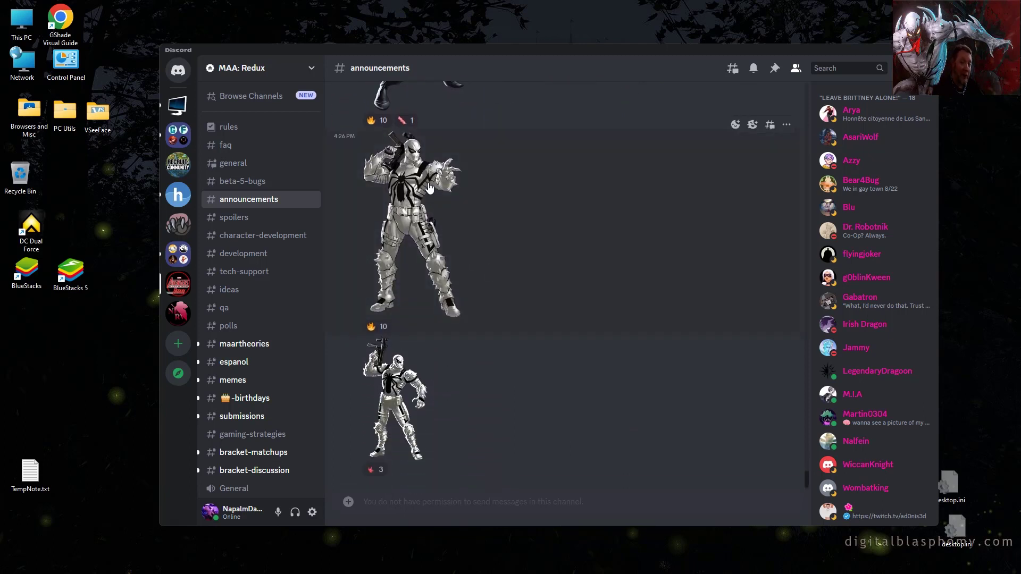
mouse_move(441, 200)
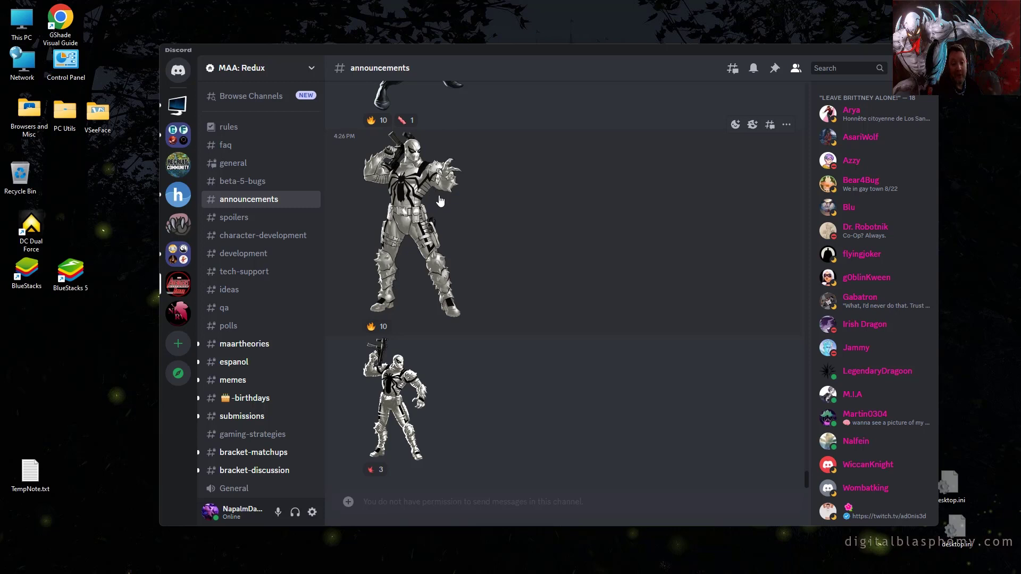
mouse_move(455, 211)
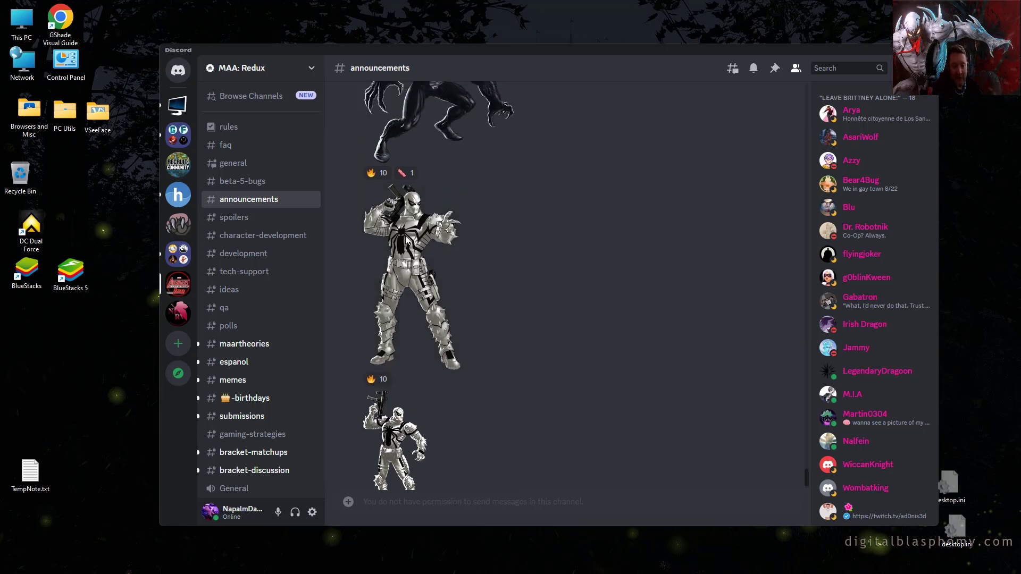
scroll("down", 3)
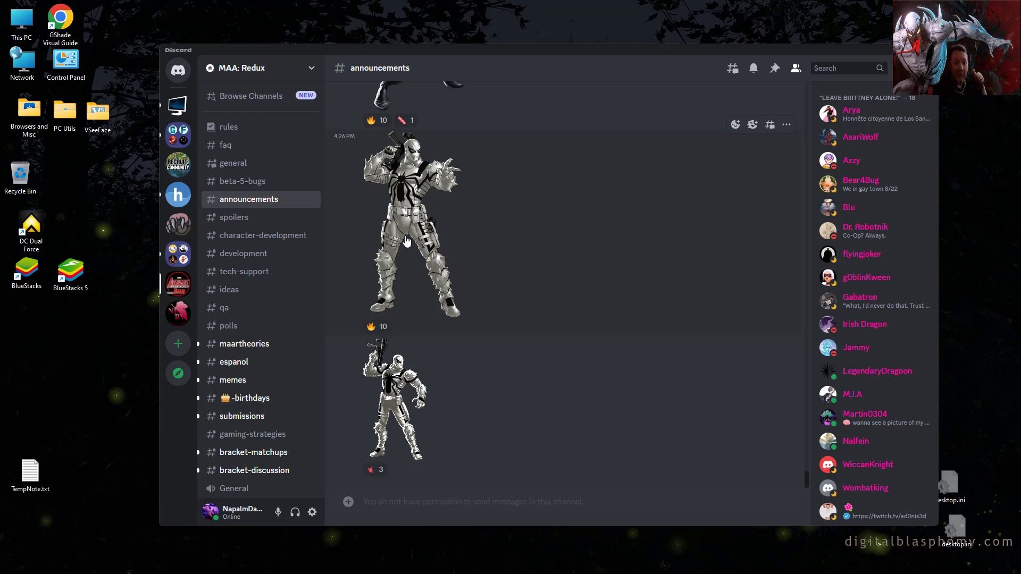
mouse_move(445, 244)
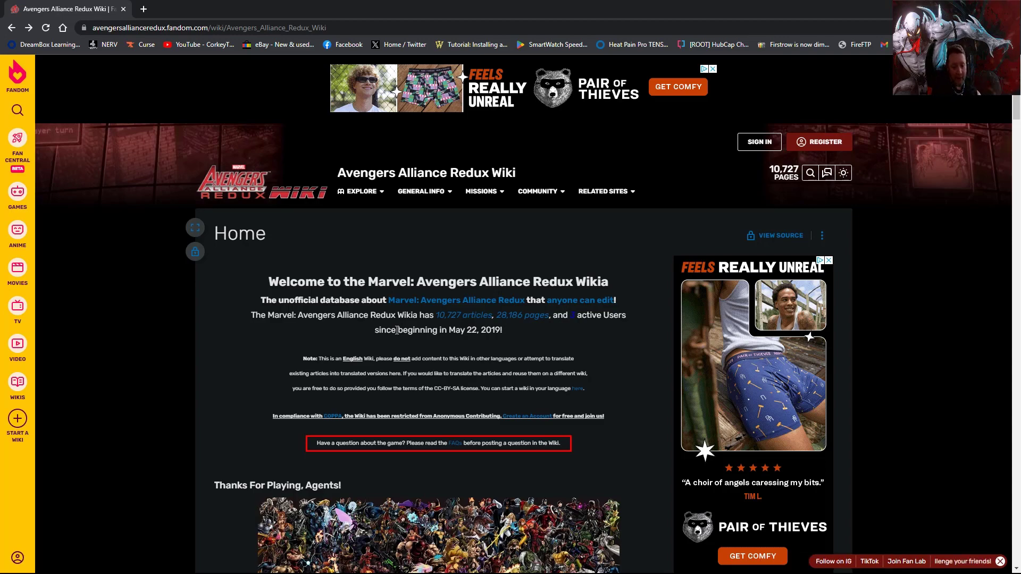
Scroll the wiki main page down to the Important Announcement heroes grid
scroll("down", 3)
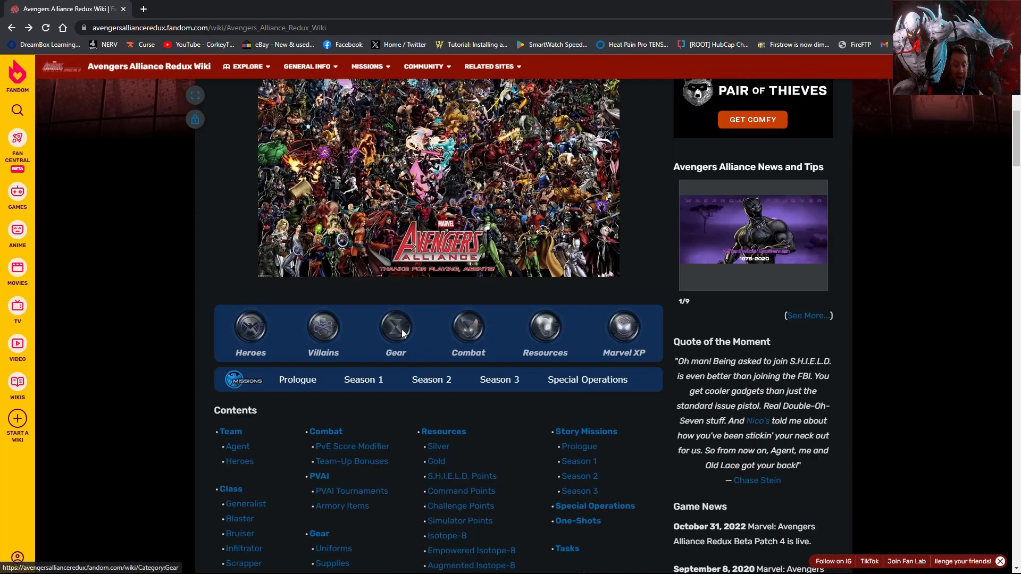
scroll("down", 3)
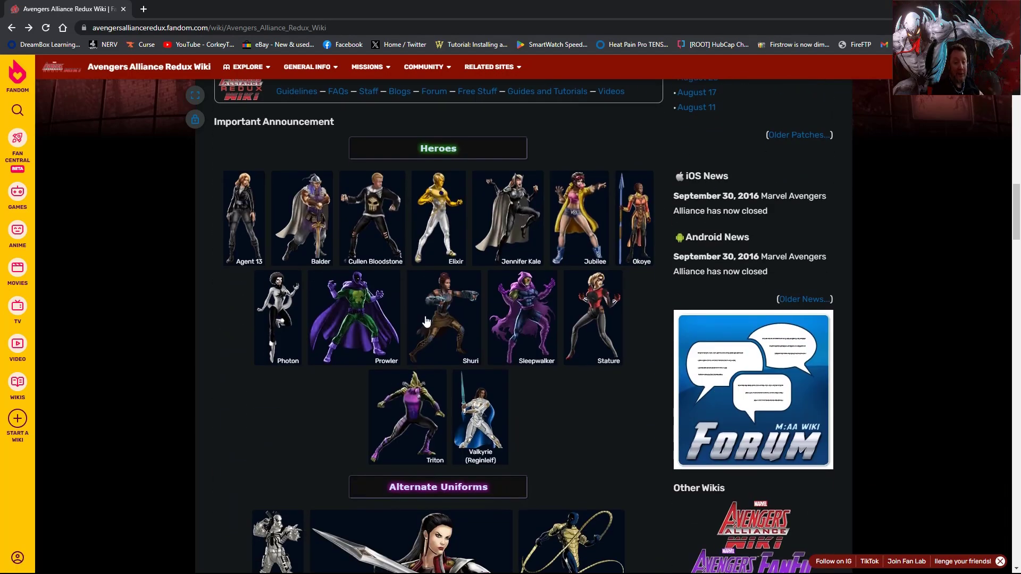
mouse_move(427, 320)
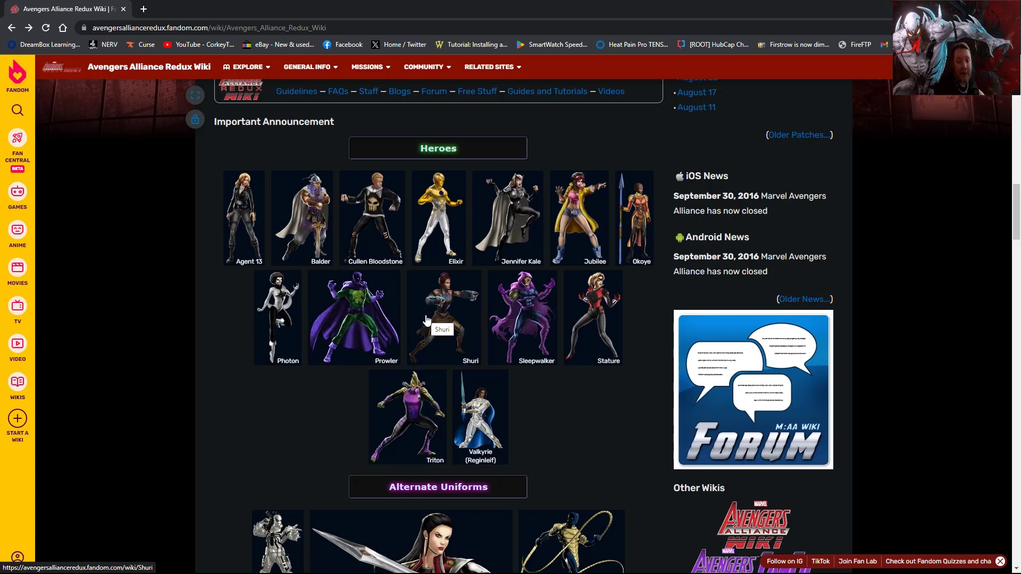
mouse_move(401, 295)
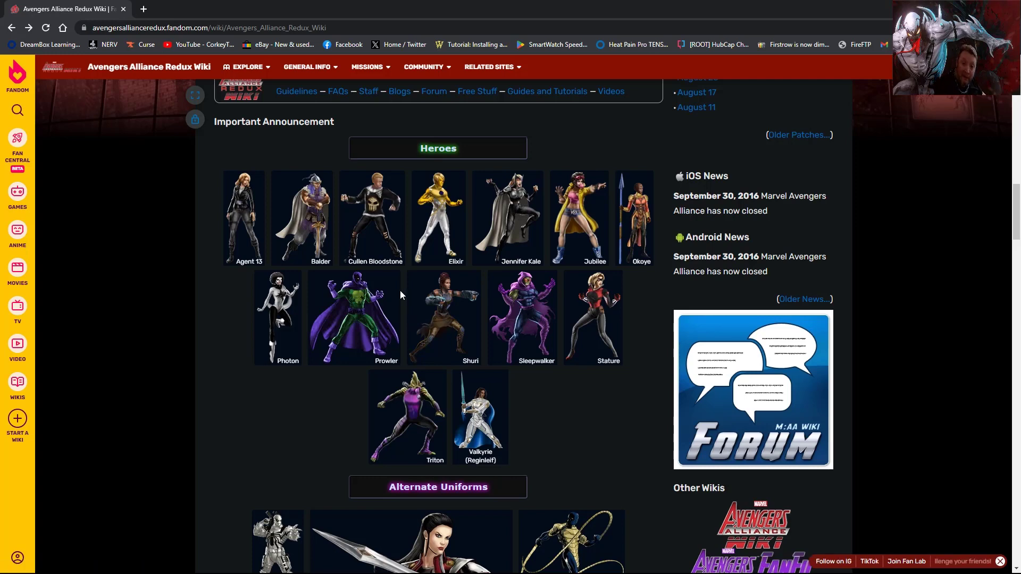
mouse_move(249, 264)
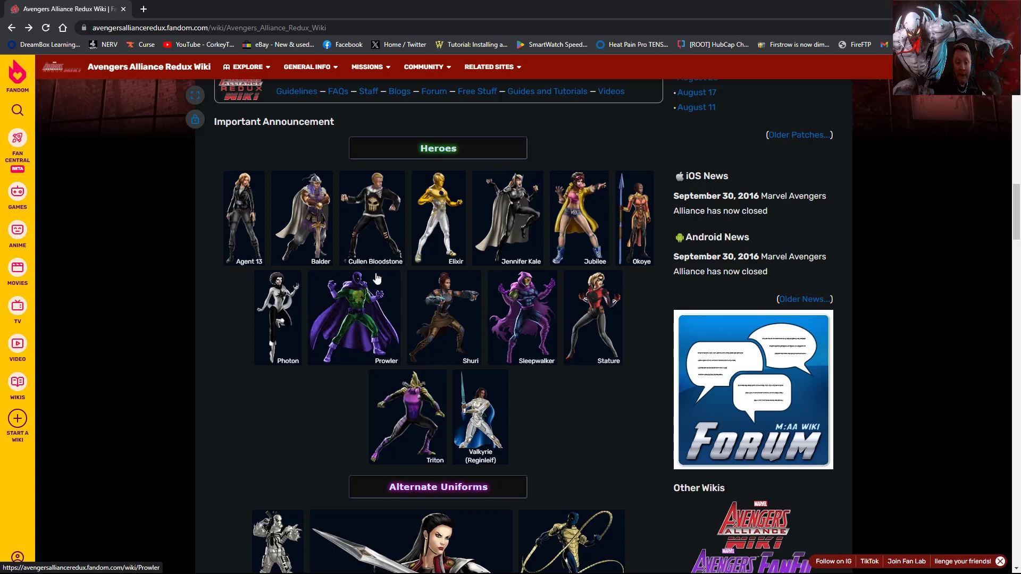
mouse_move(435, 268)
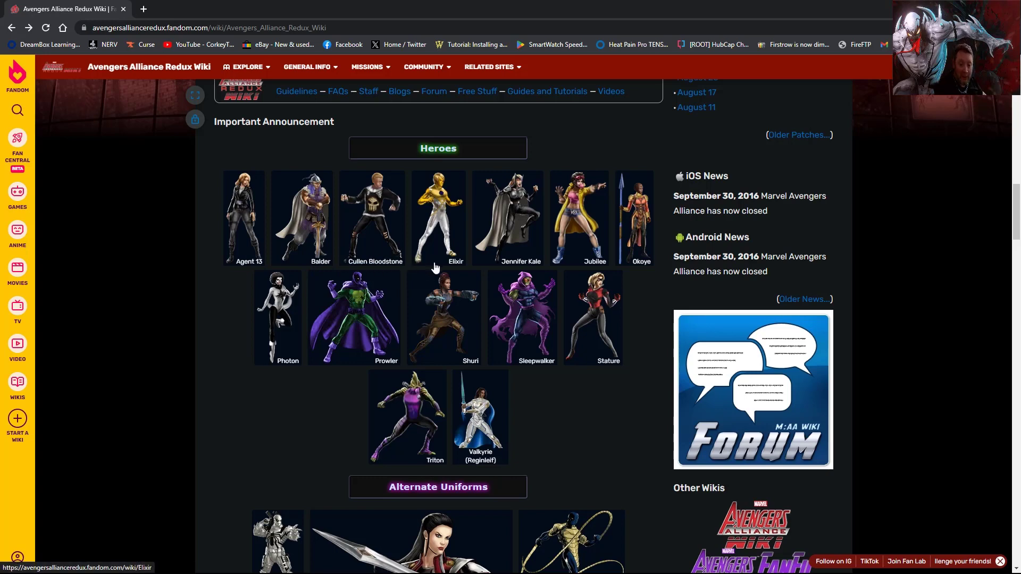
mouse_move(554, 256)
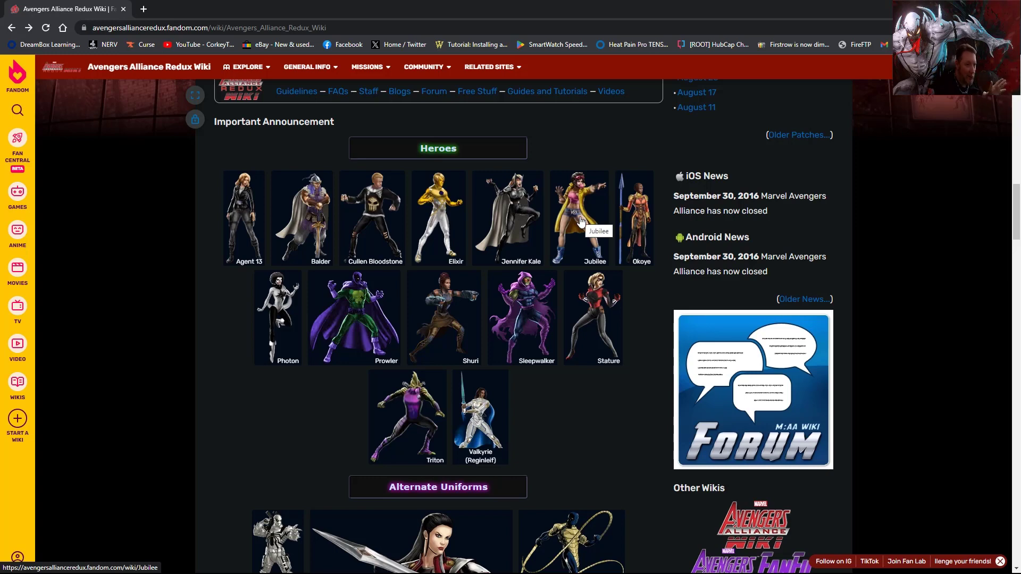
mouse_move(649, 241)
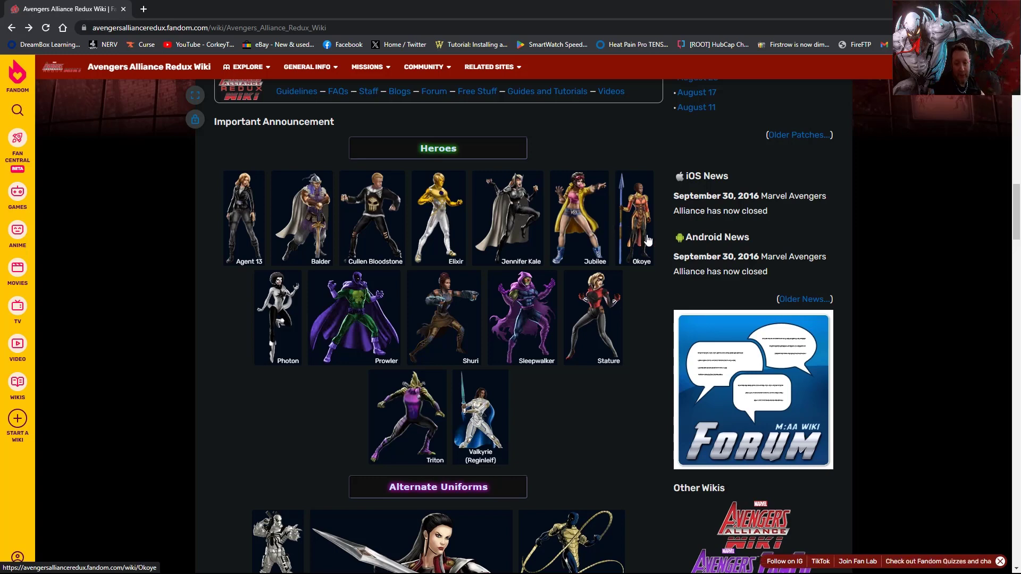
mouse_move(282, 354)
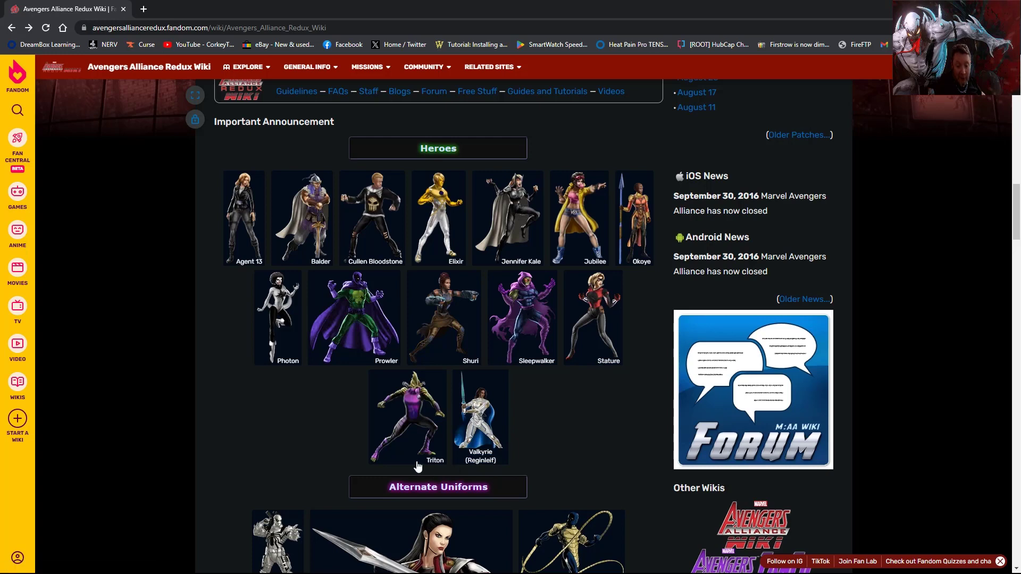
mouse_move(489, 440)
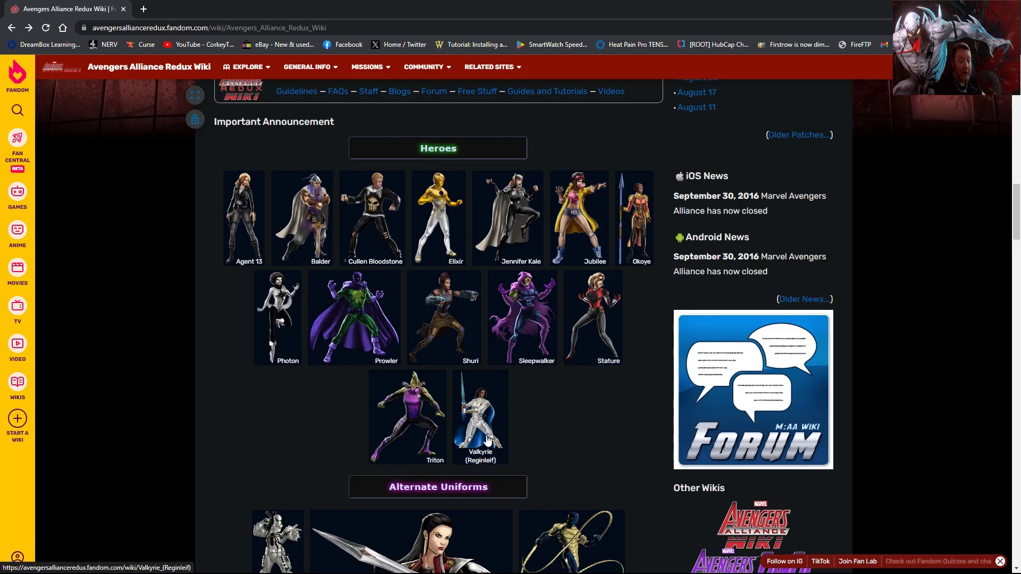
scroll("down", 3)
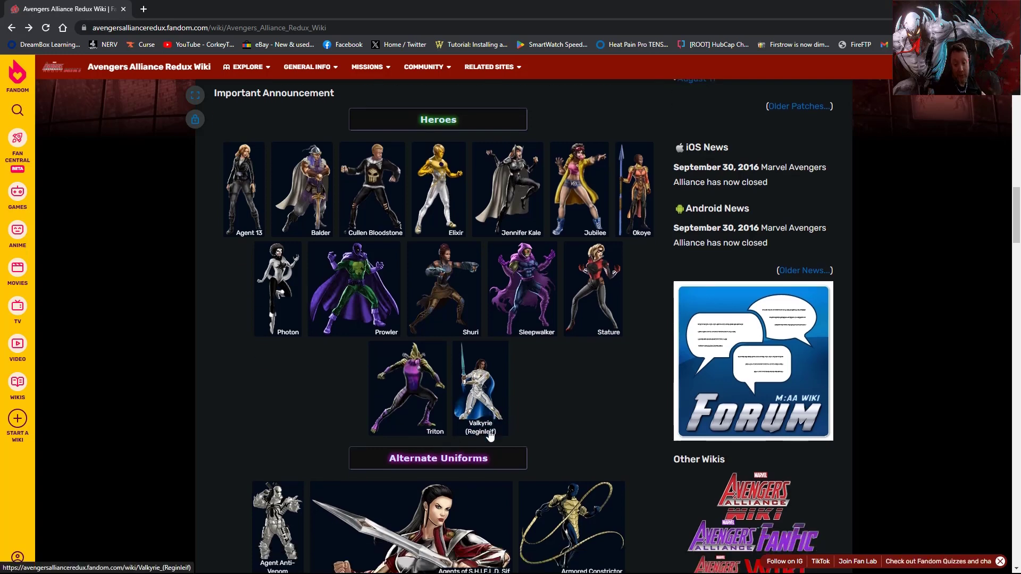
Open the Agent Anti-Venom uniform page and view its Out of Control form
scroll("down", 3)
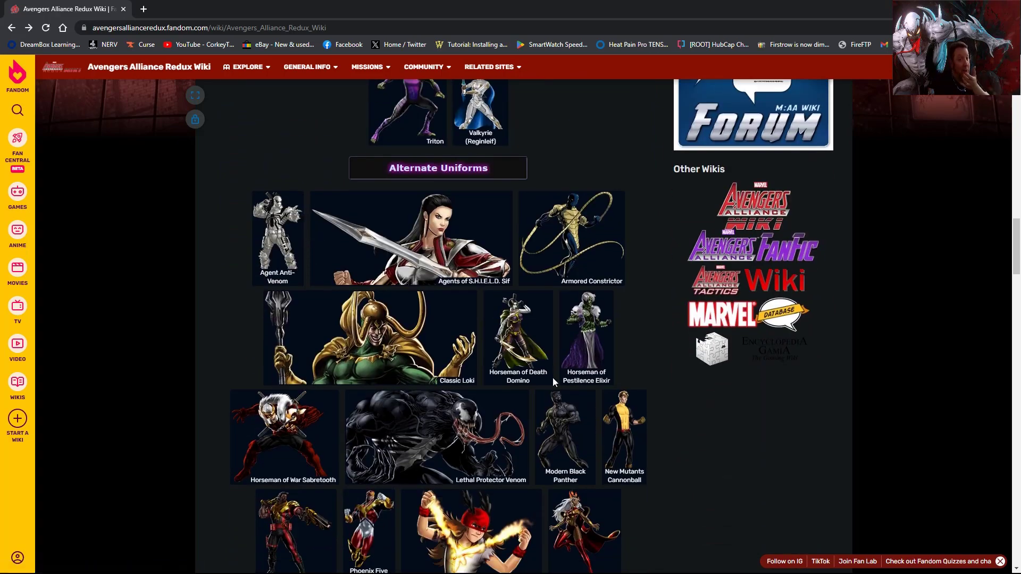
left_click(278, 234)
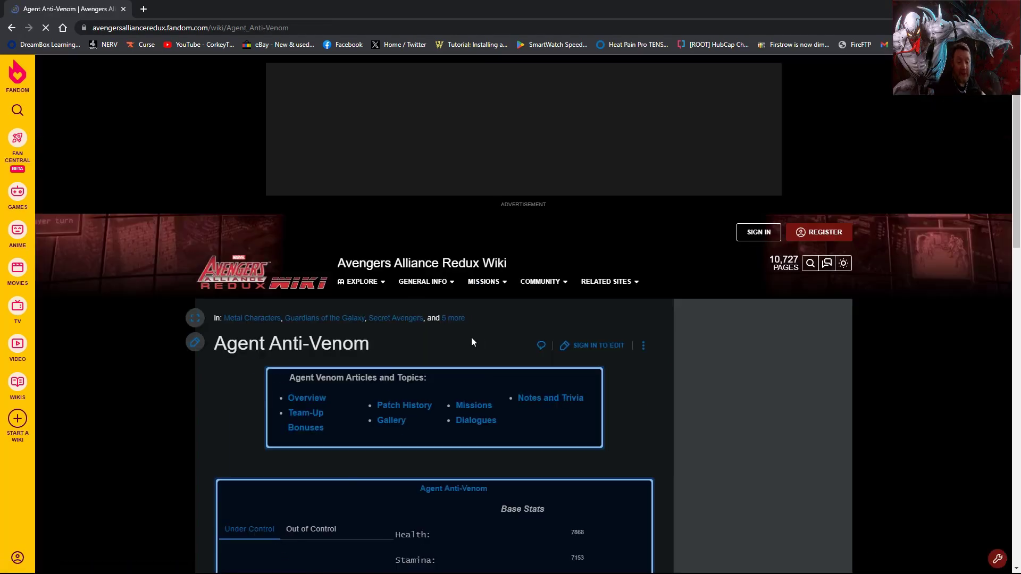
scroll("down", 3)
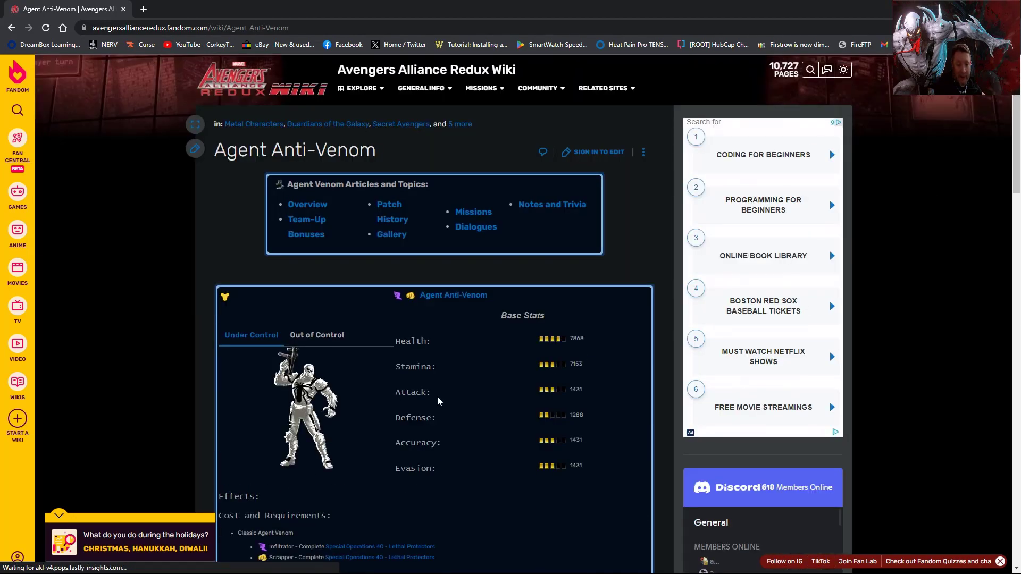
scroll("down", 3)
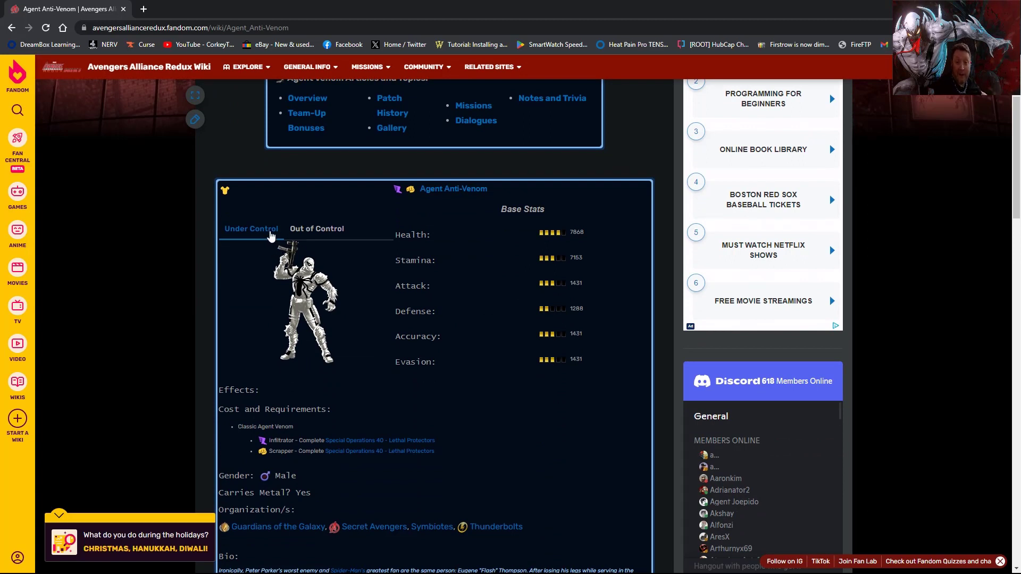
left_click(316, 228)
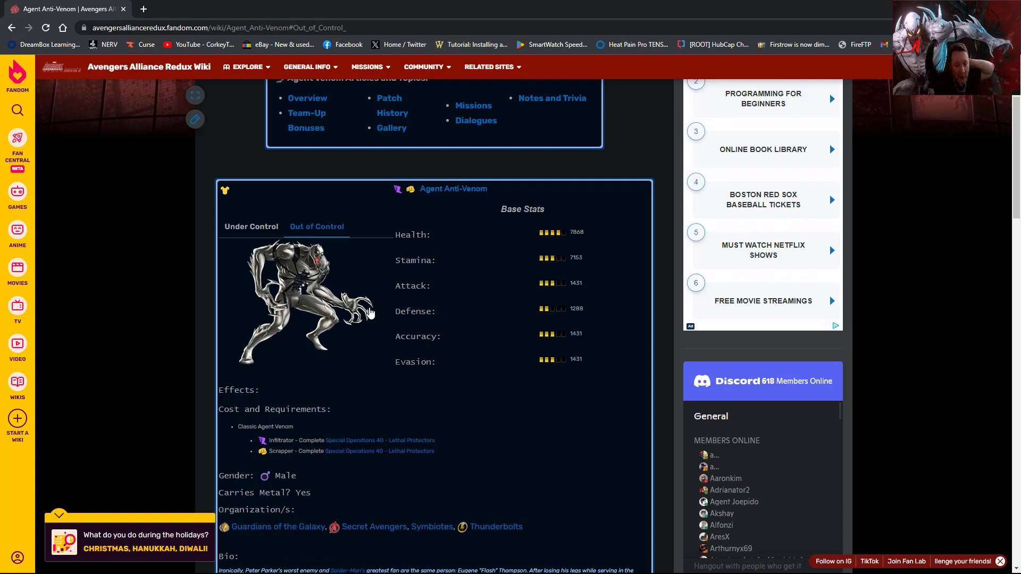
scroll("up", 3)
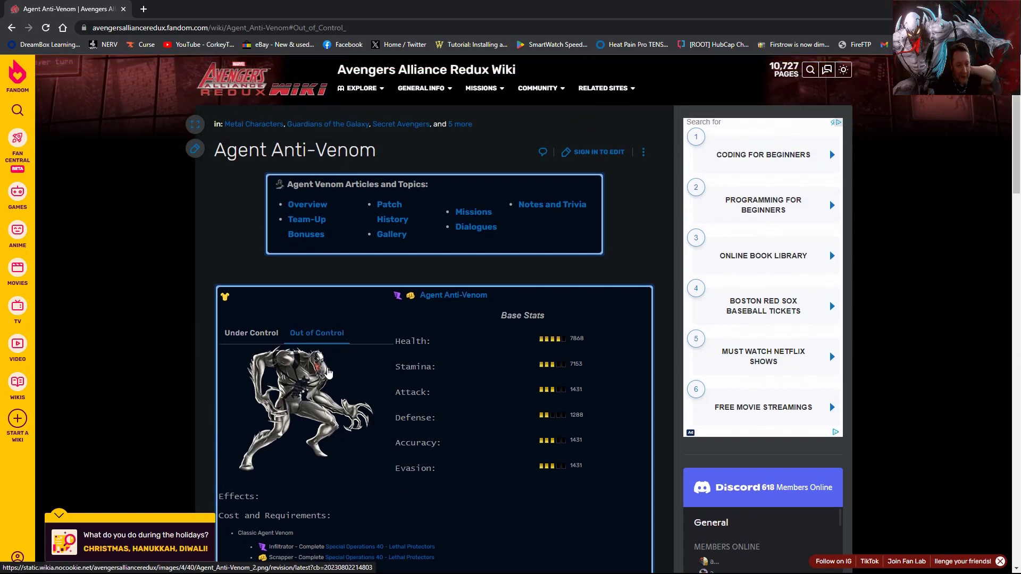
mouse_move(337, 386)
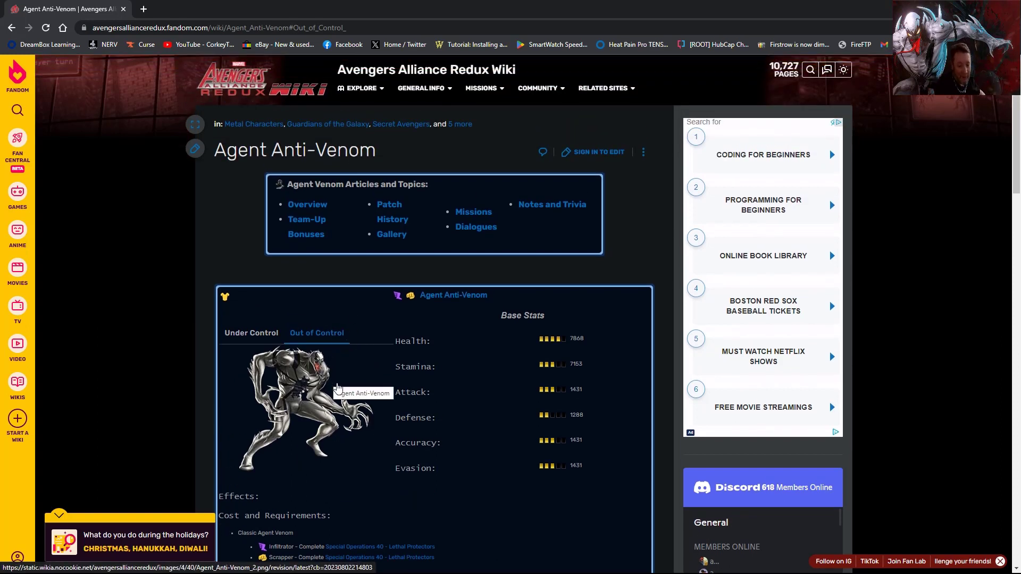
scroll("down", 3)
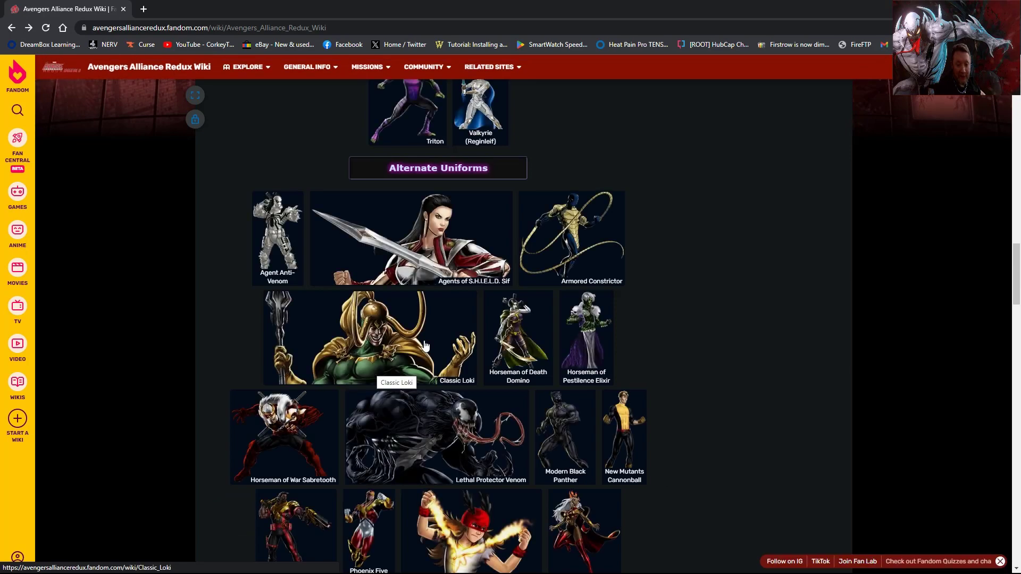
Scroll through the Alternate Uniforms portraits down to the Villains heading
scroll("up", 3)
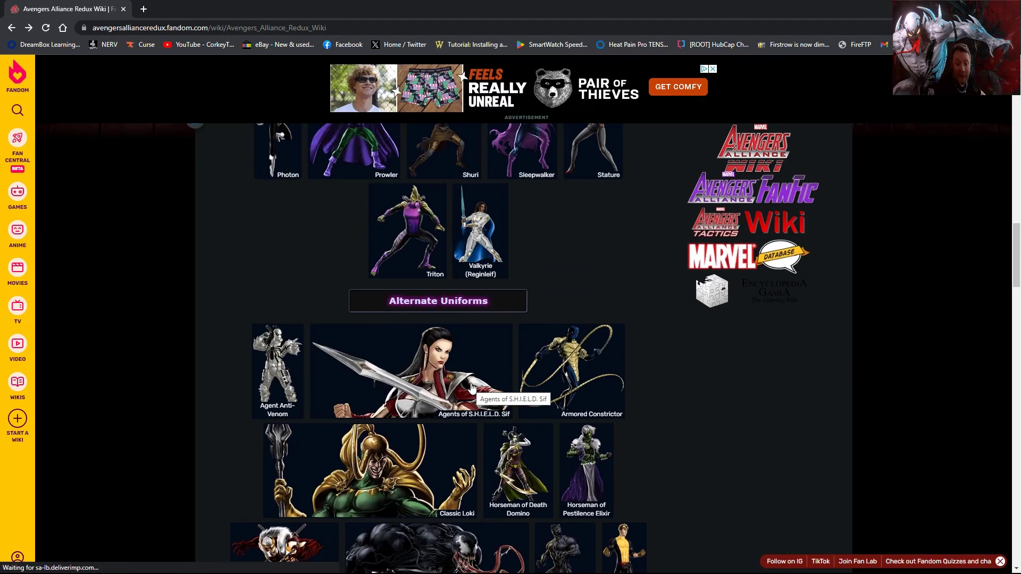
scroll("down", 3)
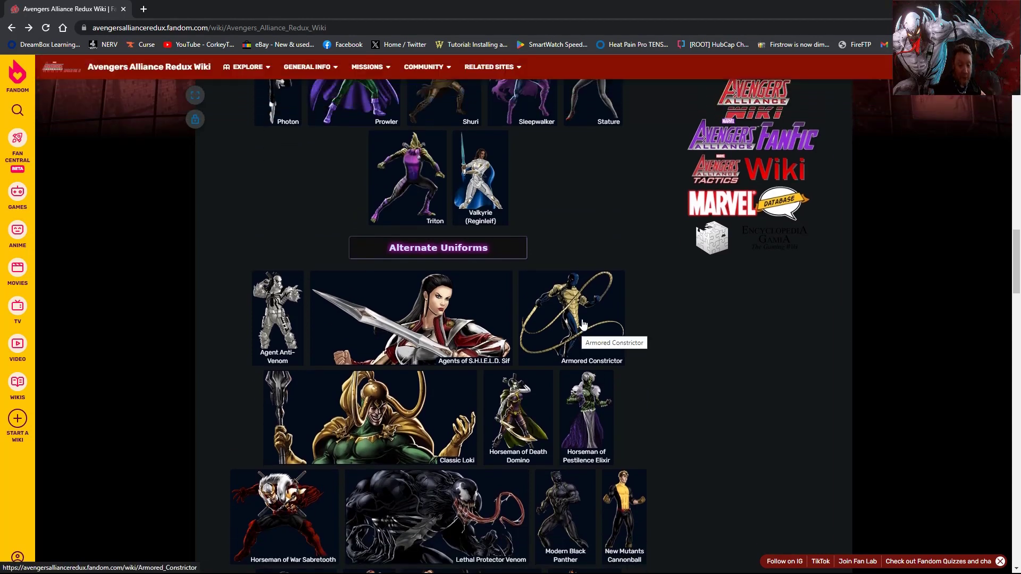
scroll("down", 3)
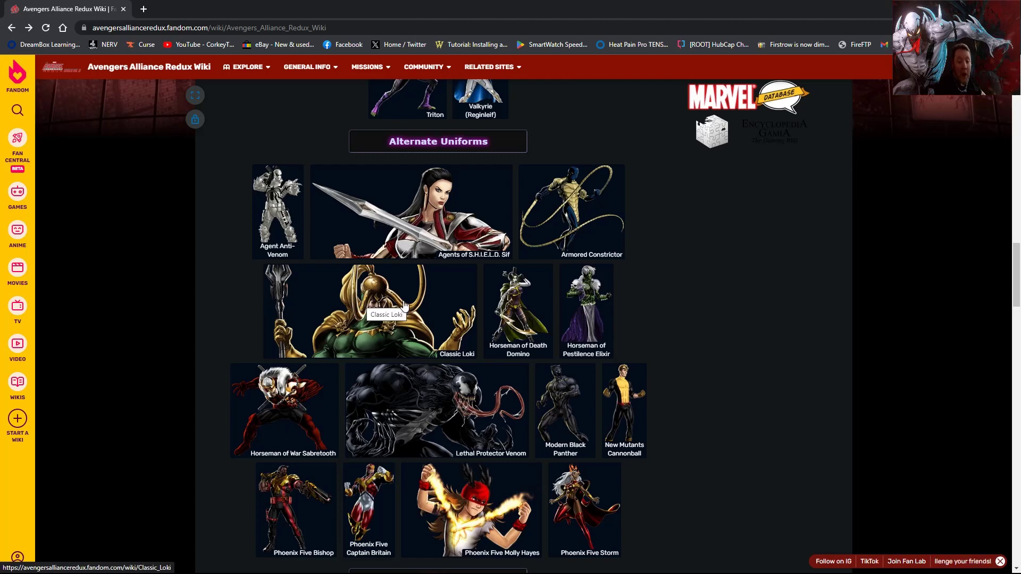
mouse_move(427, 297)
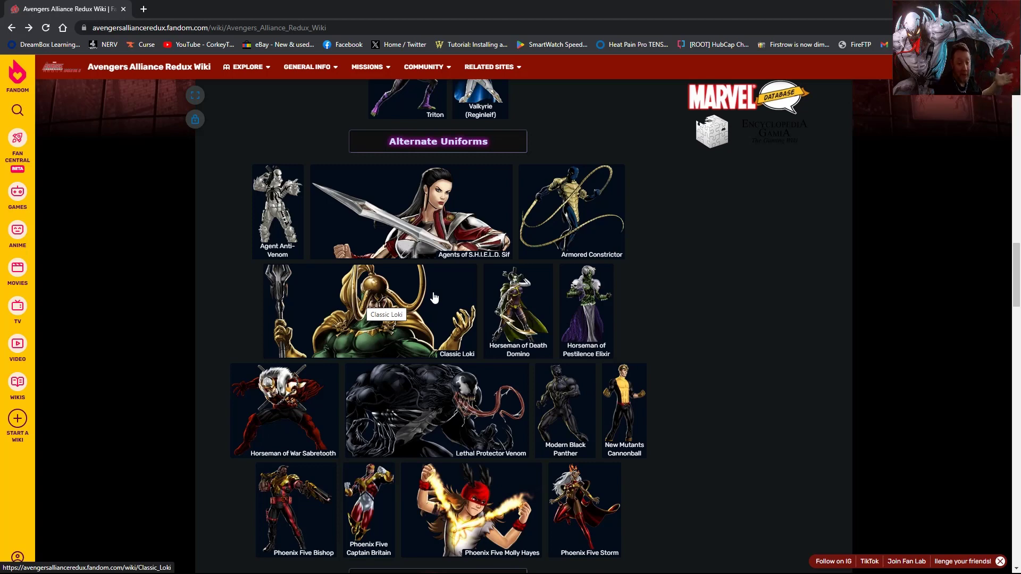
mouse_move(533, 337)
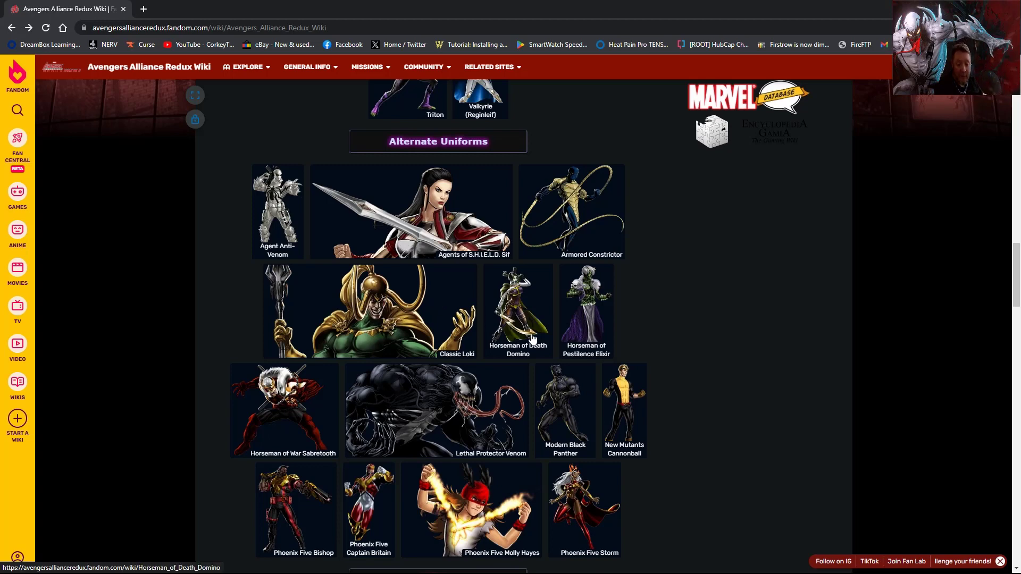
mouse_move(611, 339)
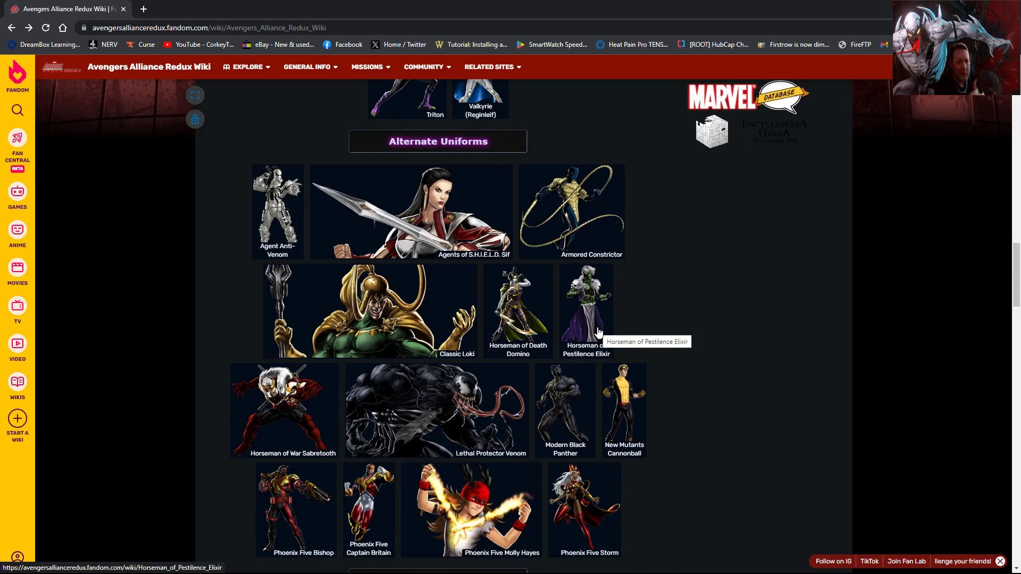
mouse_move(623, 339)
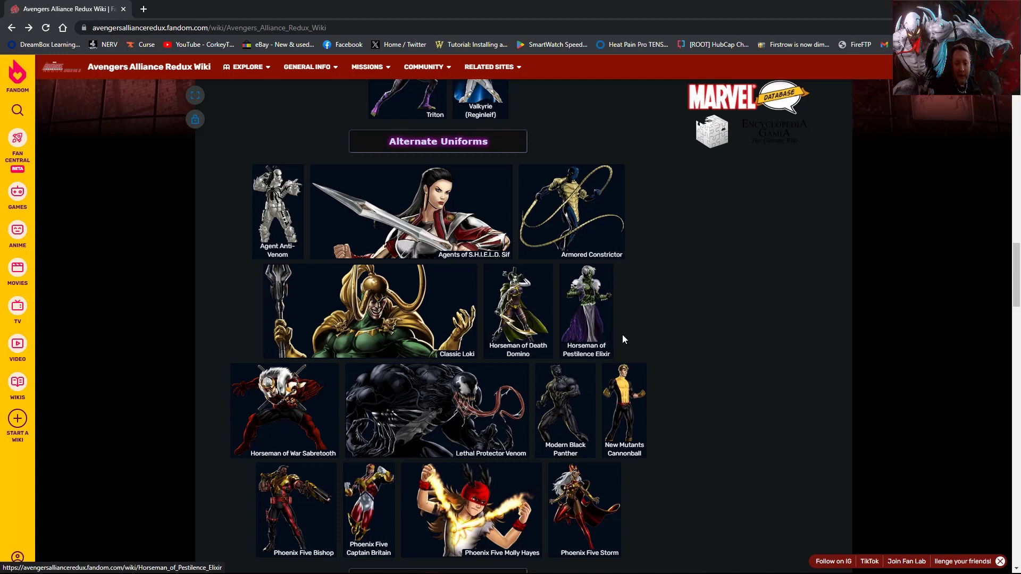
mouse_move(420, 312)
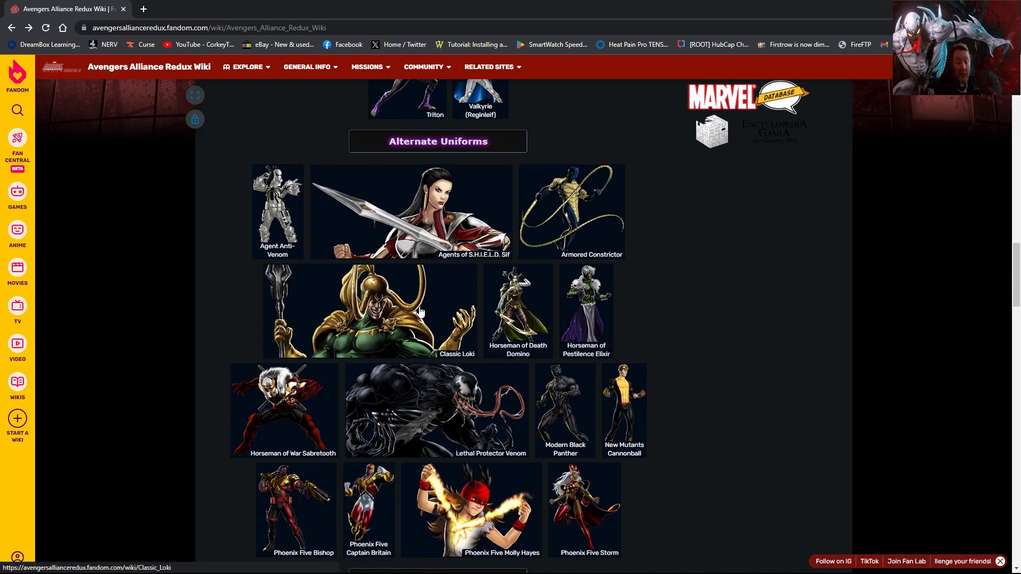
mouse_move(416, 313)
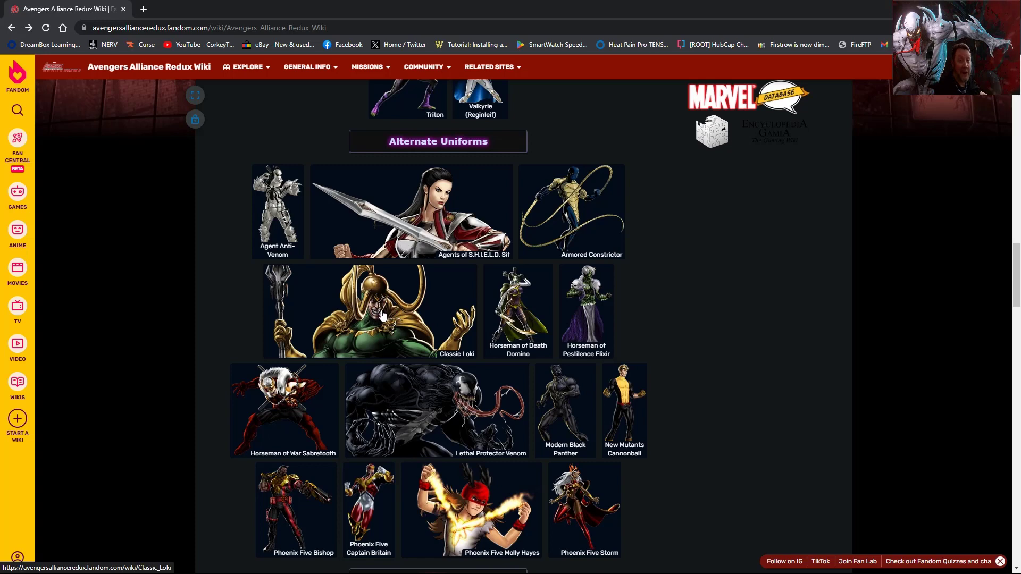
mouse_move(382, 316)
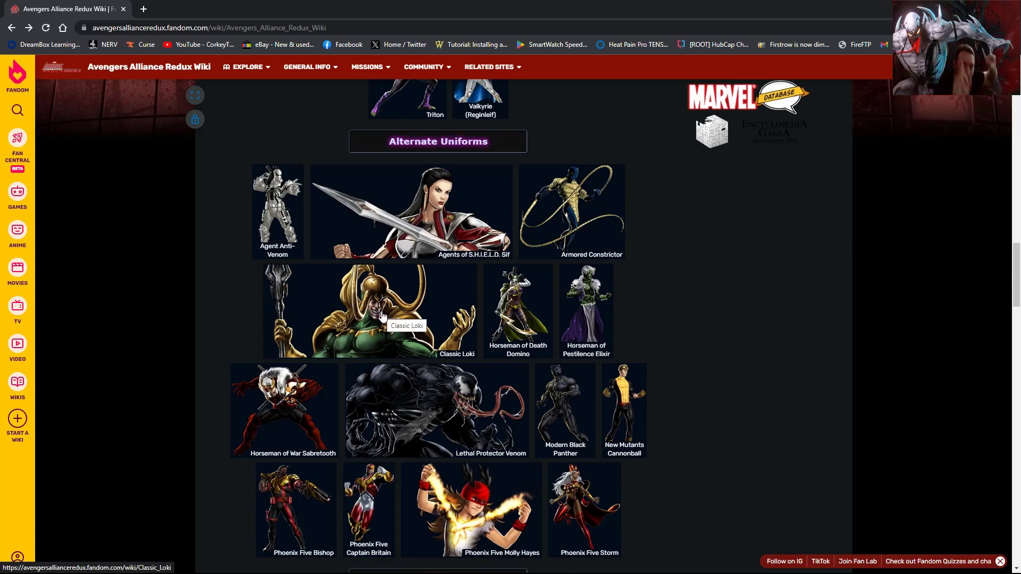
mouse_move(483, 323)
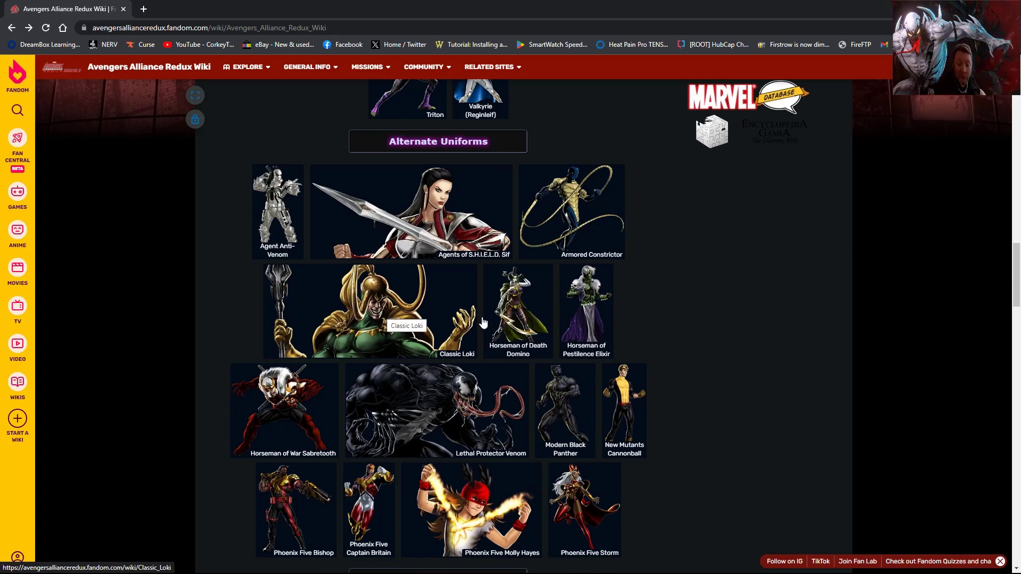
scroll("down", 3)
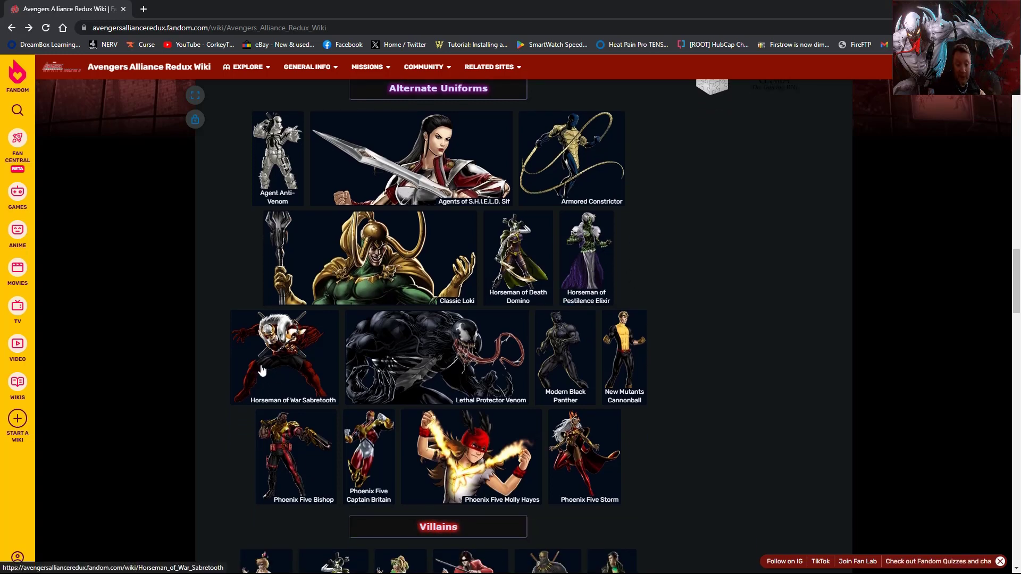
mouse_move(468, 349)
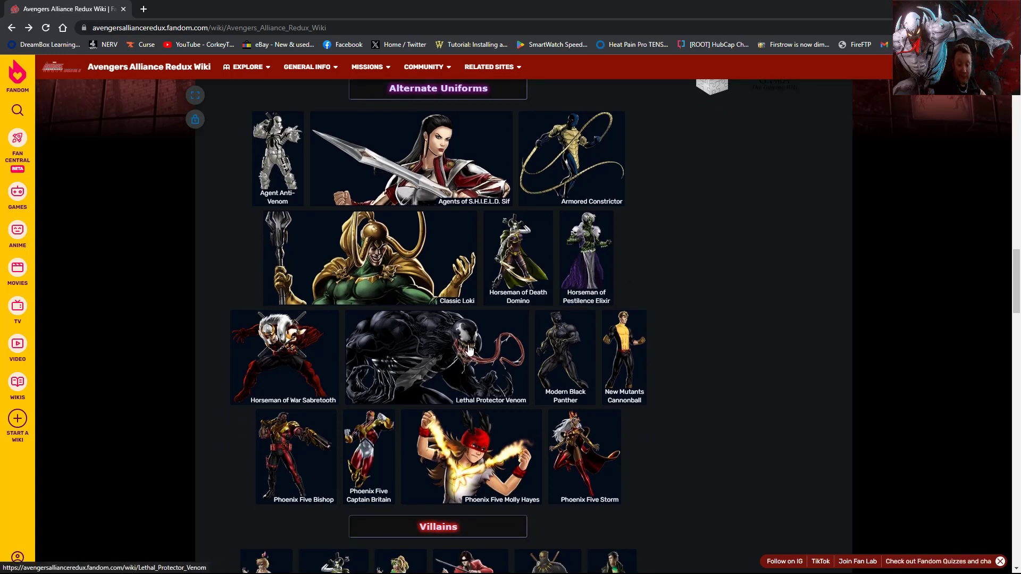
View the Lethal Protector Venom page, then open the Agent Anti-Venom article
left_click(429, 353)
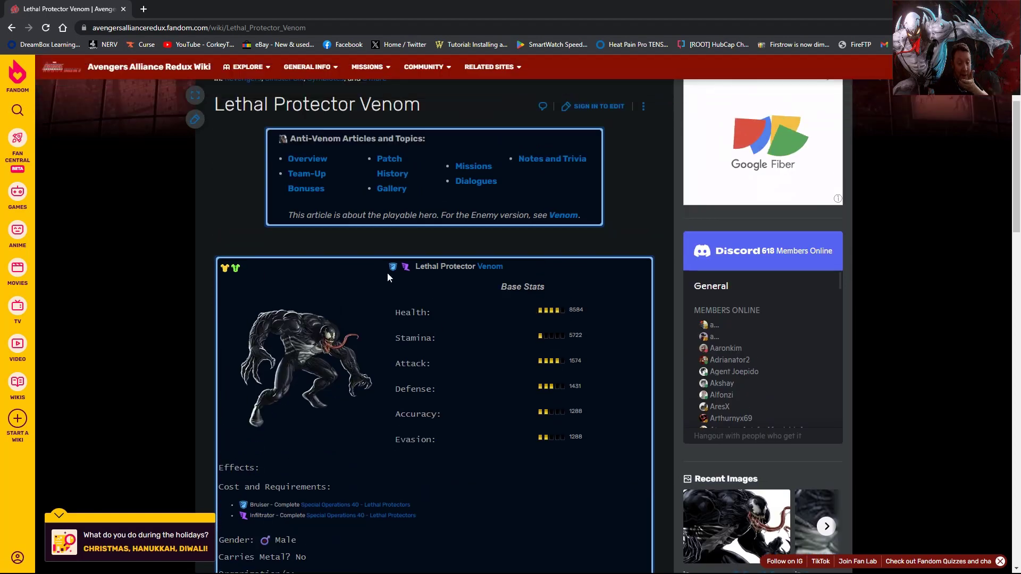
mouse_move(406, 269)
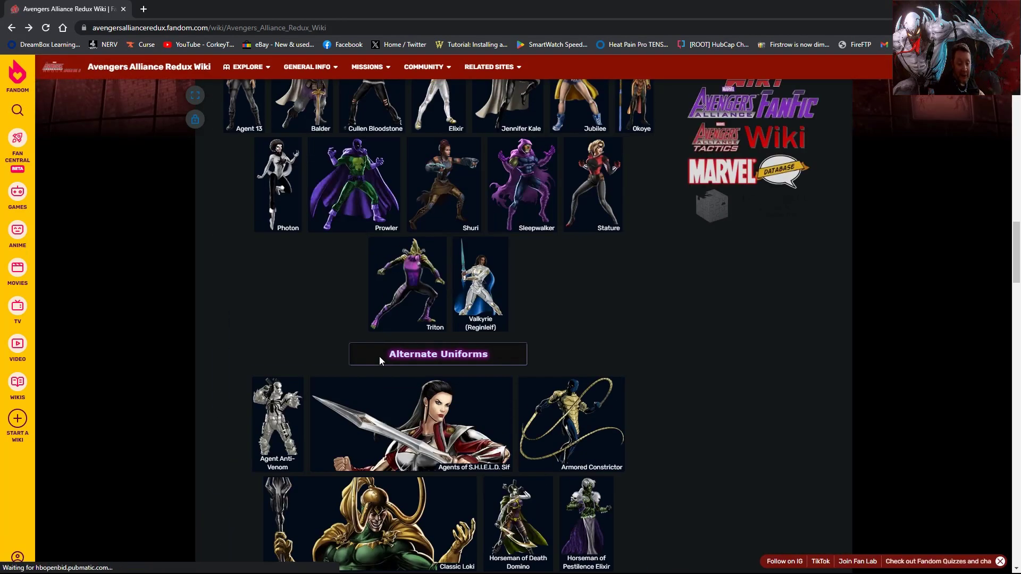
left_click(277, 423)
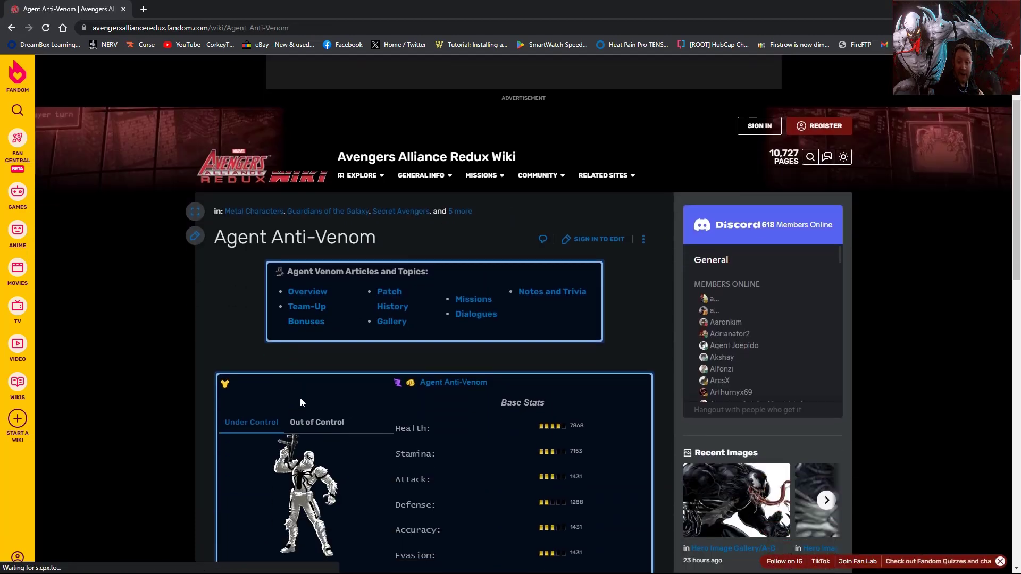
Scroll past the Alternate Uniforms portraits toward the Villains heroes grid
scroll("down", 3)
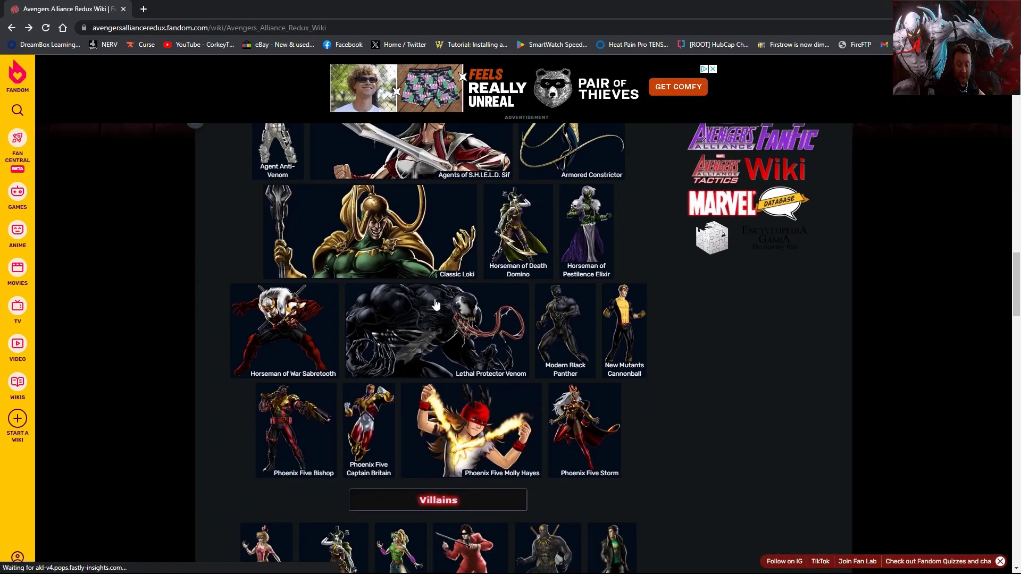
mouse_move(453, 307)
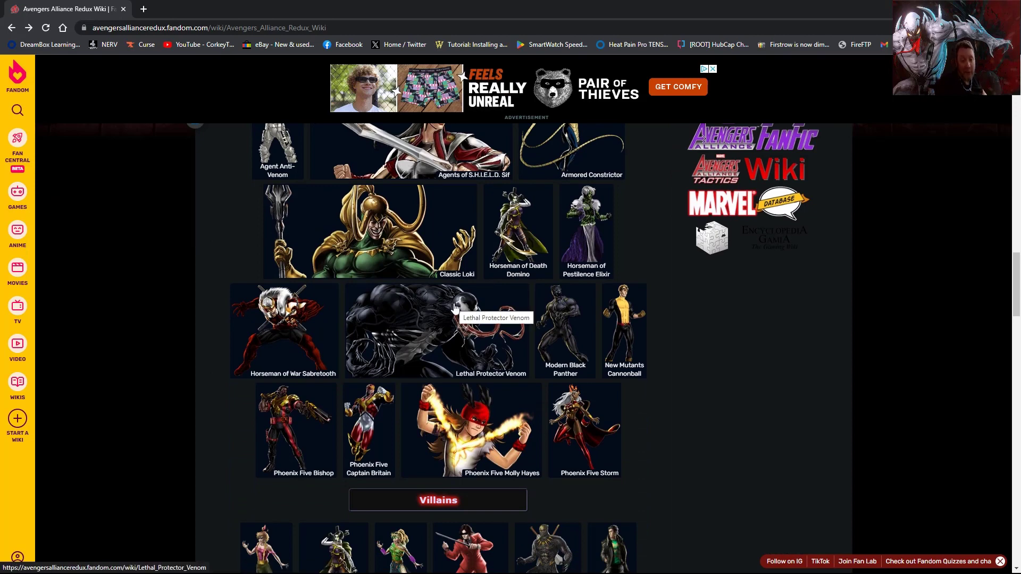
mouse_move(447, 311)
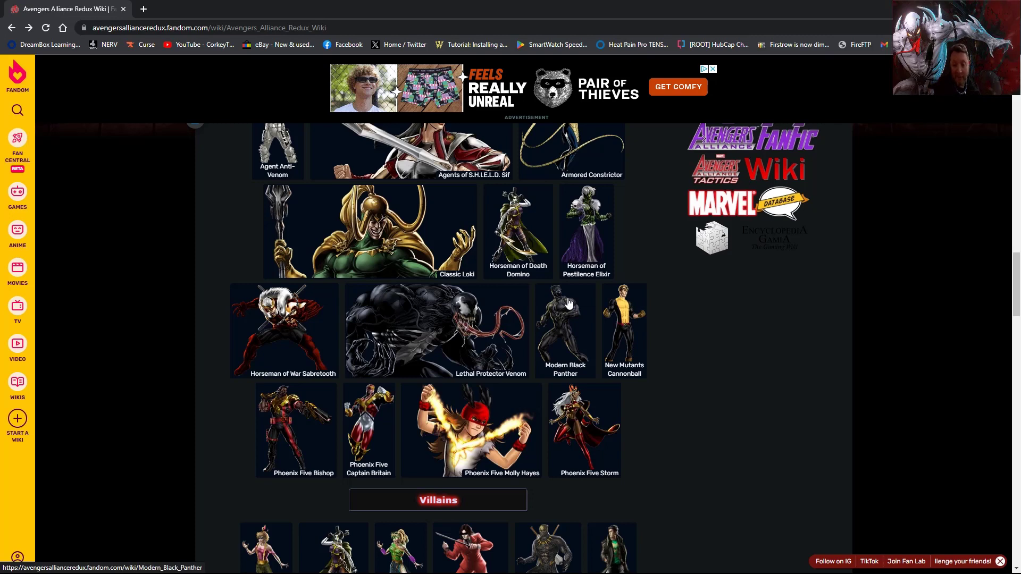
mouse_move(629, 327)
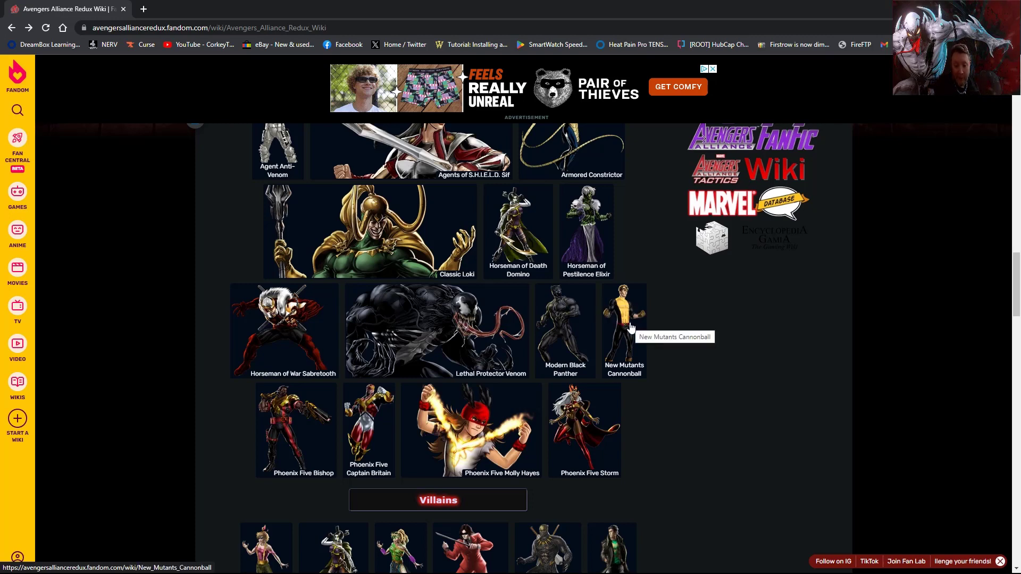
scroll("down", 3)
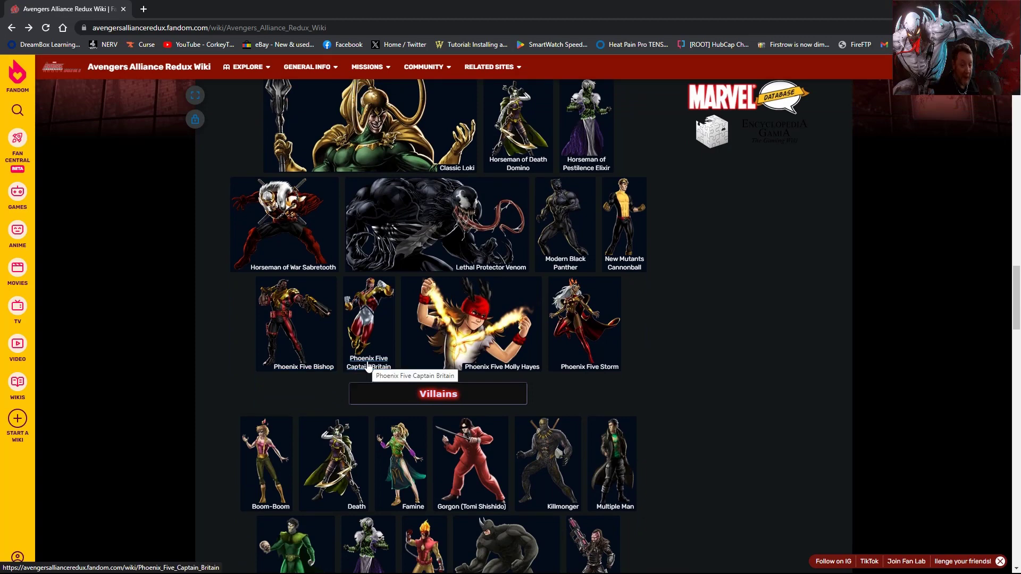
mouse_move(523, 352)
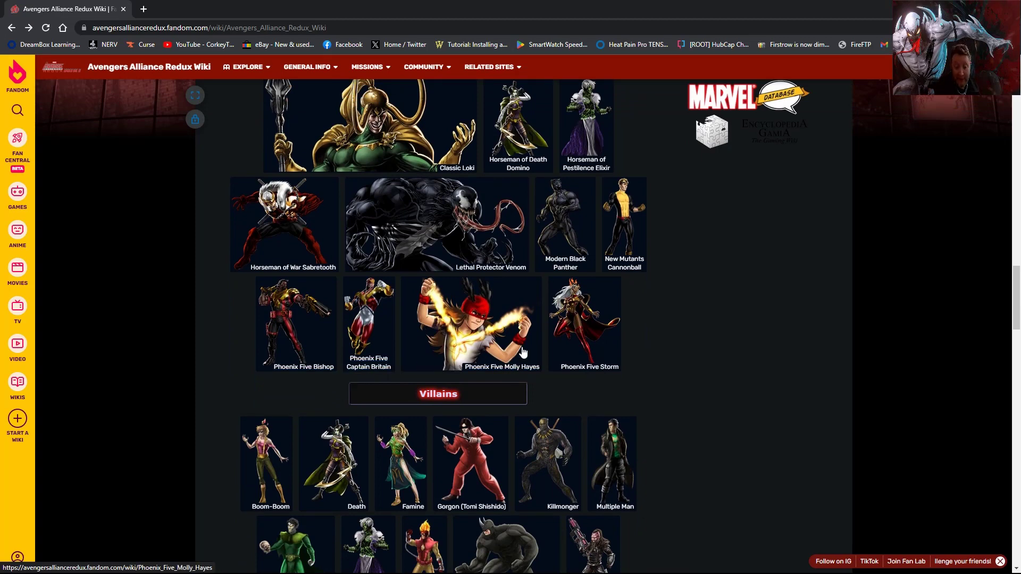
mouse_move(595, 326)
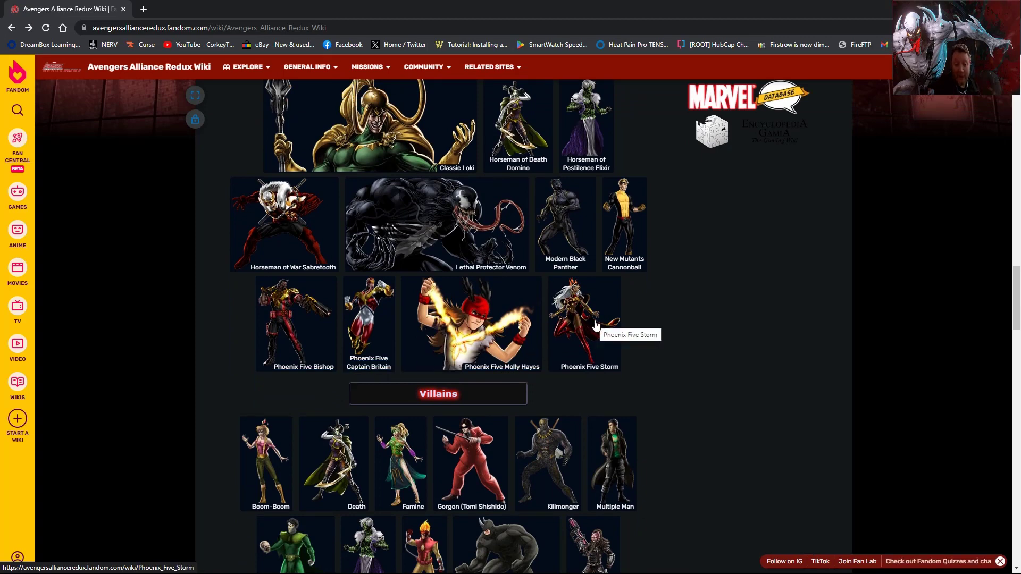
scroll("down", 3)
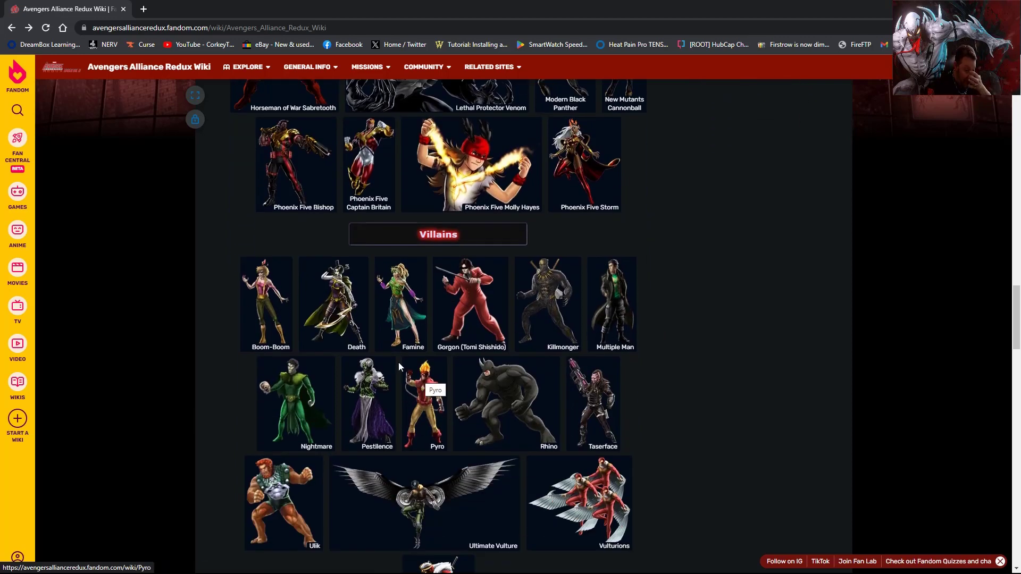
mouse_move(364, 313)
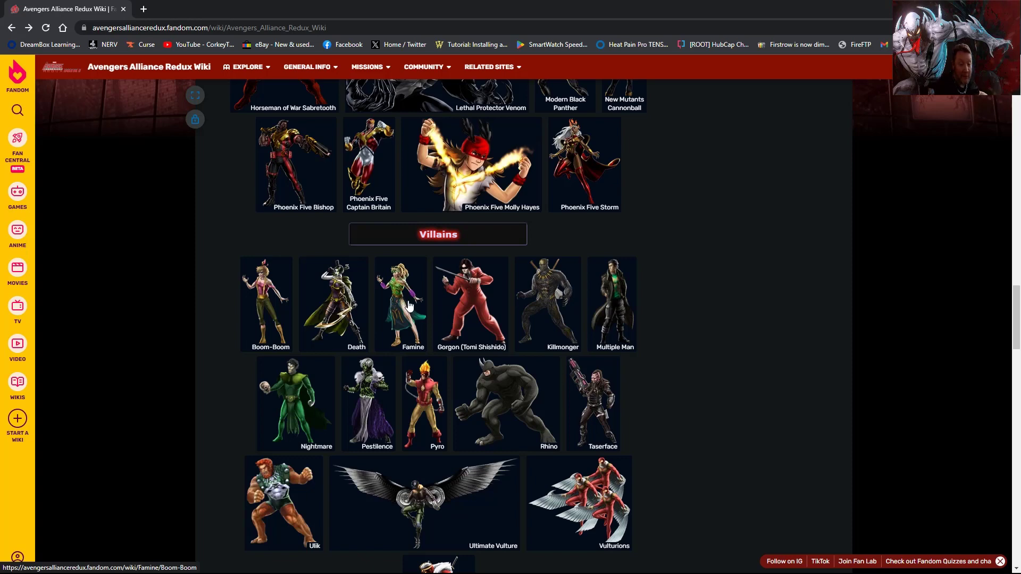
mouse_move(402, 291)
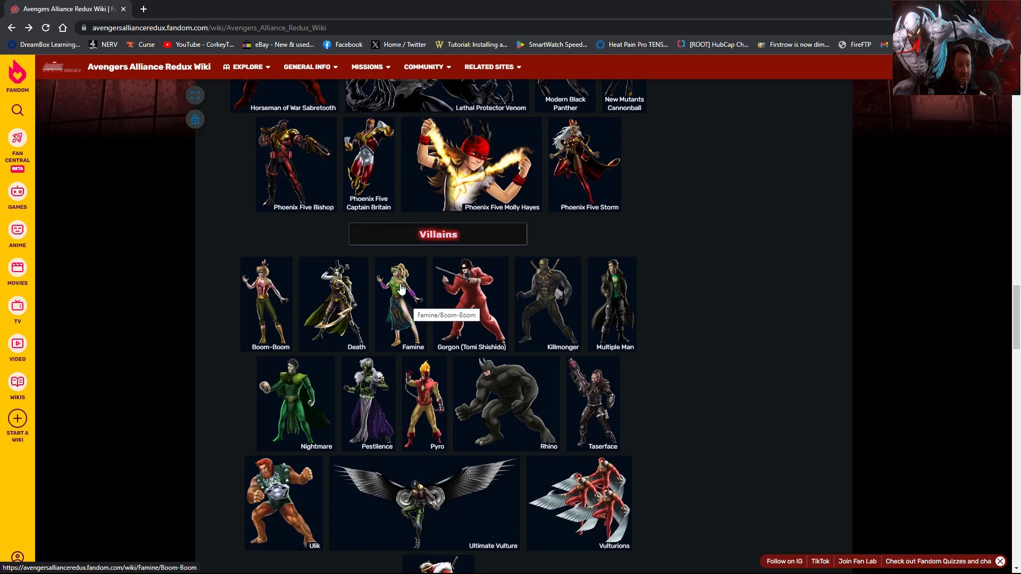
mouse_move(396, 292)
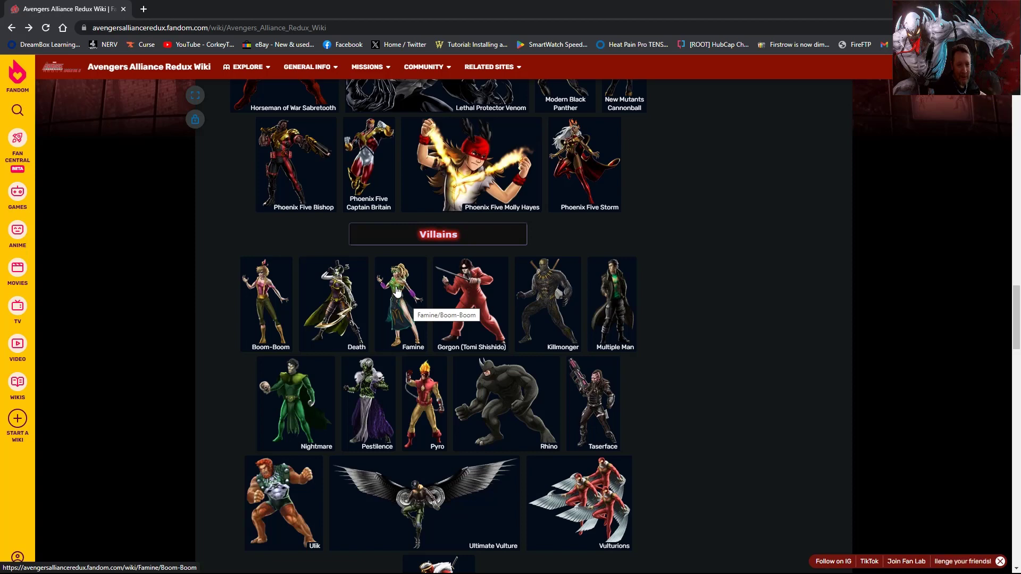
mouse_move(408, 340)
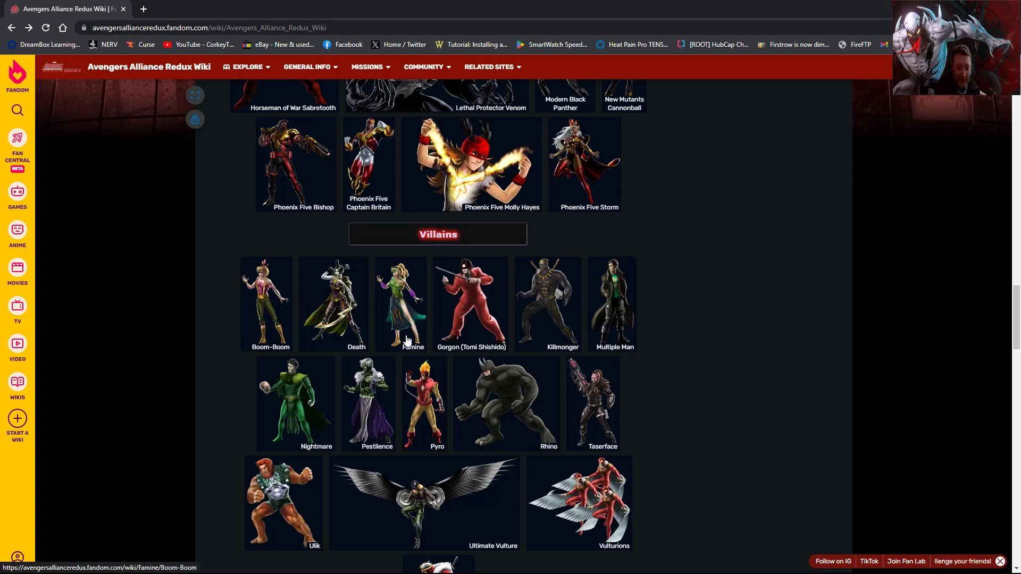
mouse_move(478, 302)
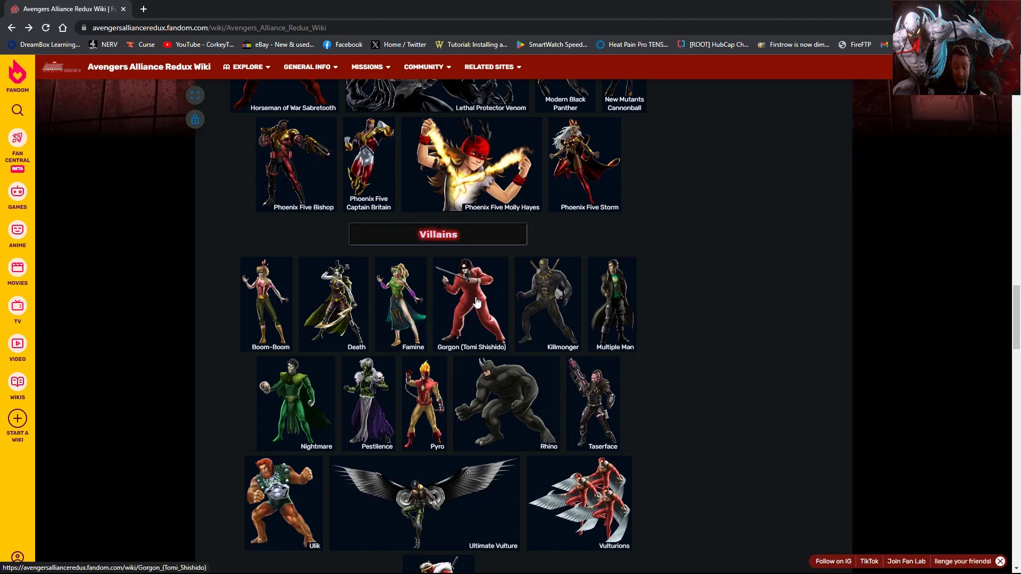
mouse_move(479, 312)
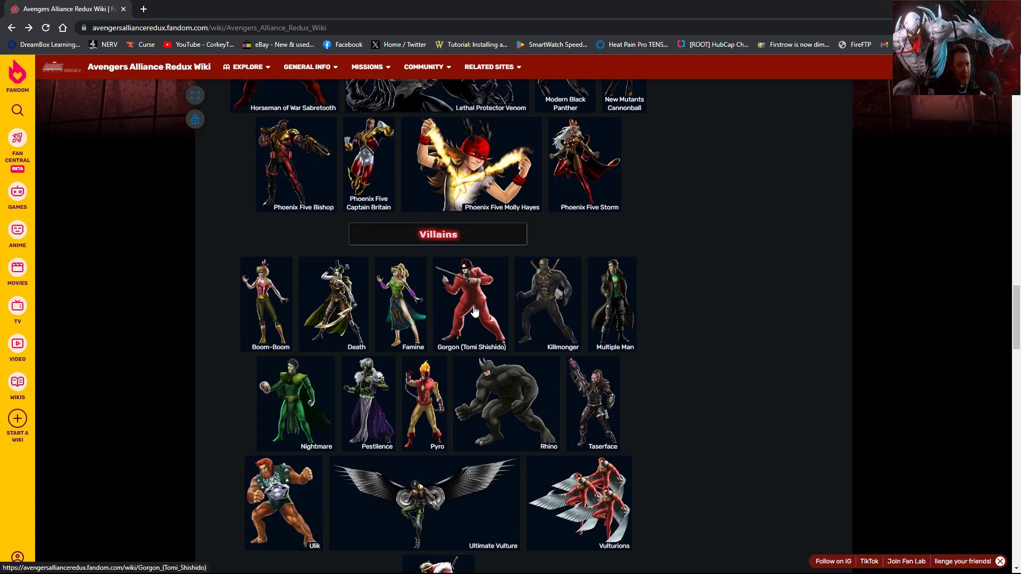
mouse_move(476, 311)
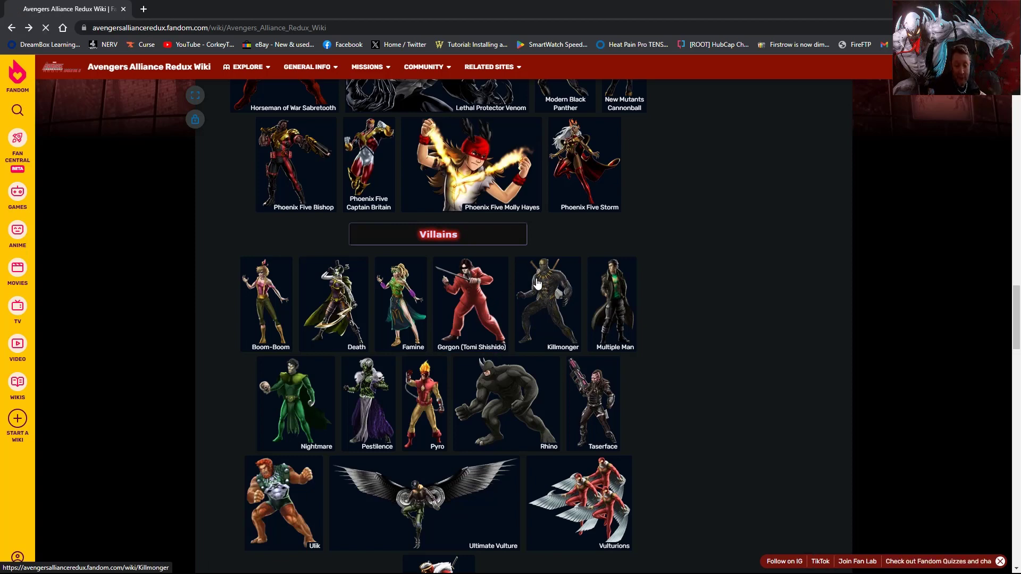
left_click(549, 300)
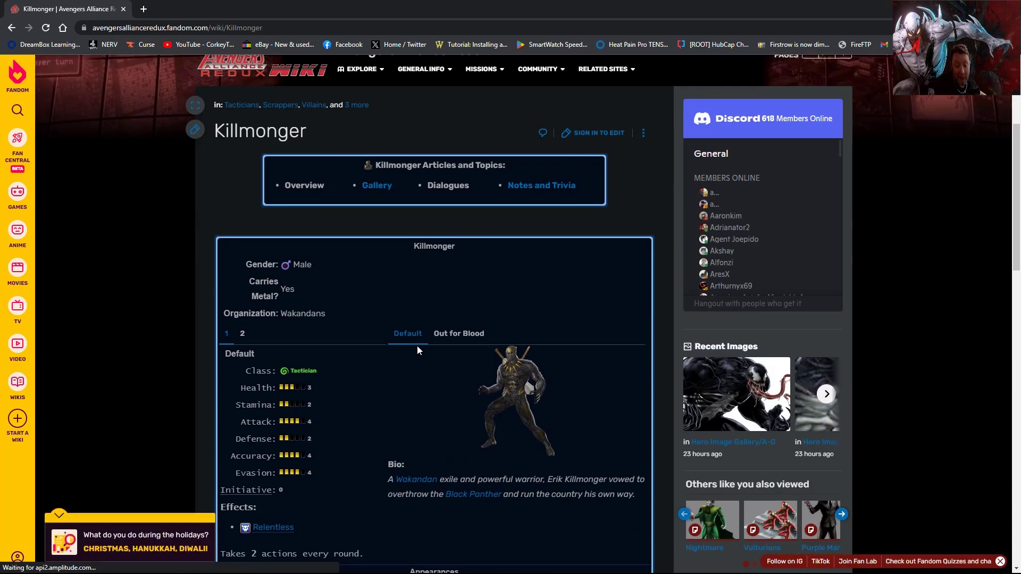
scroll("down", 3)
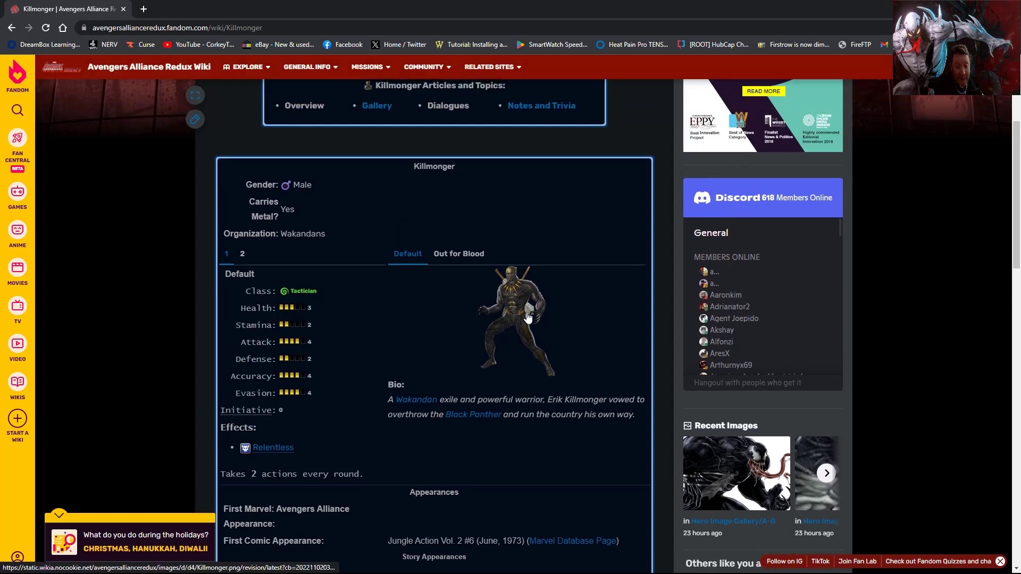
mouse_move(527, 318)
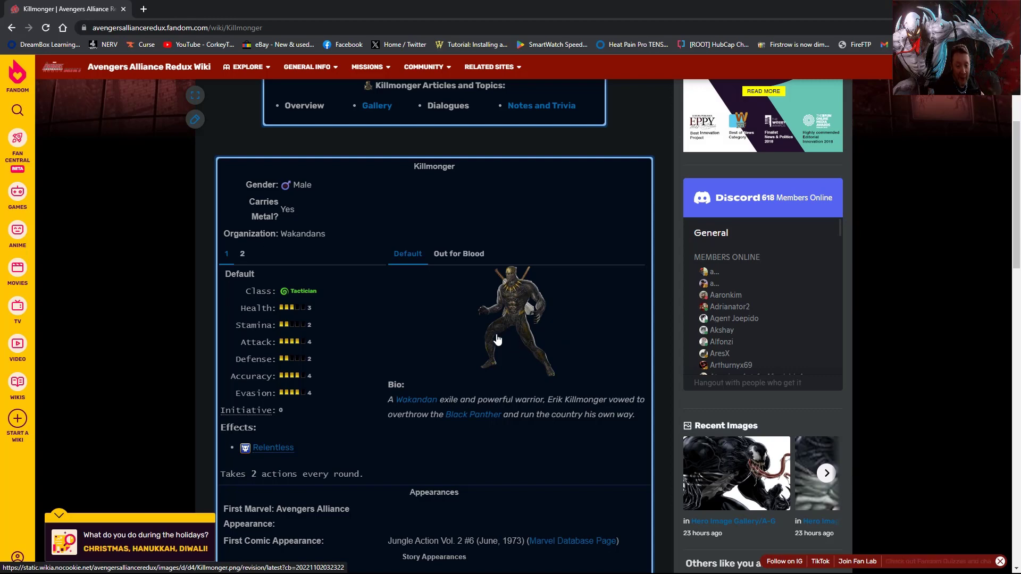
mouse_move(540, 317)
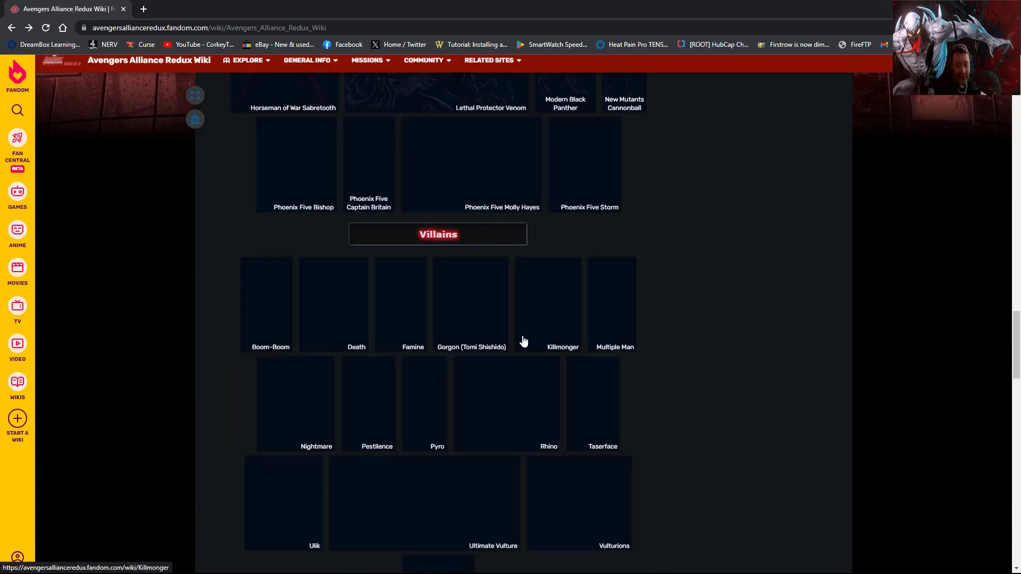
scroll("down", 3)
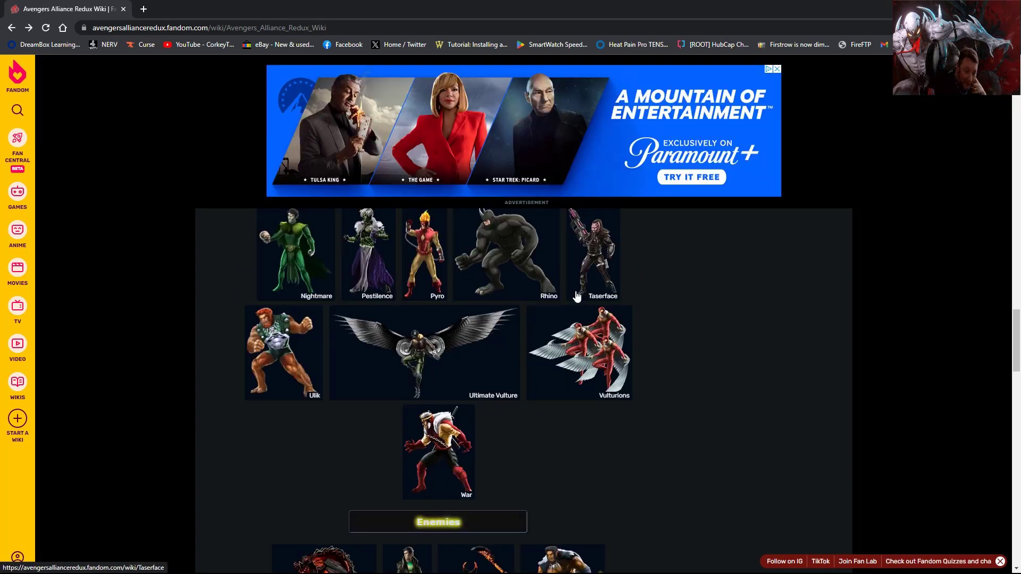
scroll("up", 3)
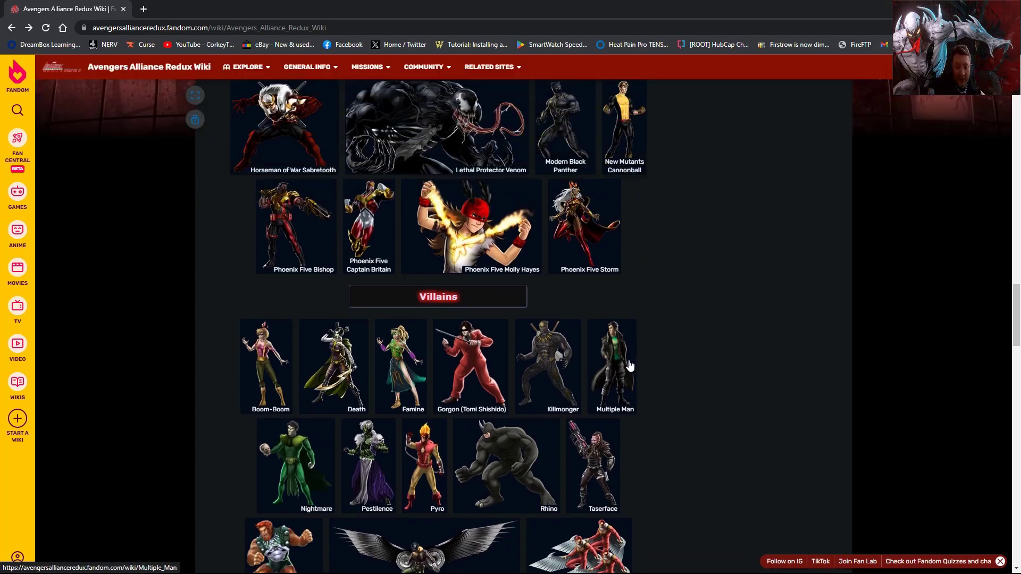
scroll("down", 3)
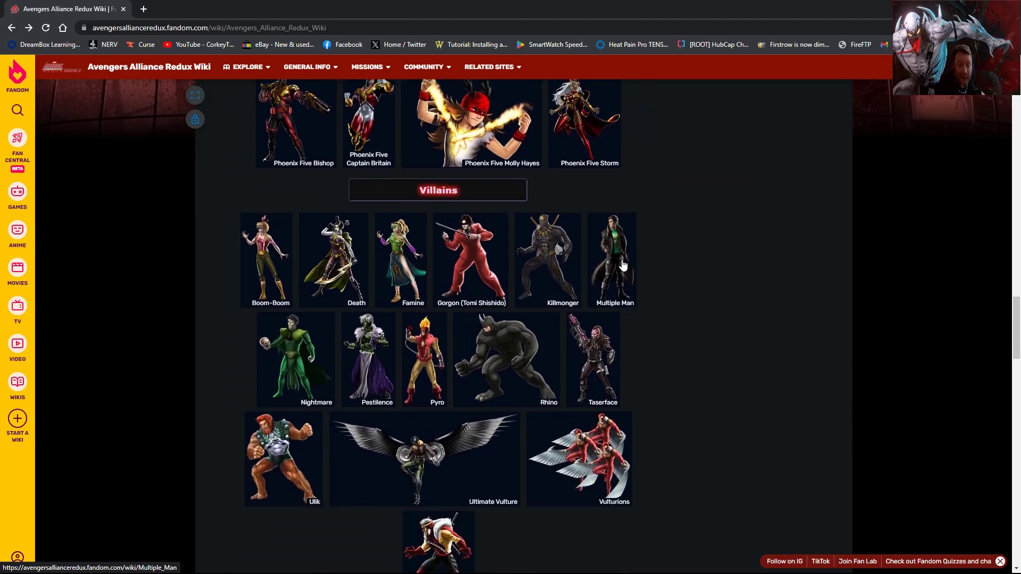
mouse_move(623, 264)
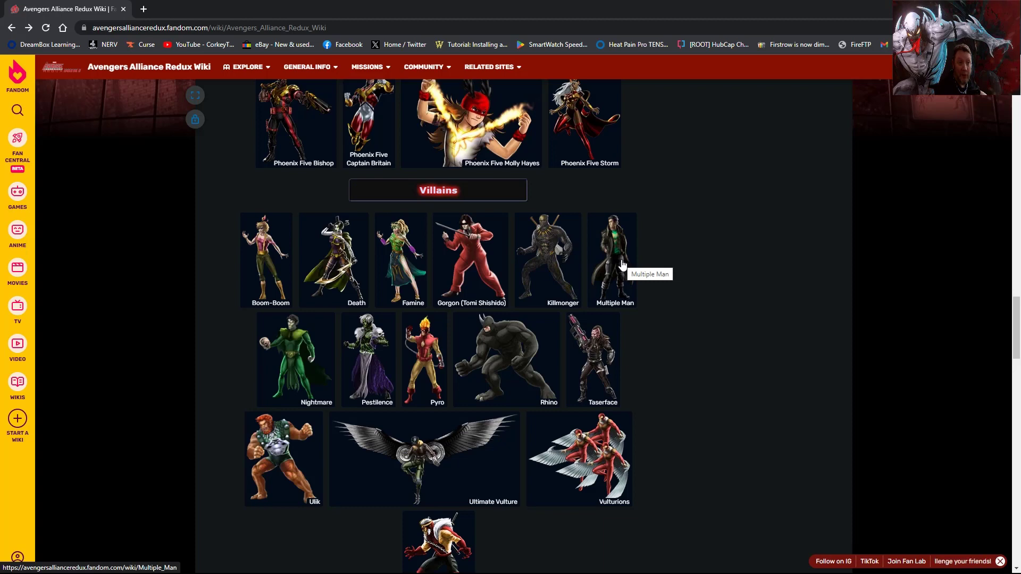
mouse_move(576, 269)
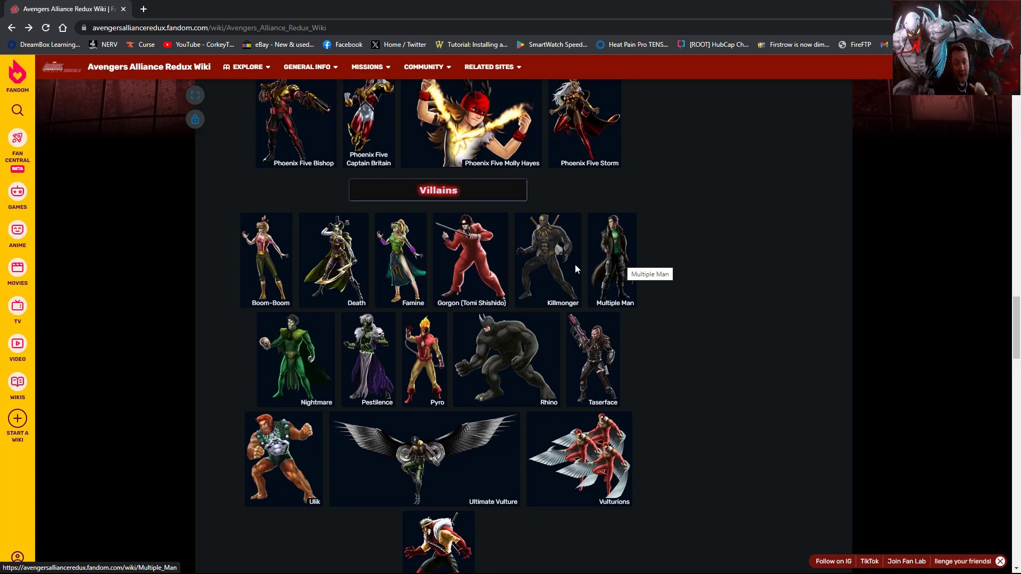
mouse_move(615, 258)
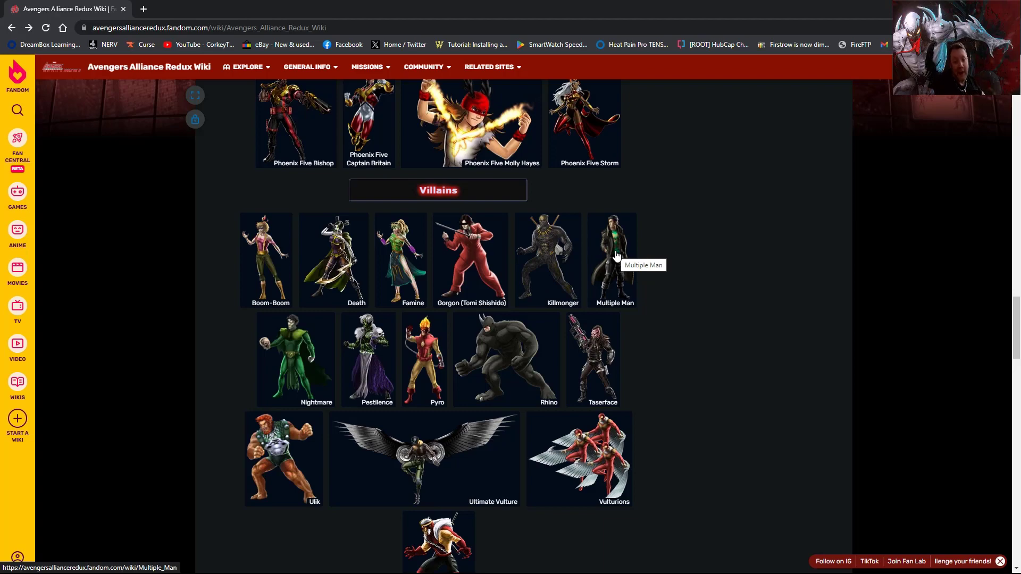
mouse_move(370, 360)
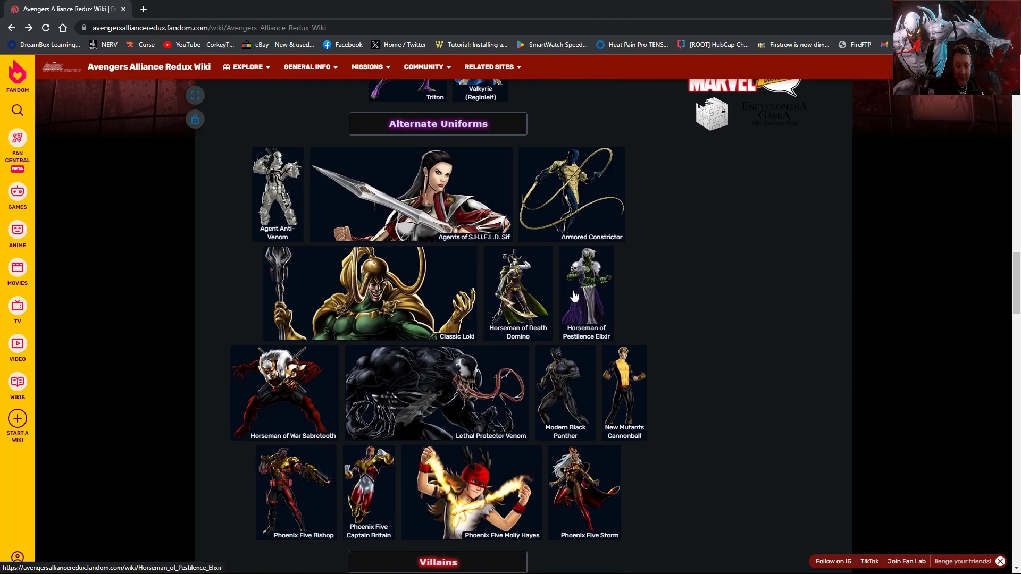
scroll("down", 3)
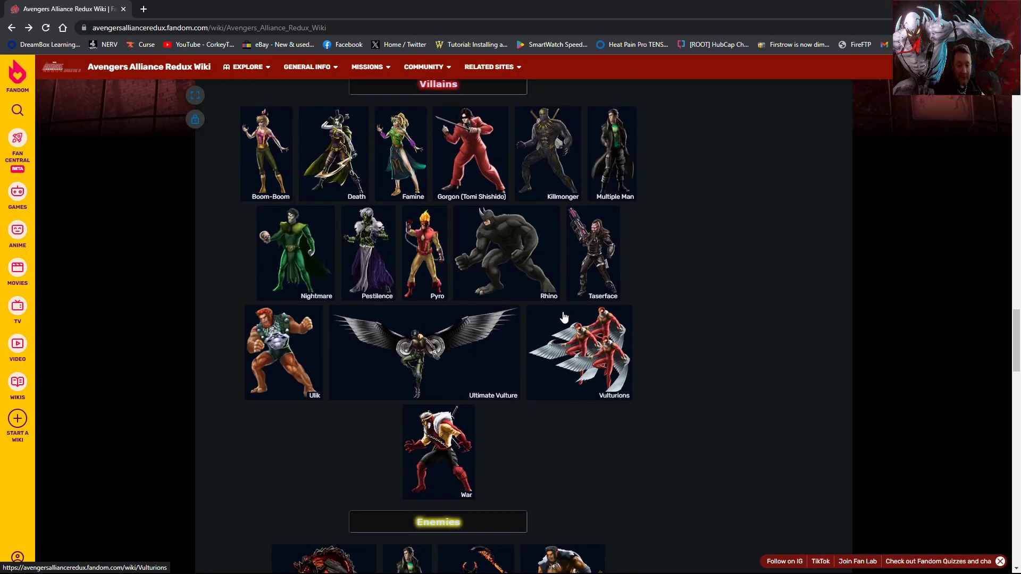
left_click(517, 248)
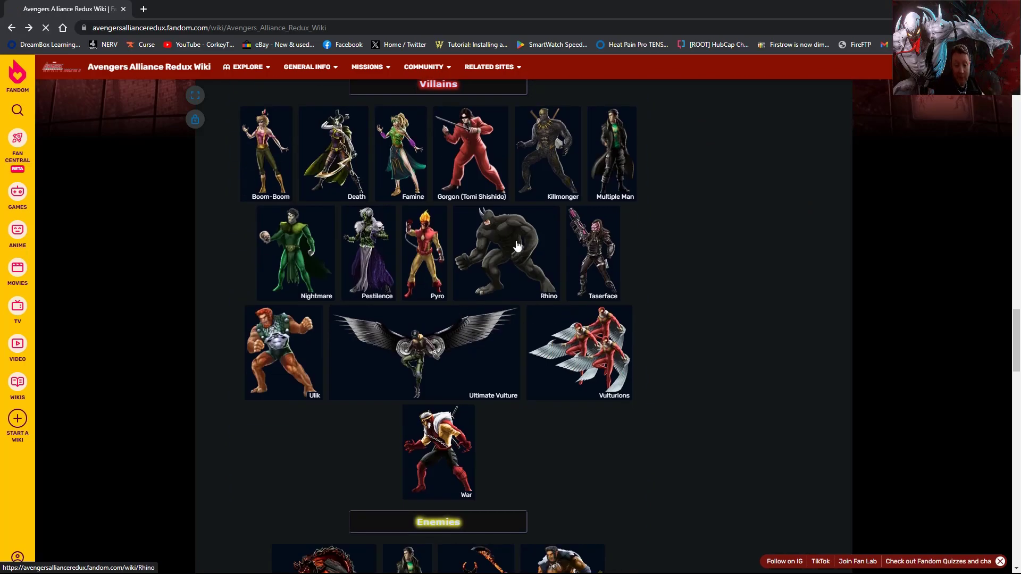
left_click(517, 246)
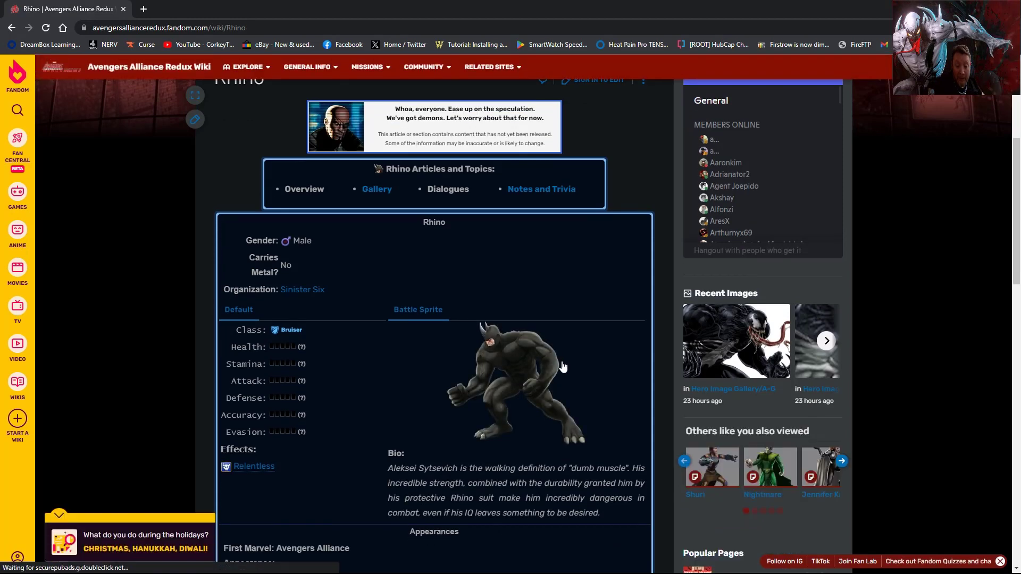
left_click(517, 384)
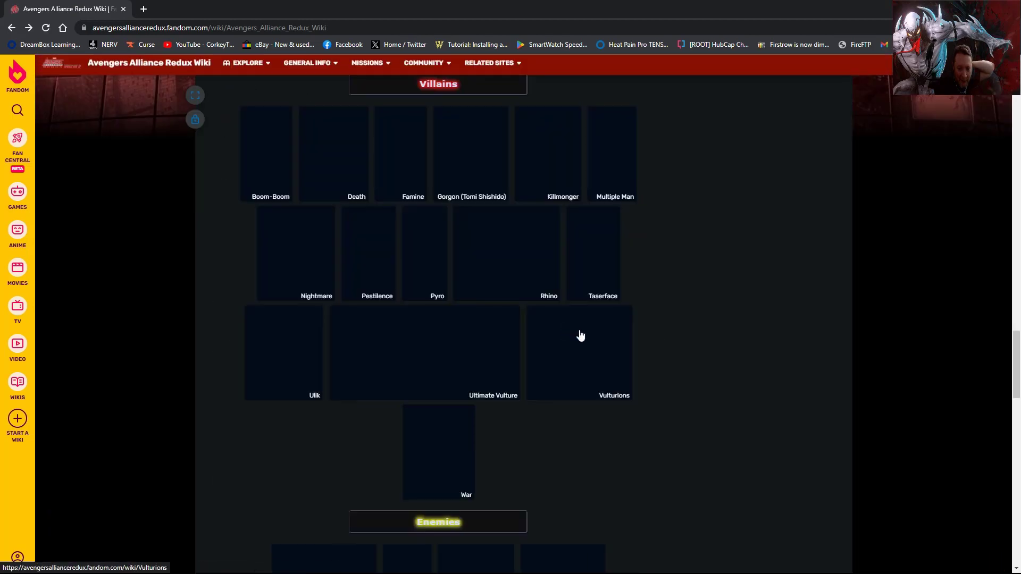
scroll("down", 3)
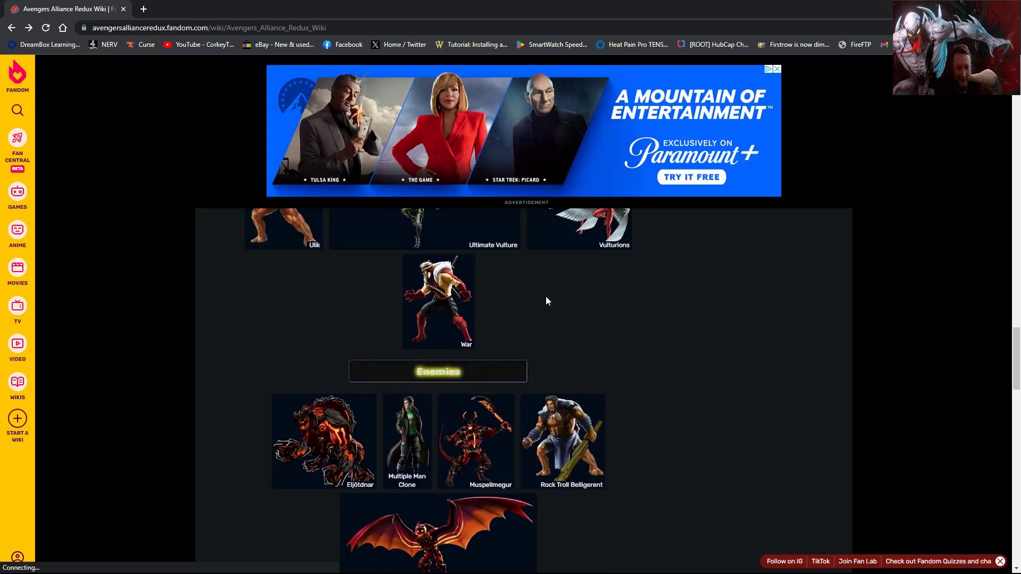
scroll("up", 3)
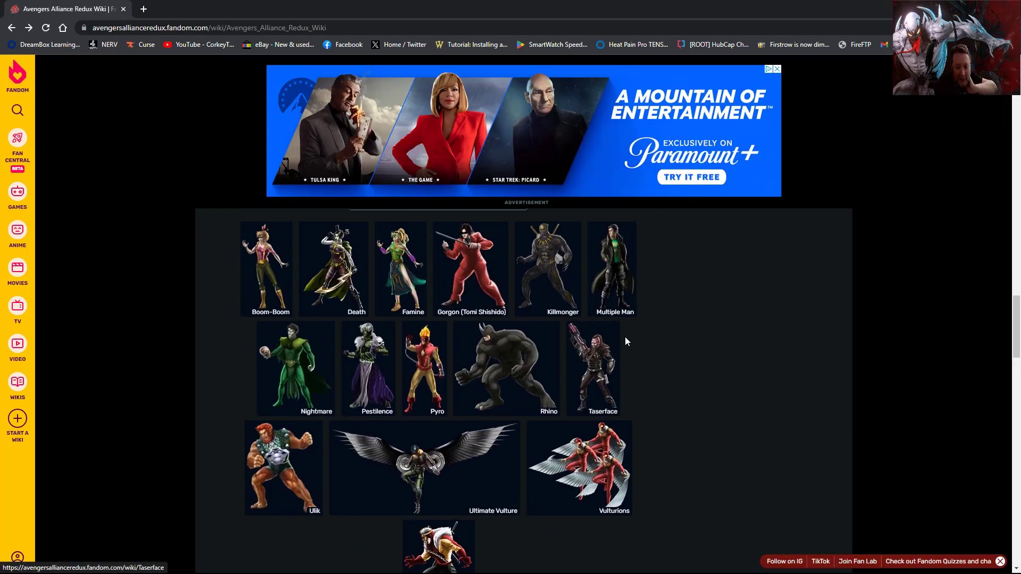
mouse_move(272, 447)
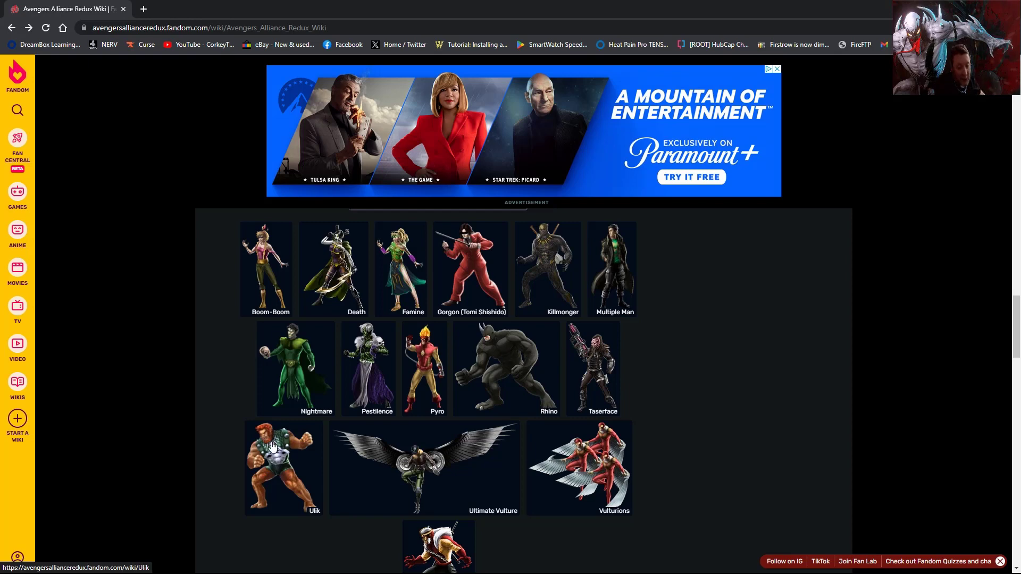
mouse_move(277, 443)
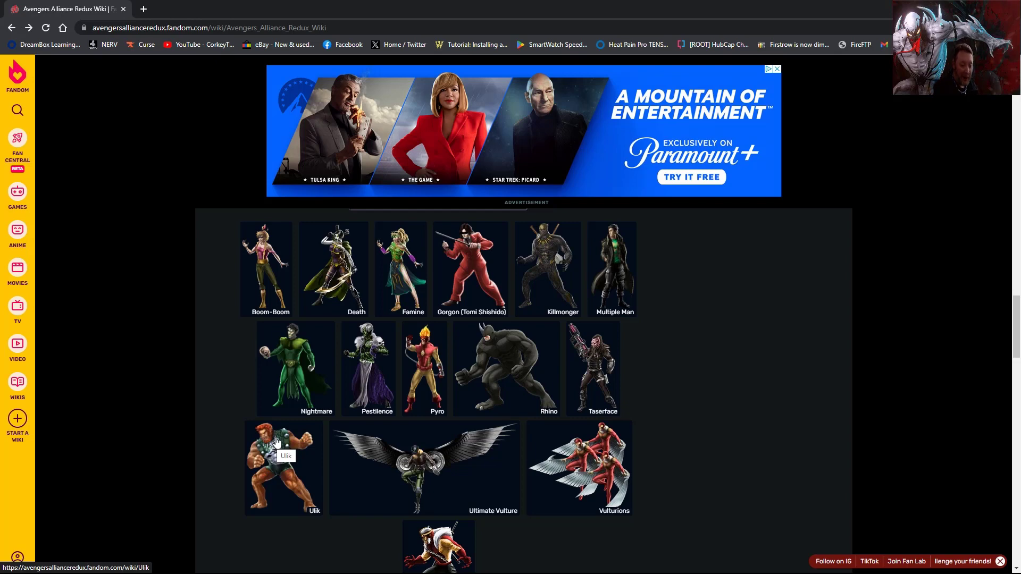
mouse_move(365, 457)
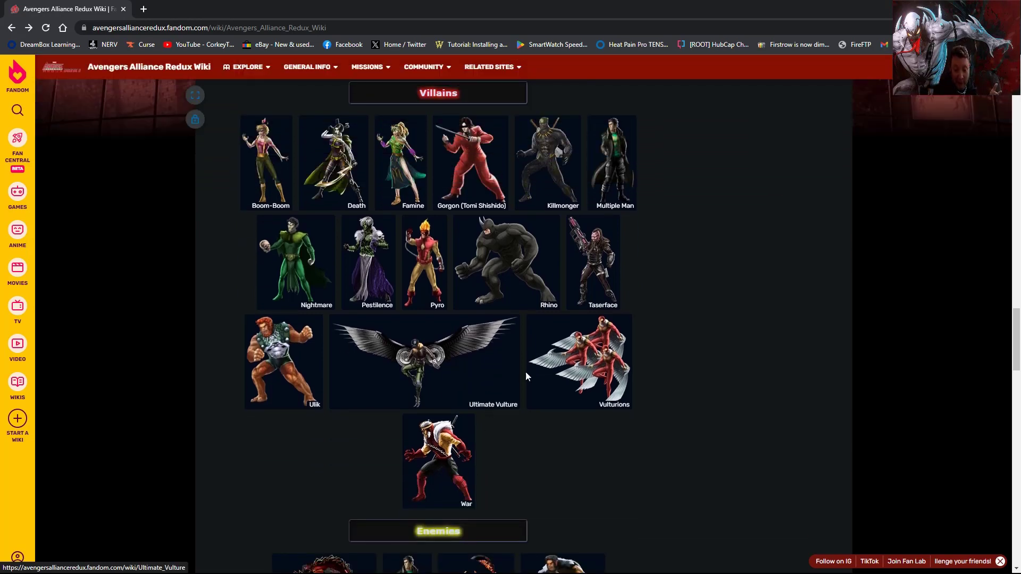
mouse_move(595, 372)
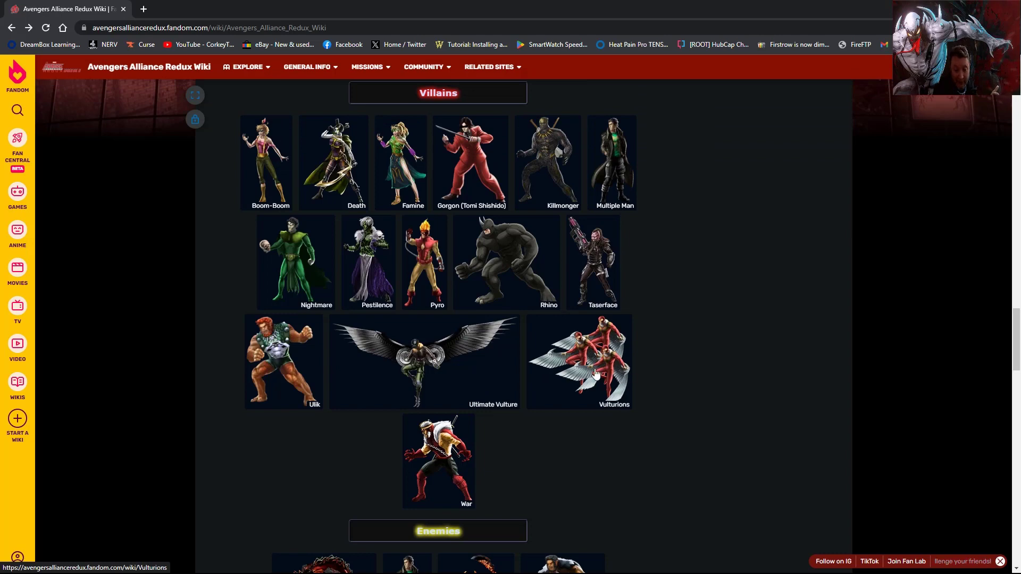
mouse_move(430, 381)
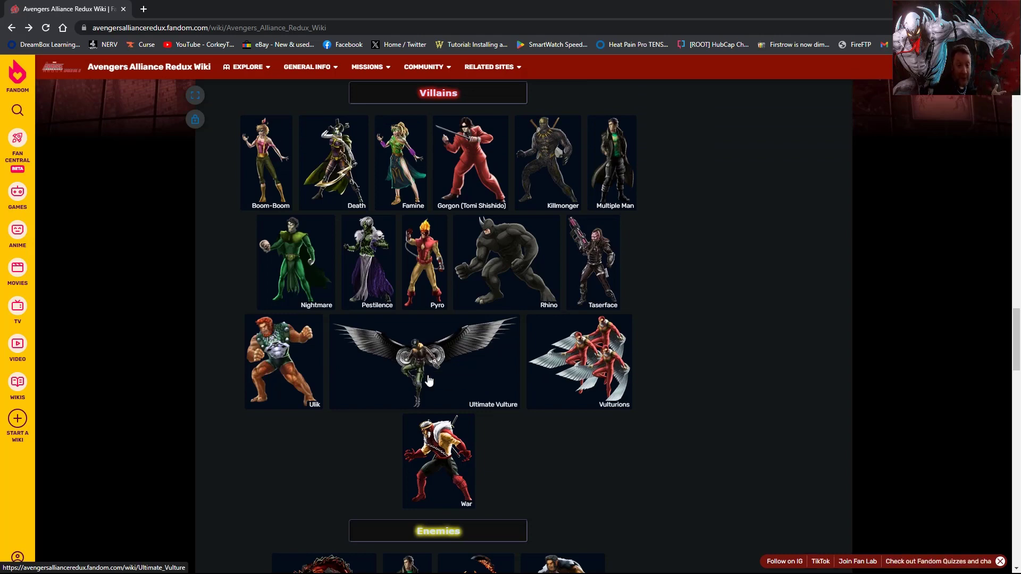
Scroll down to the Enemies (Rjúfendr) and Gear (Pym Particle Glove) sections
scroll("down", 3)
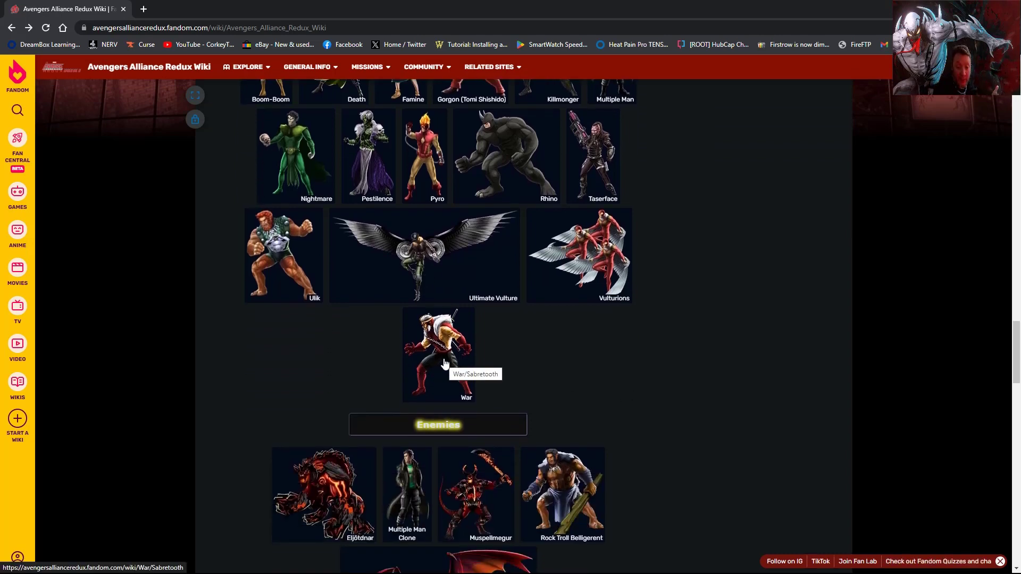
scroll("down", 3)
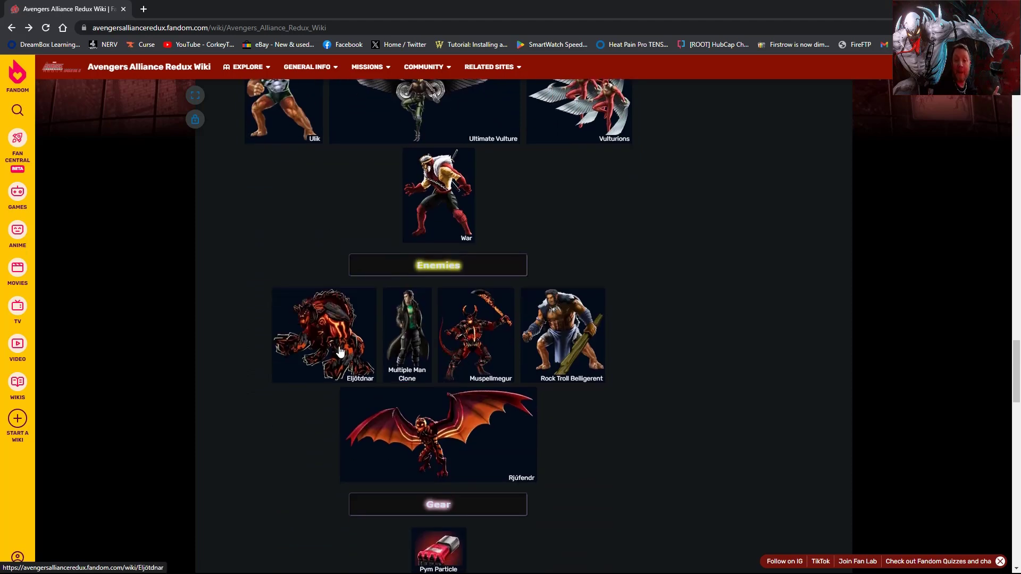
mouse_move(350, 357)
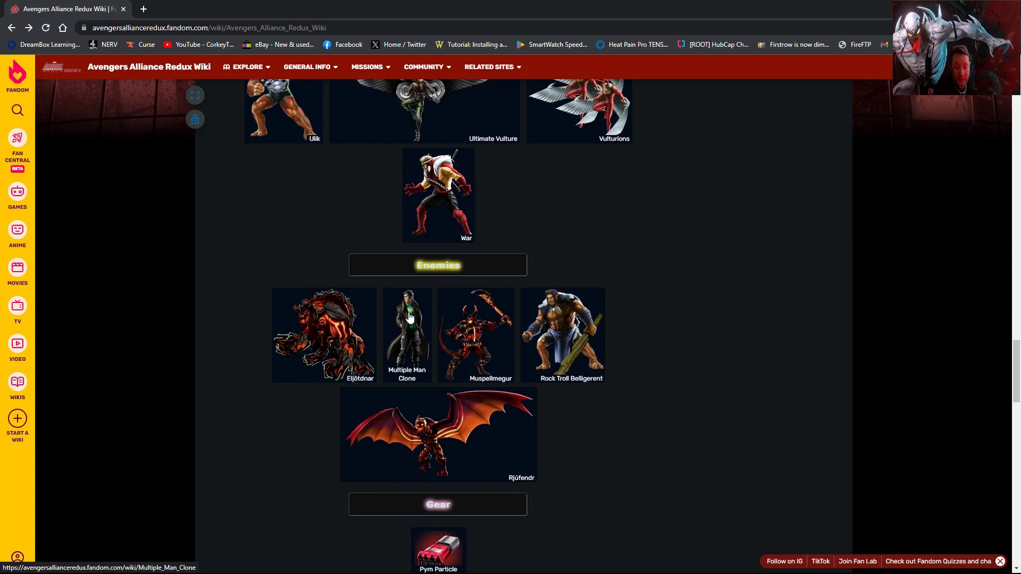
mouse_move(463, 321)
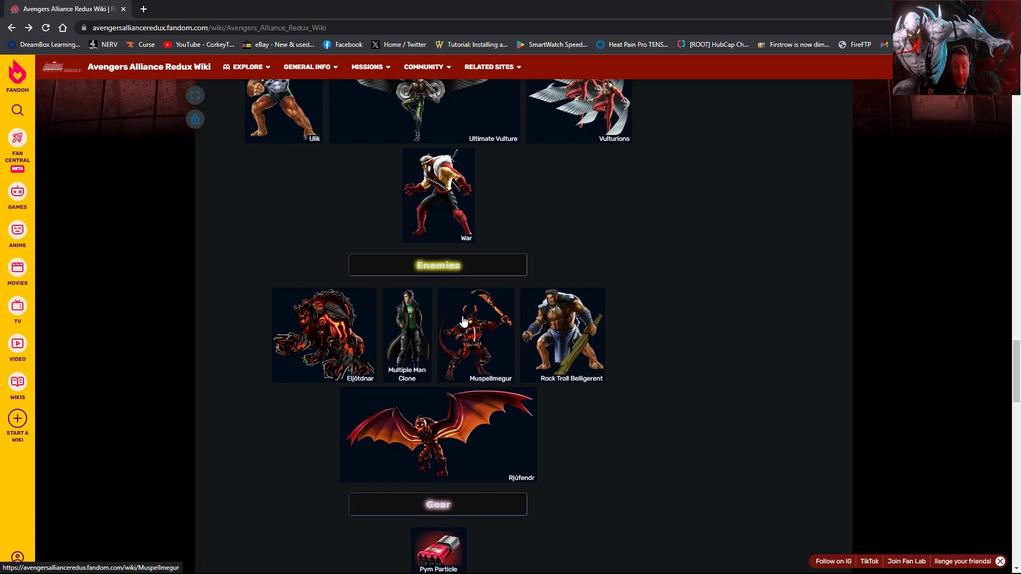
mouse_move(485, 331)
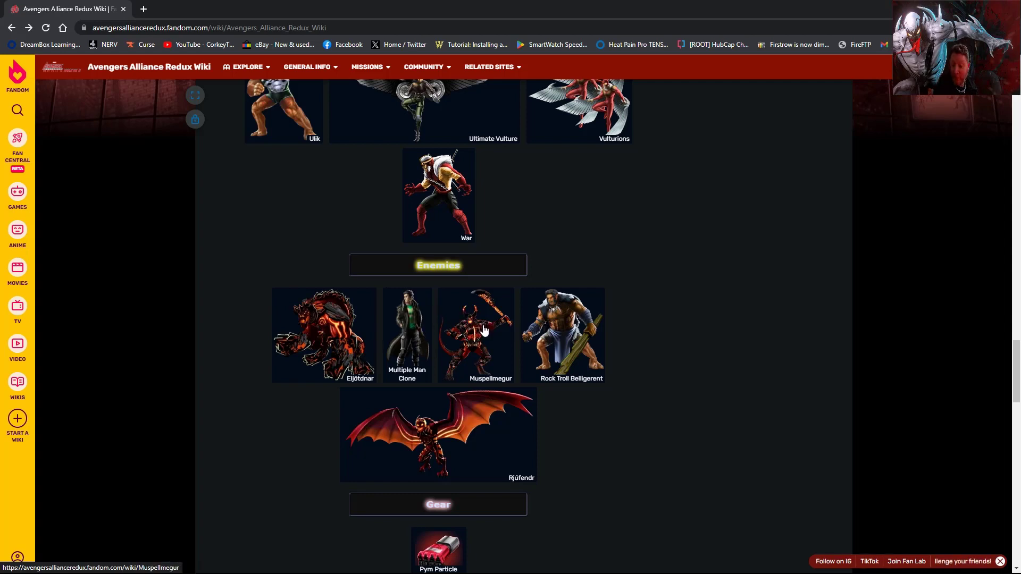
mouse_move(473, 332)
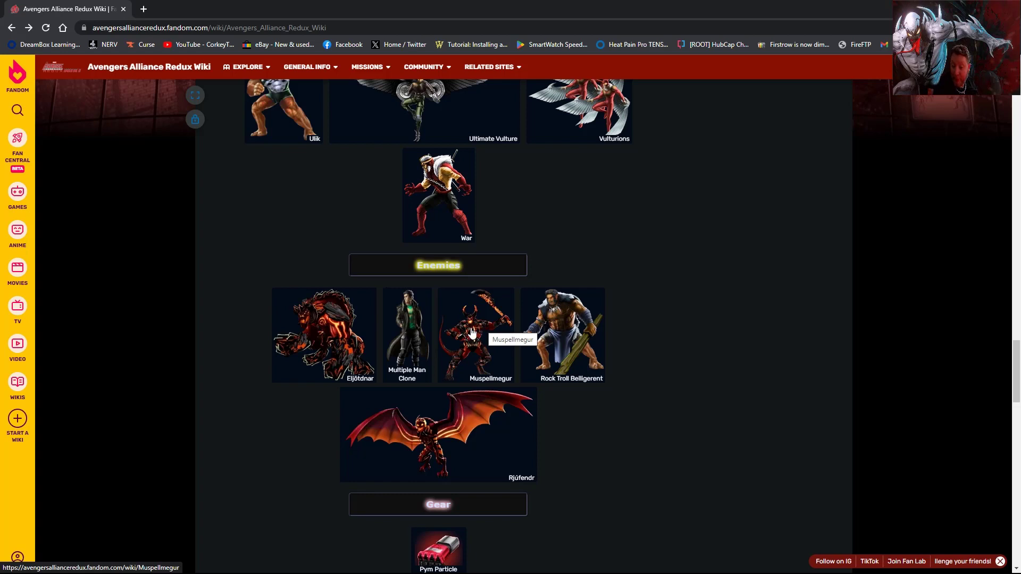
mouse_move(574, 341)
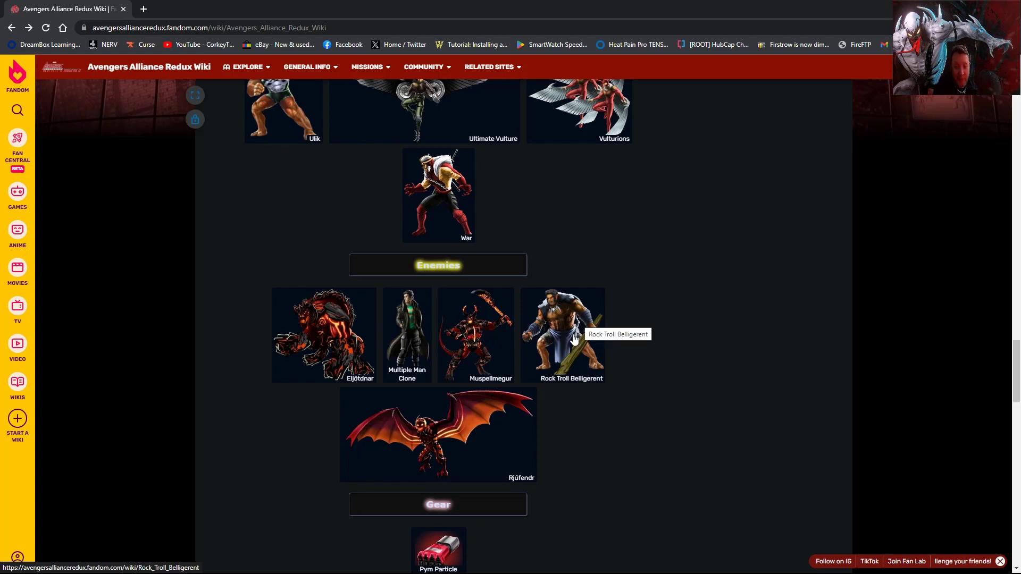
scroll("down", 3)
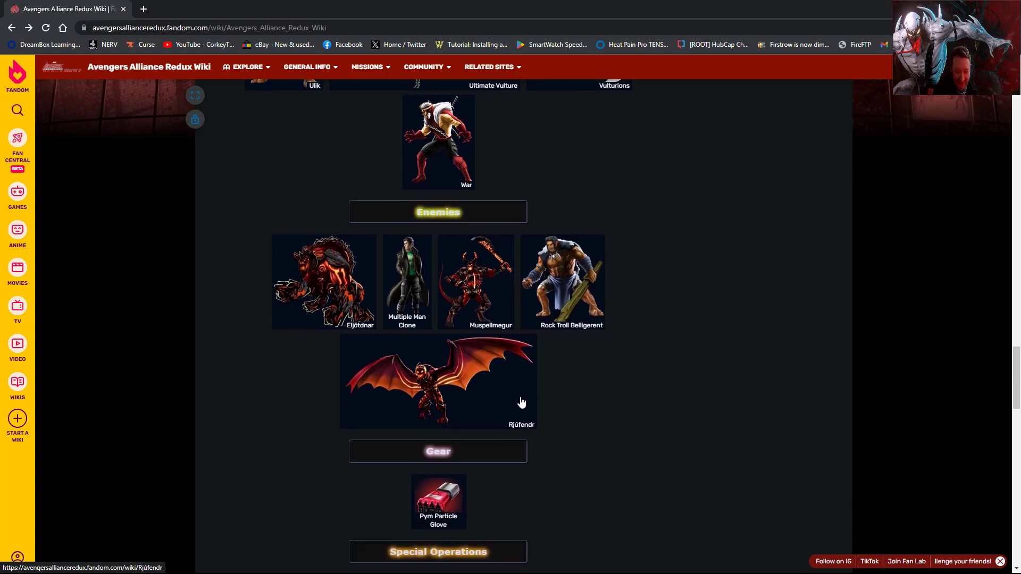
scroll("down", 3)
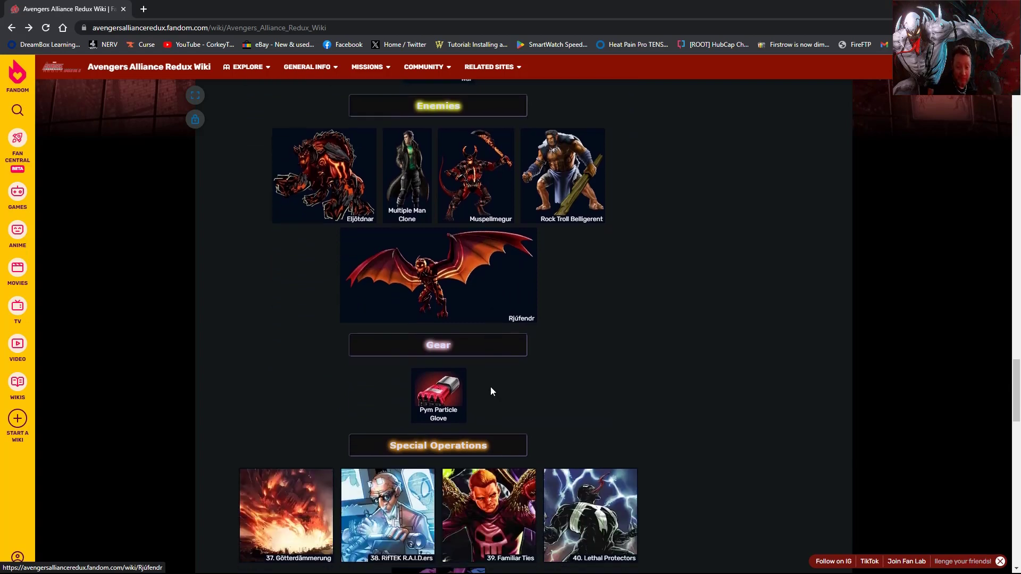
mouse_move(495, 289)
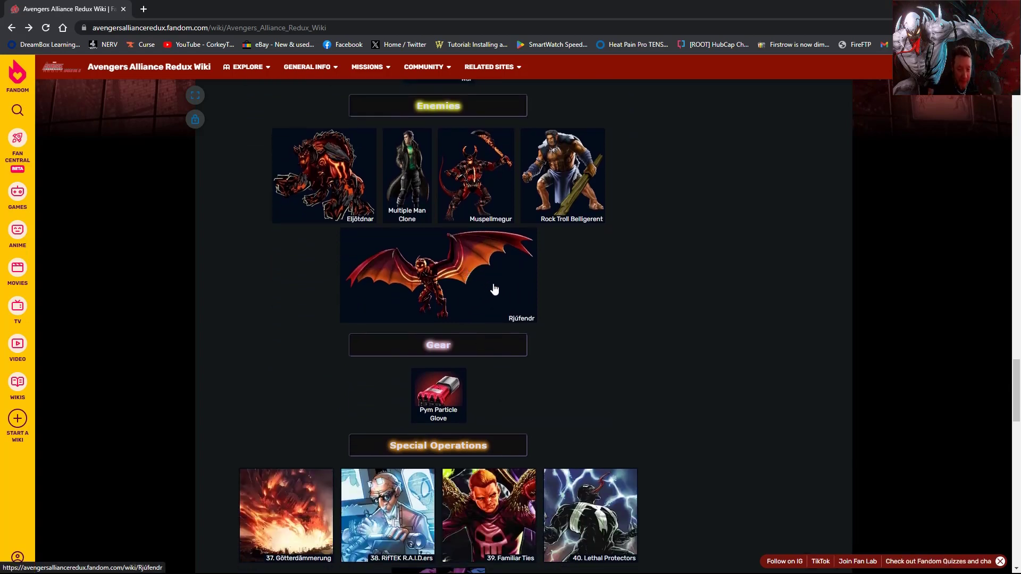
mouse_move(452, 409)
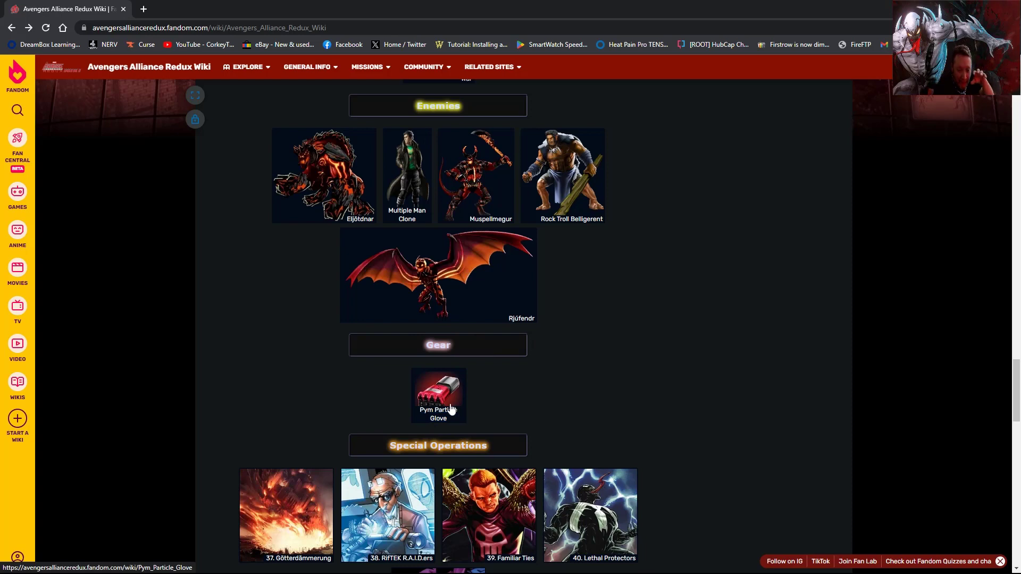
scroll("down", 3)
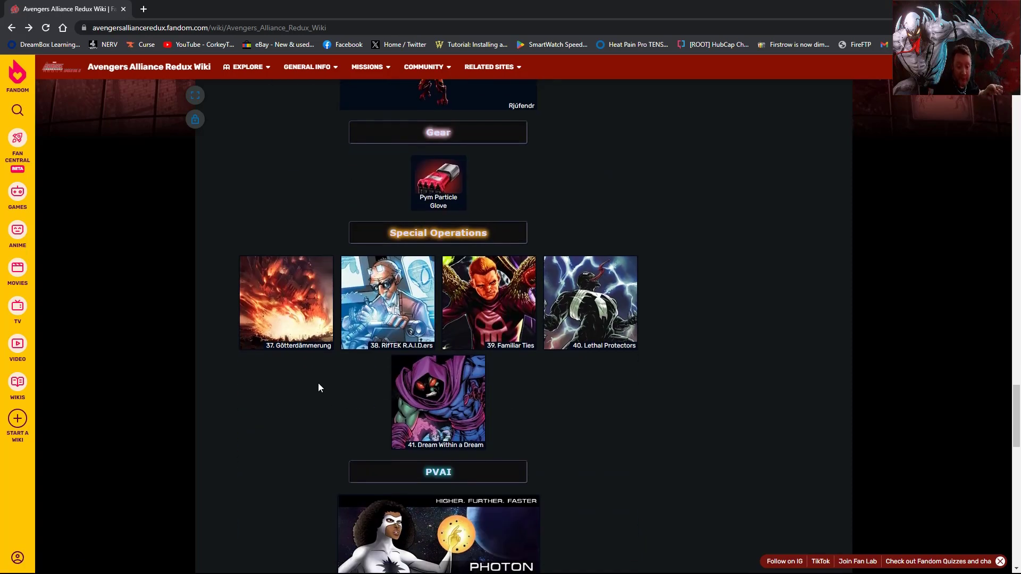
mouse_move(428, 307)
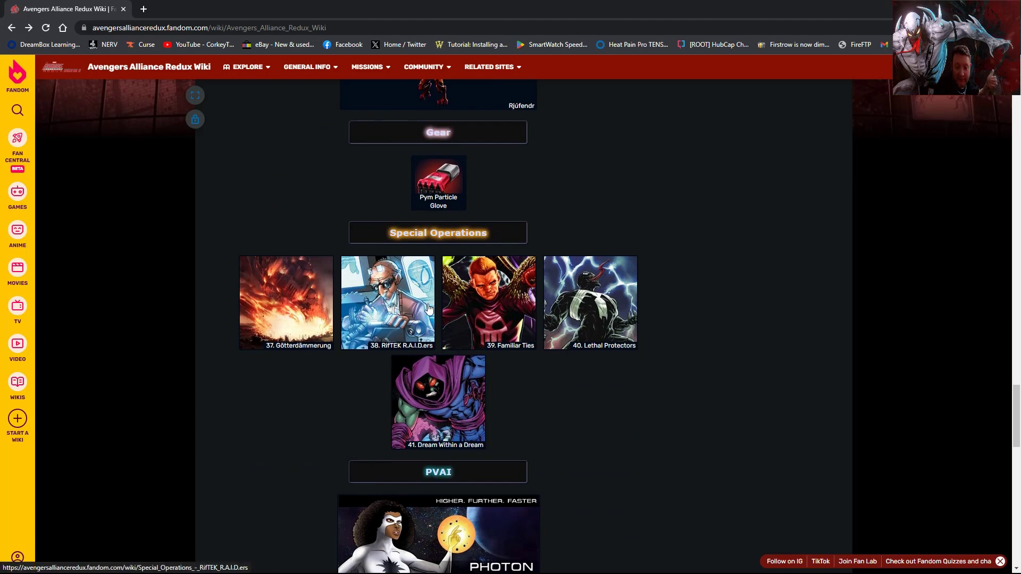
mouse_move(494, 293)
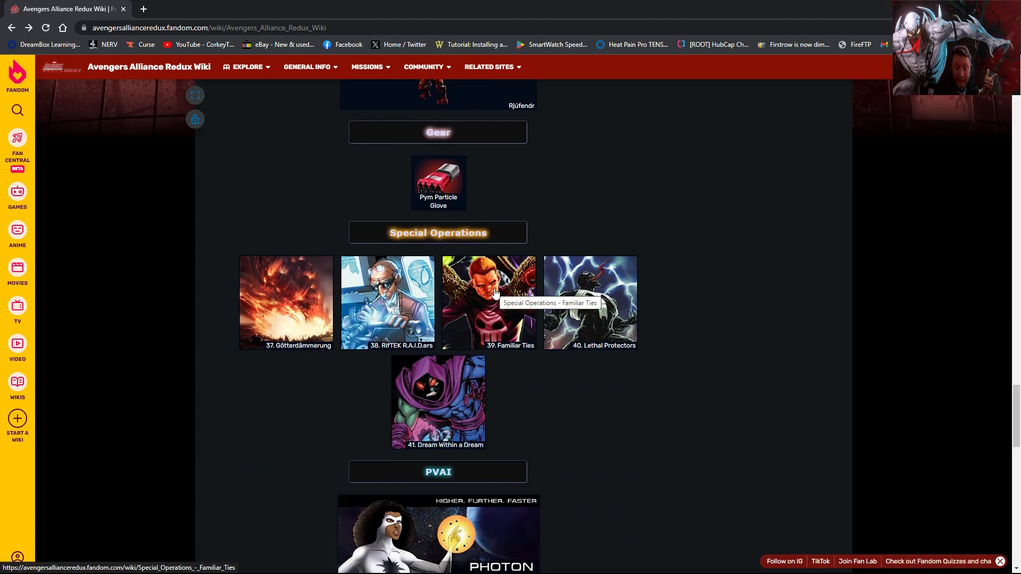
mouse_move(562, 327)
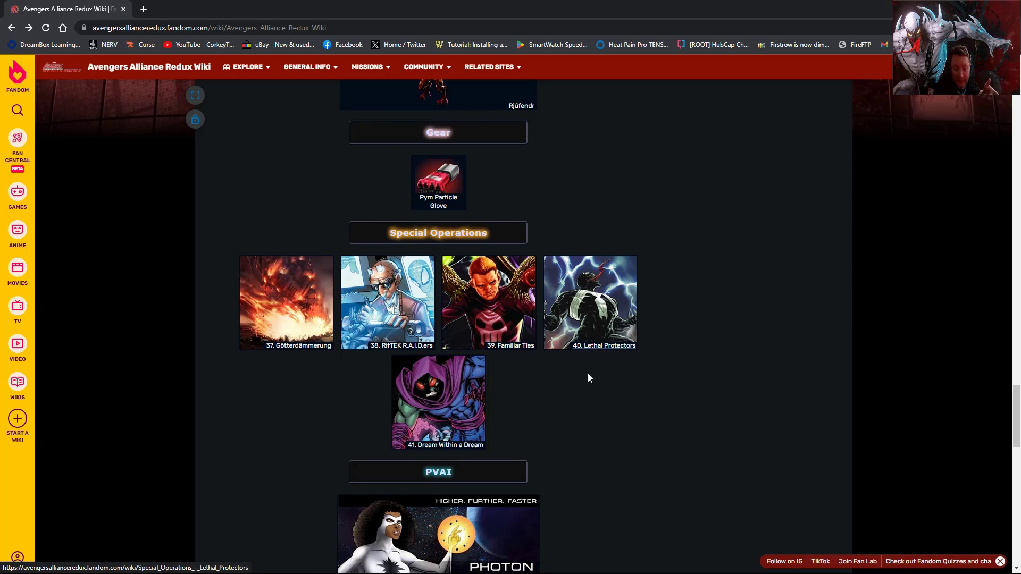
Scroll past Special Operations 37–41 to the PVAI Season 33 Photon banner and Polls
scroll("down", 3)
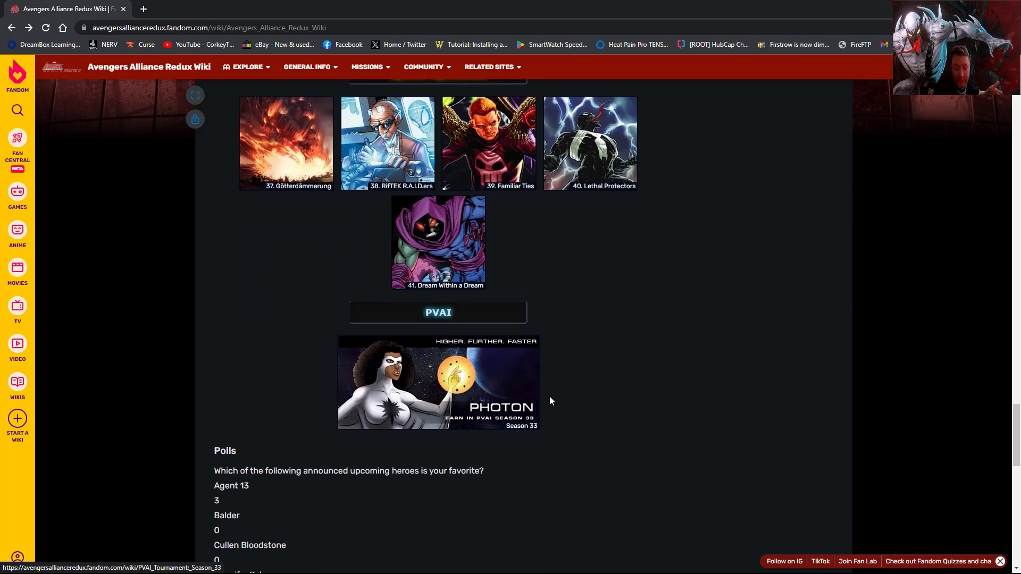
mouse_move(601, 381)
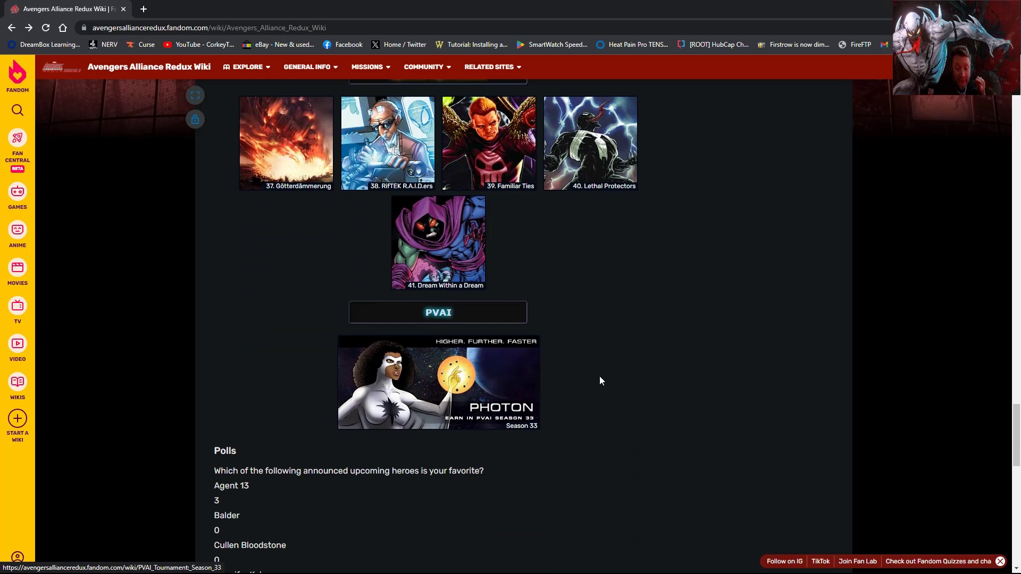
mouse_move(587, 373)
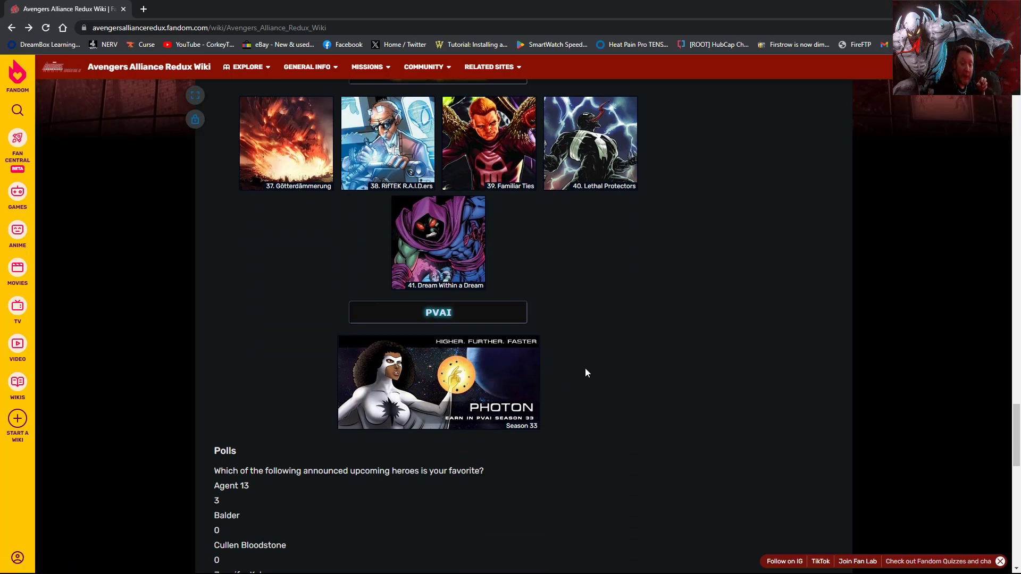
mouse_move(497, 379)
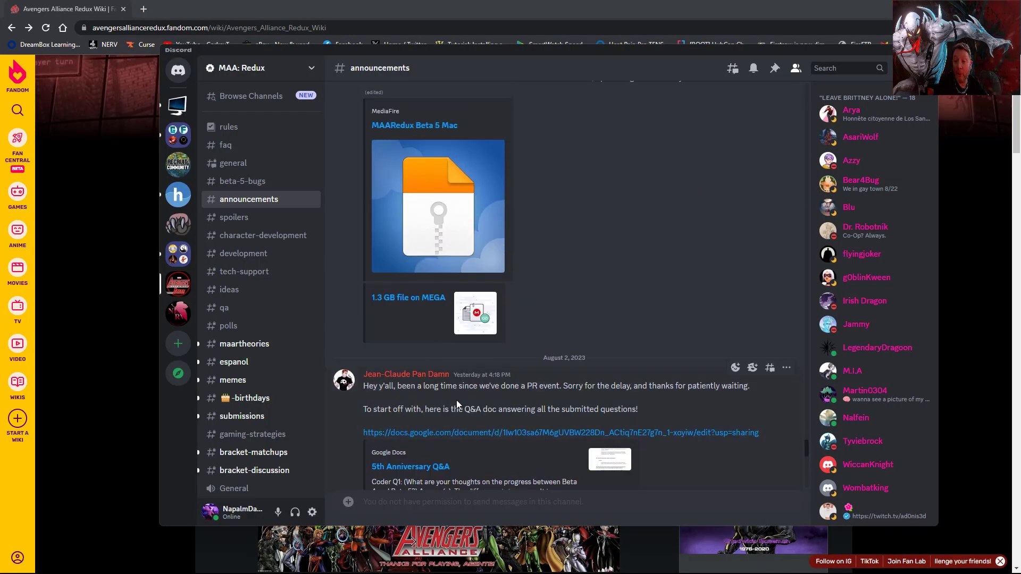
Scroll the announcements post from the SO 40 reveal to the Anti-Venom uniform images
scroll("down", 3)
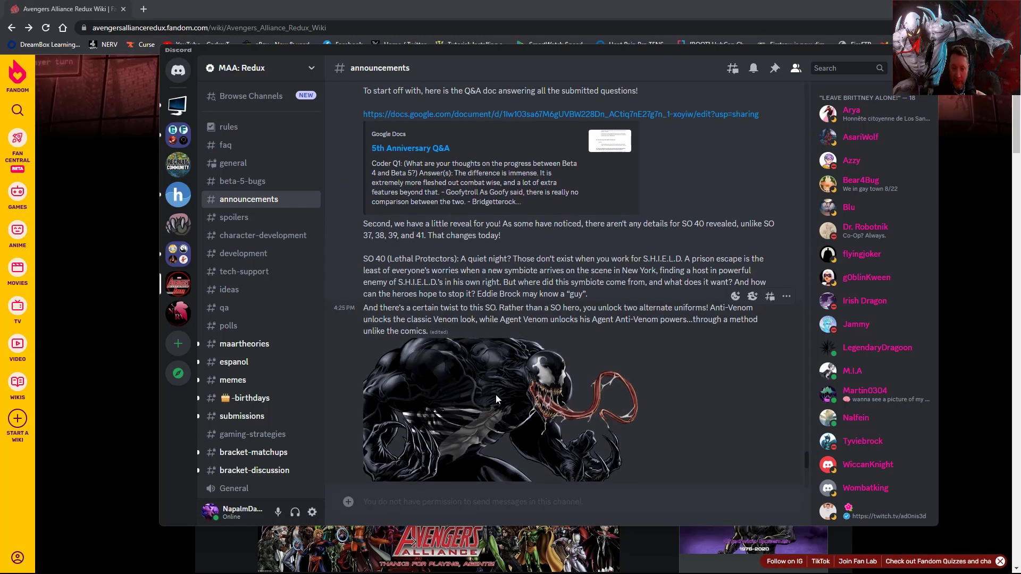
scroll("up", 3)
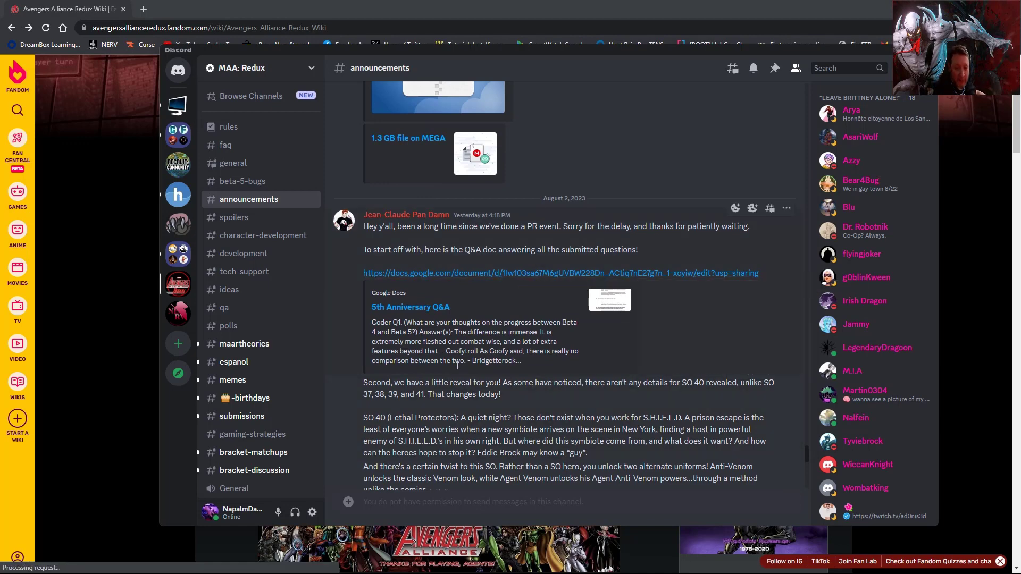
mouse_move(507, 273)
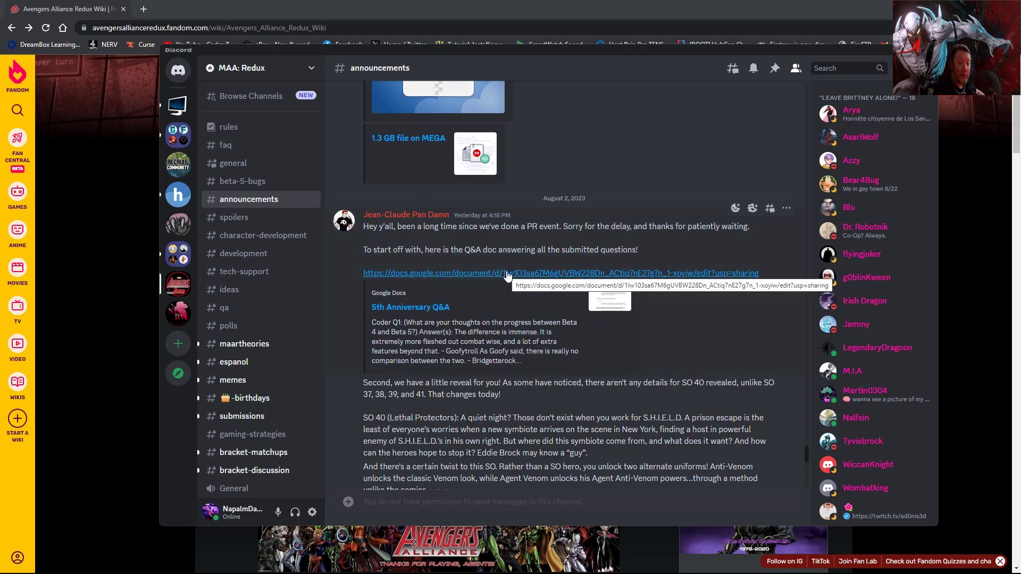
scroll("down", 3)
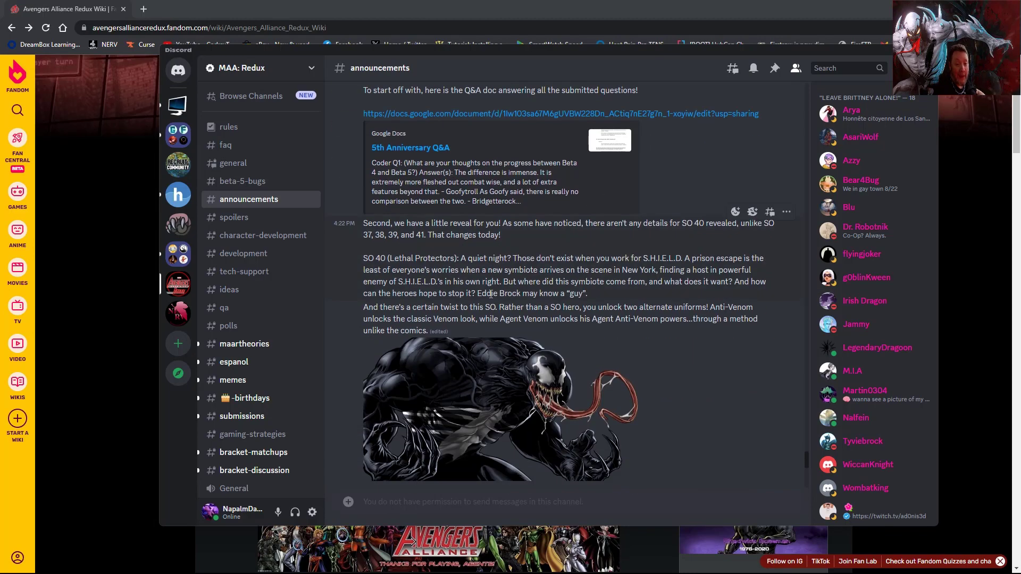
scroll("down", 3)
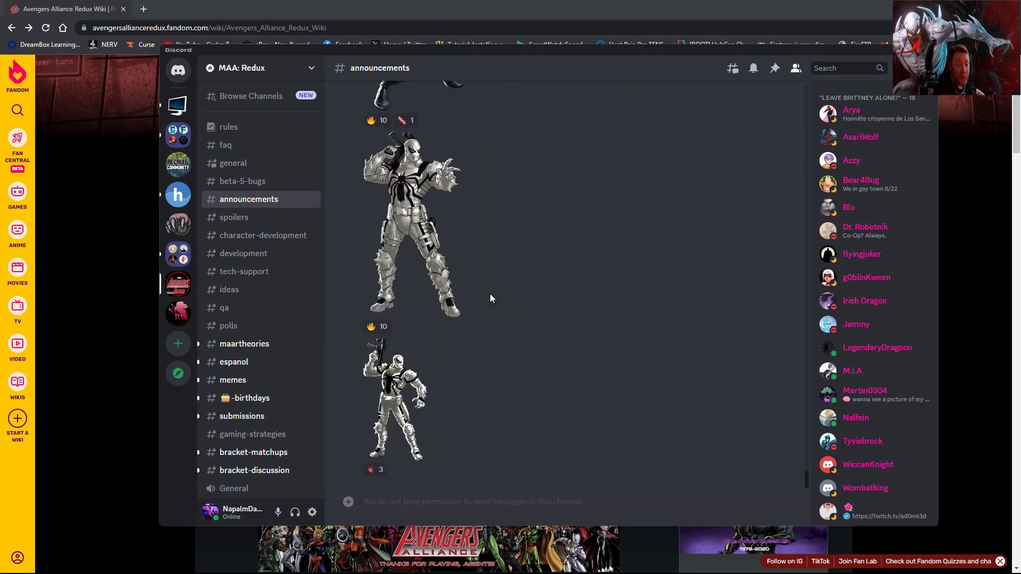
mouse_move(533, 335)
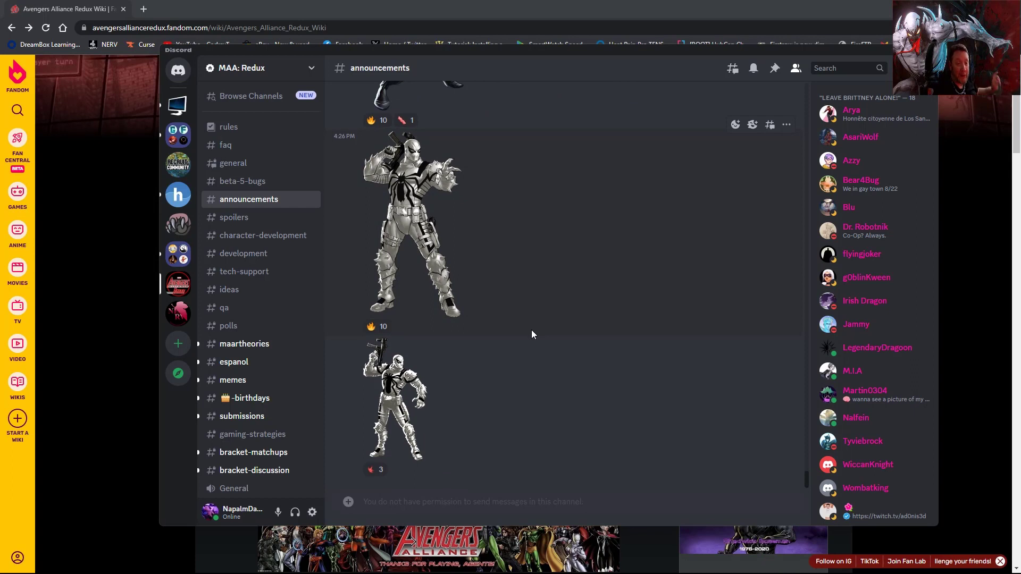
mouse_move(576, 294)
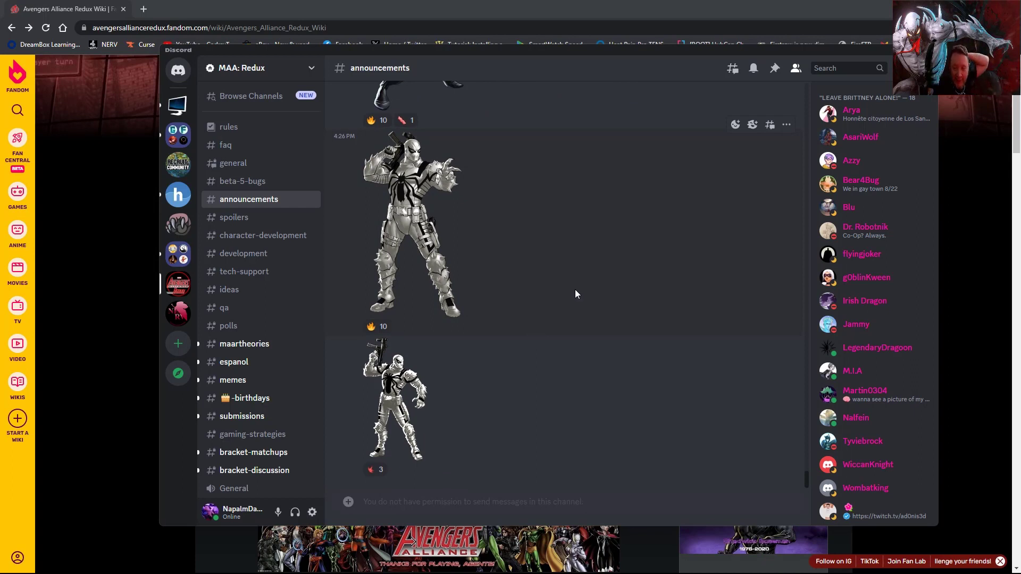
mouse_move(656, 267)
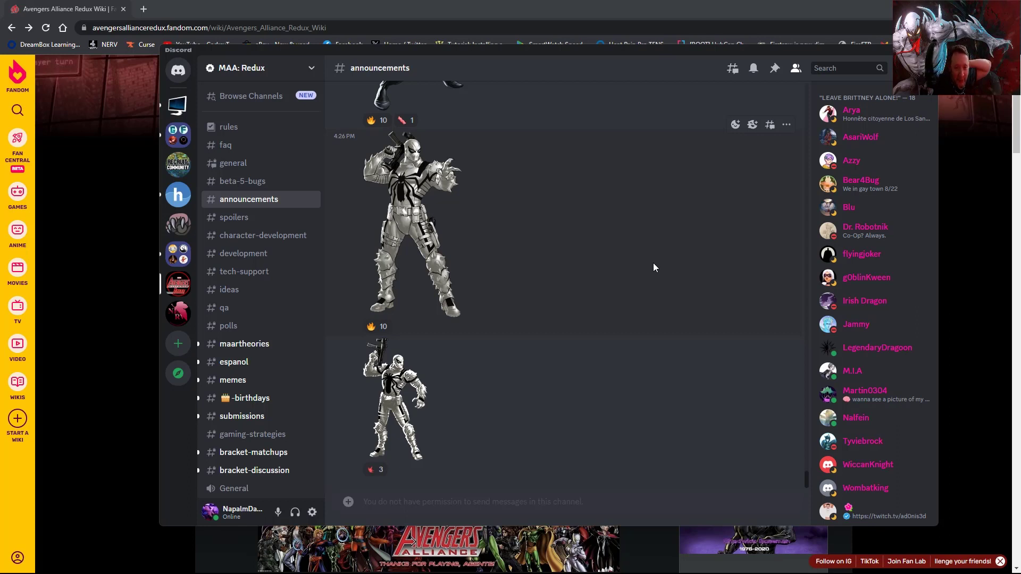
mouse_move(684, 231)
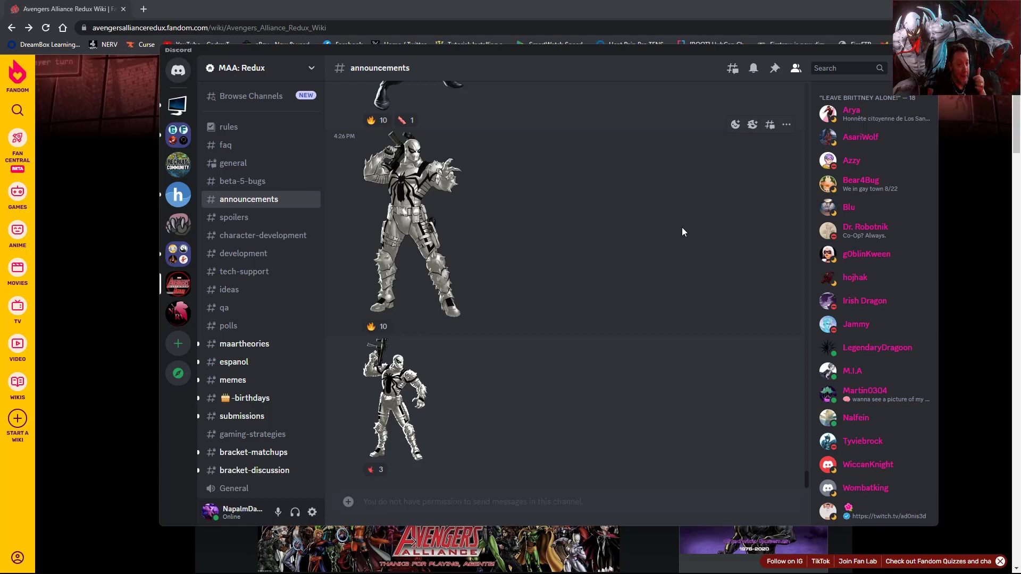
mouse_move(715, 224)
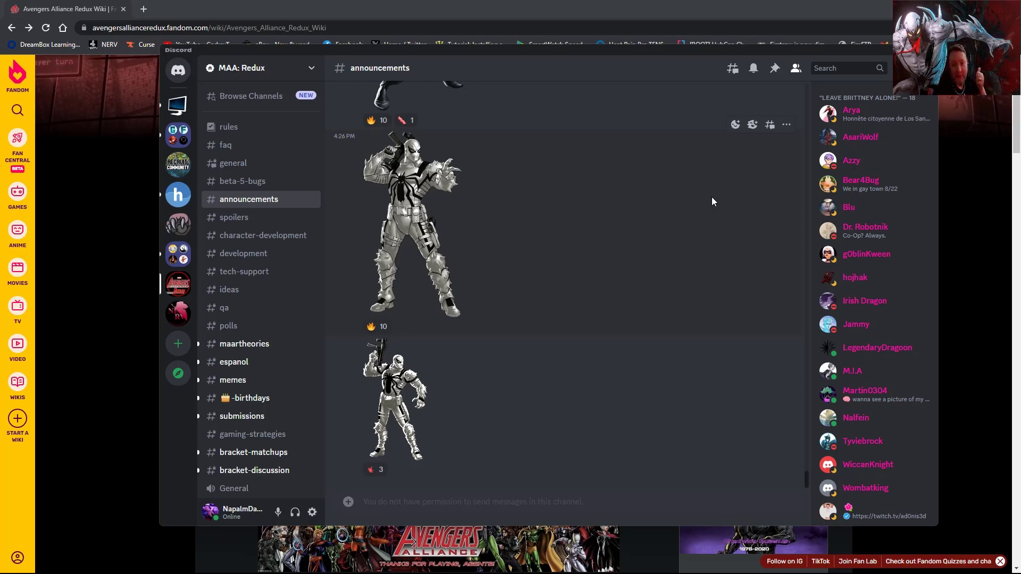
mouse_move(696, 201)
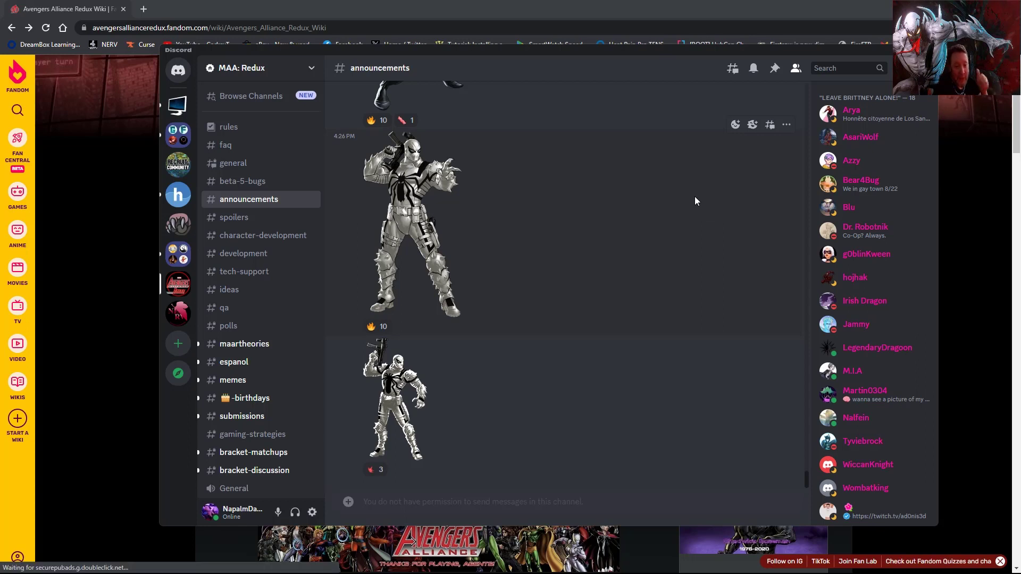